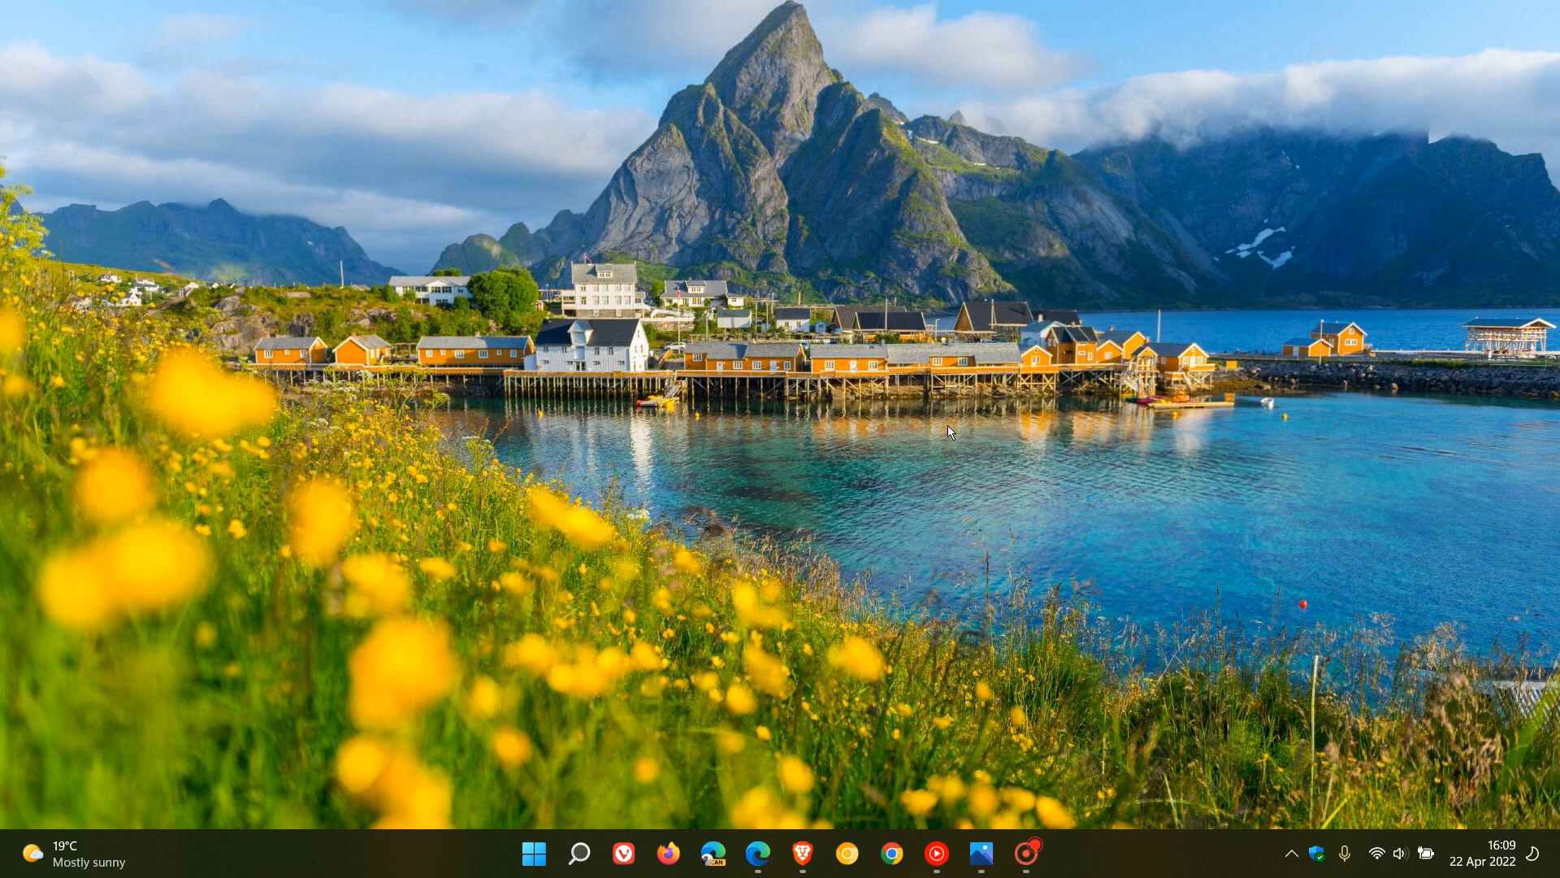
{"action": "mouse_move", "coordinate": [1111, 521]}
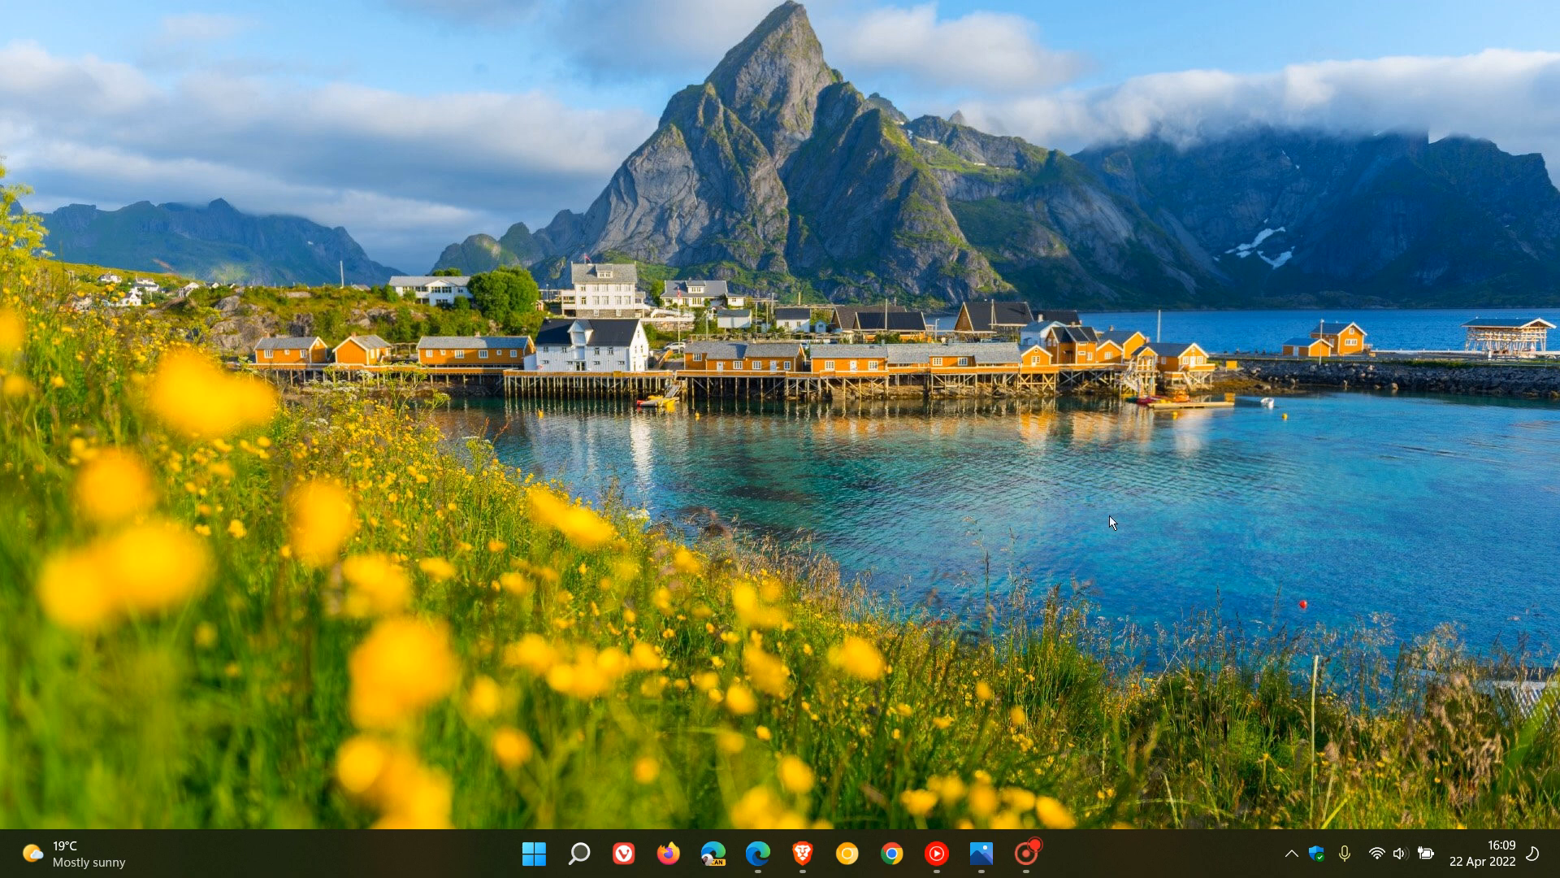
{"action": "mouse_move", "coordinate": [1367, 783]}
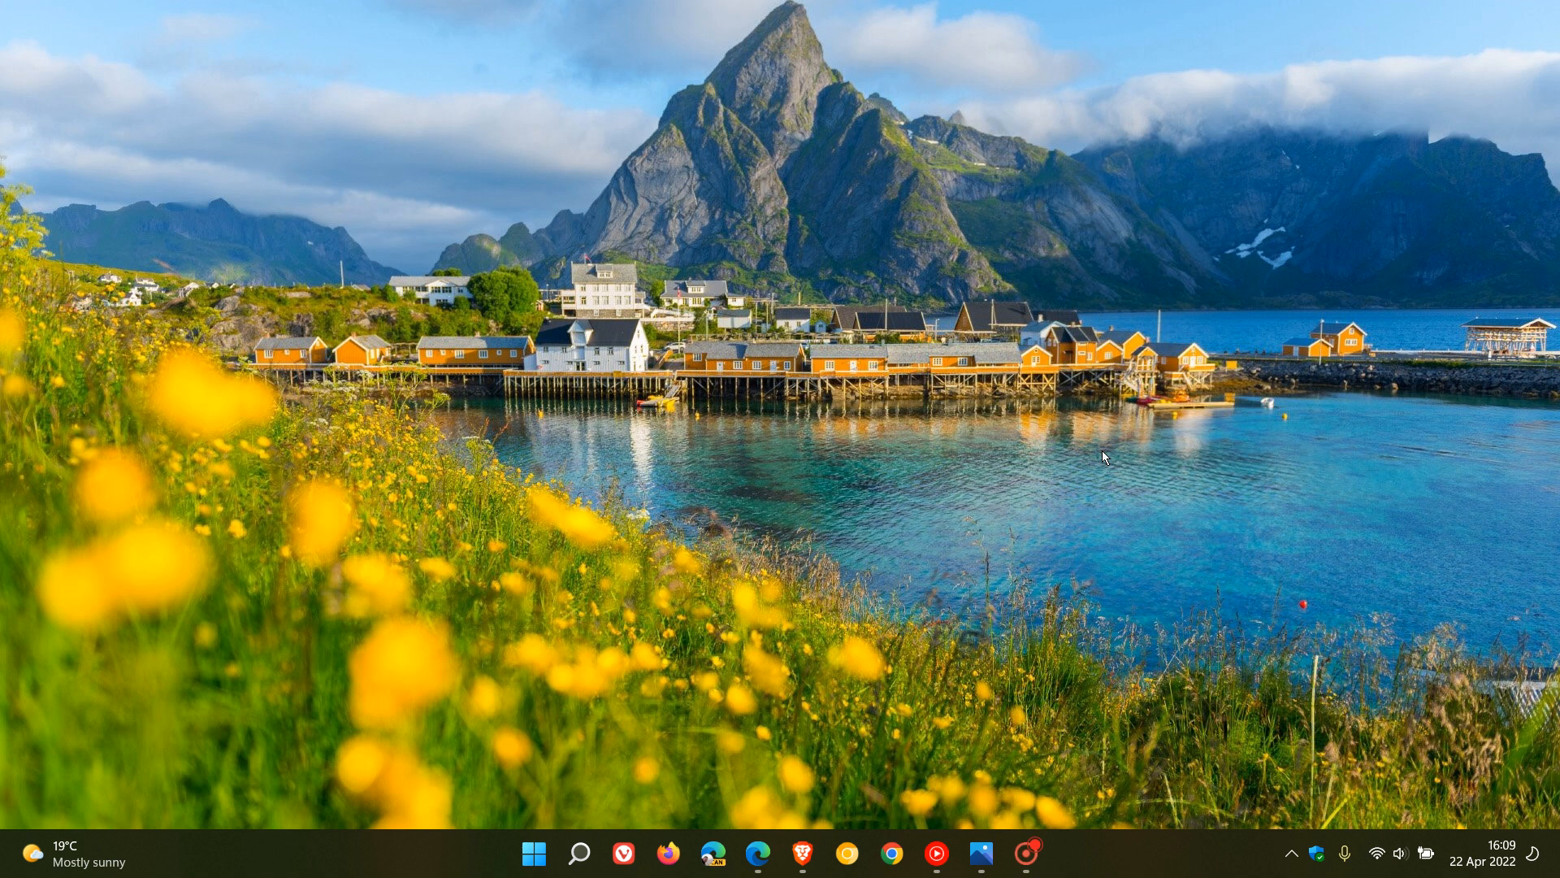
{"action": "mouse_move", "coordinate": [1281, 441]}
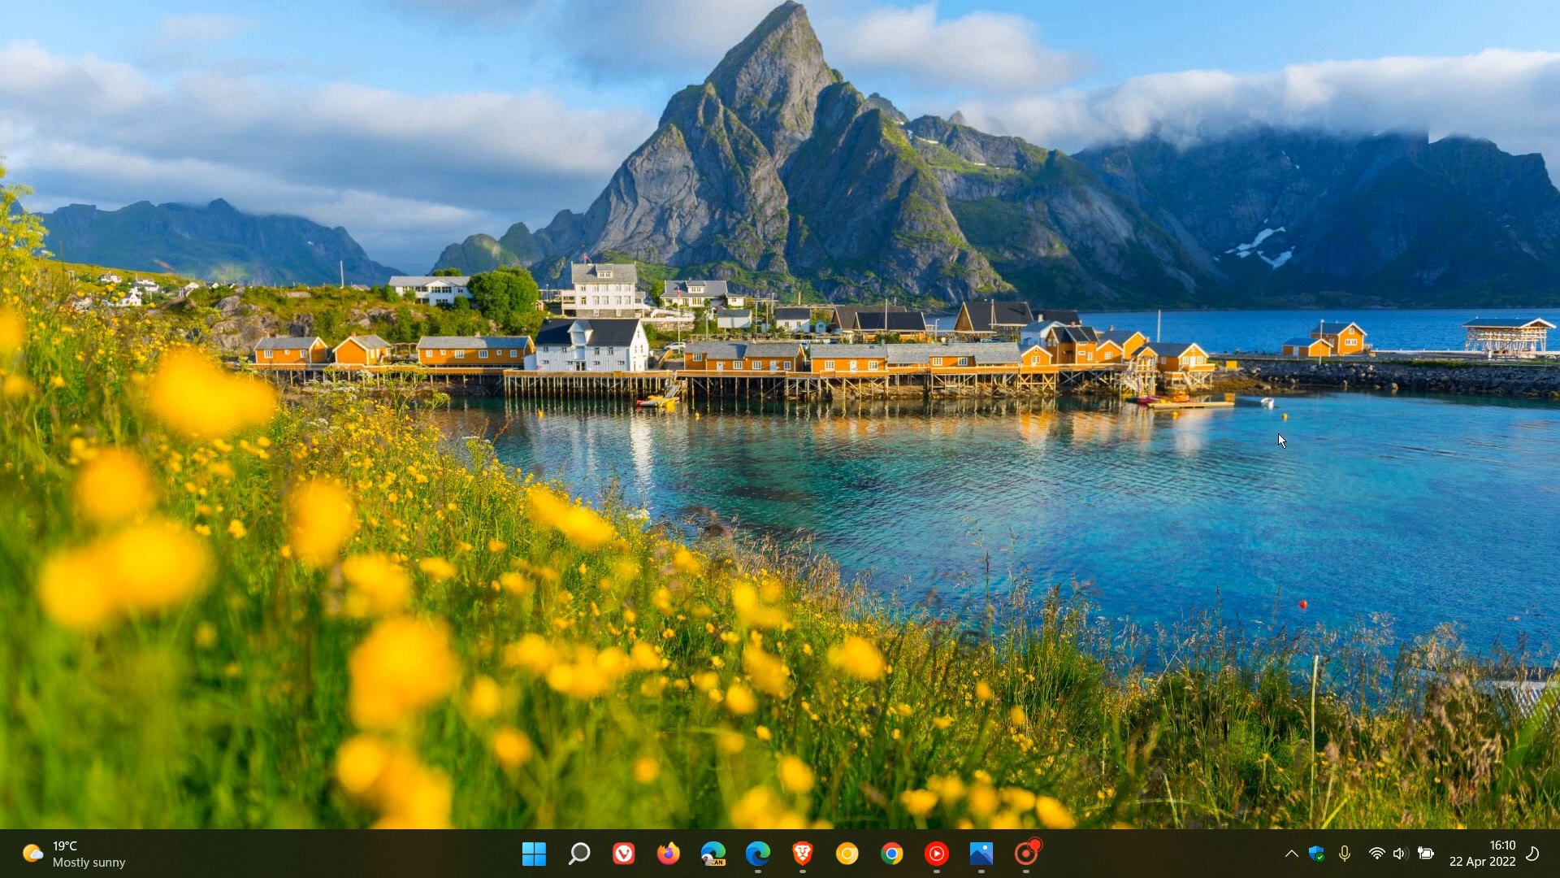
{"action": "mouse_move", "coordinate": [1295, 444]}
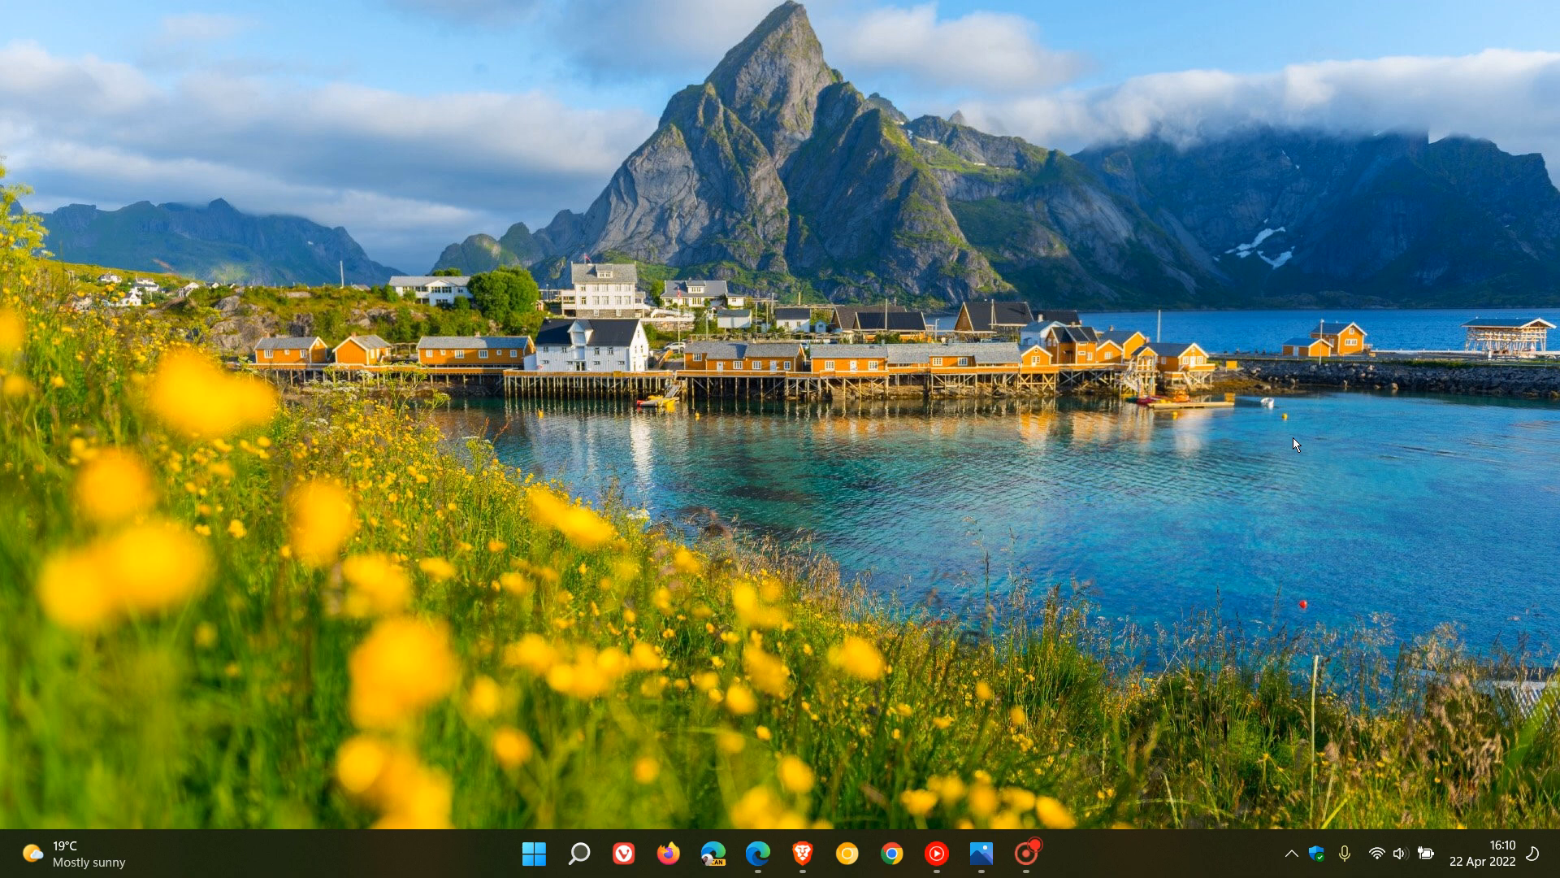
{"action": "mouse_move", "coordinate": [1071, 484]}
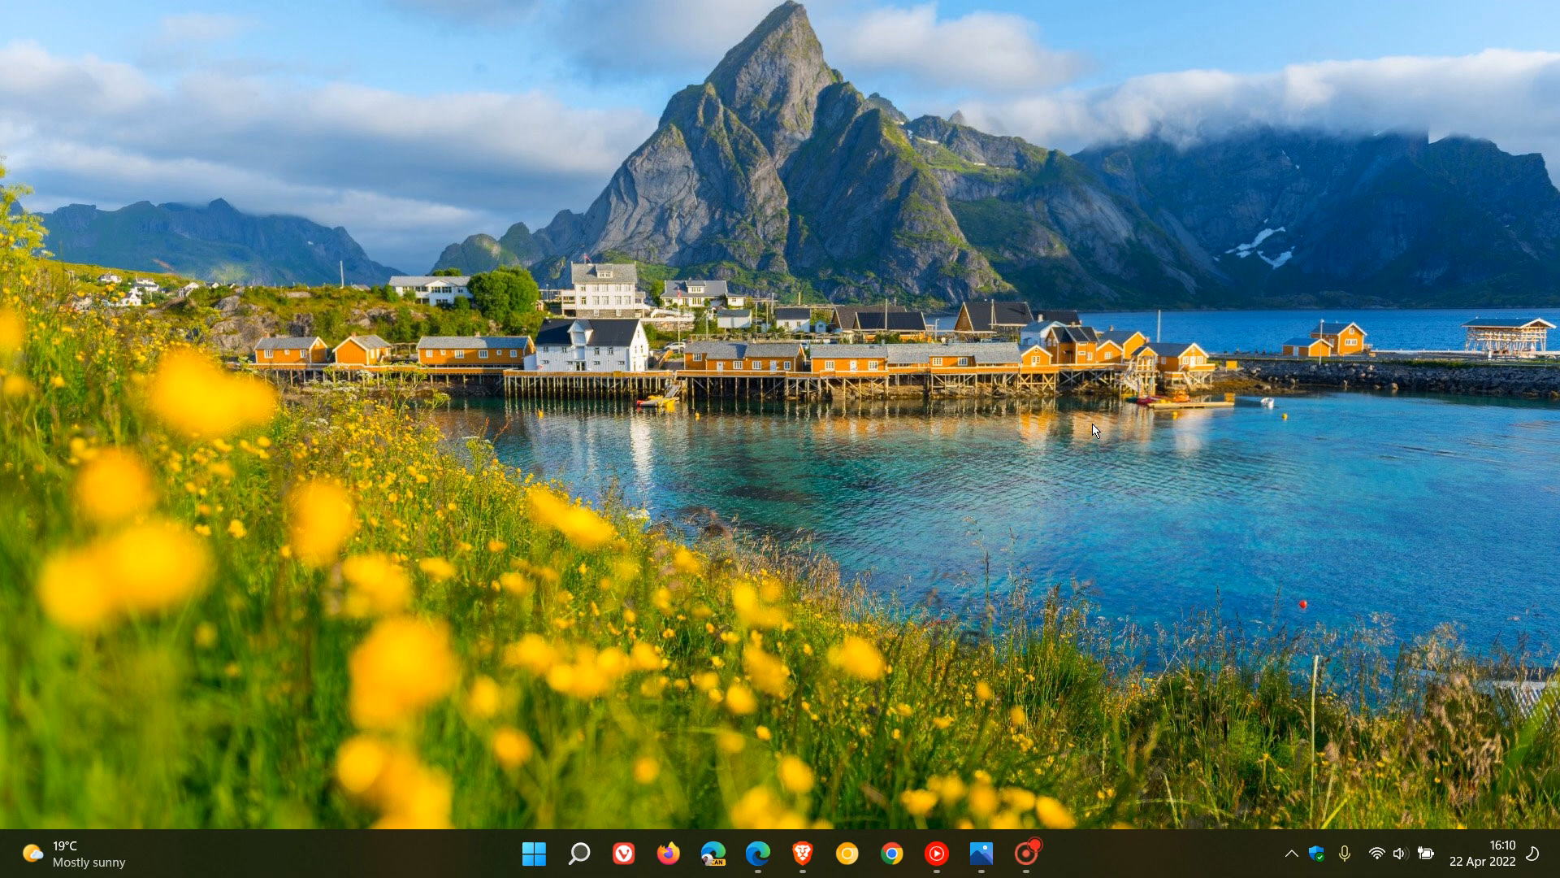
{"action": "mouse_move", "coordinate": [1073, 521]}
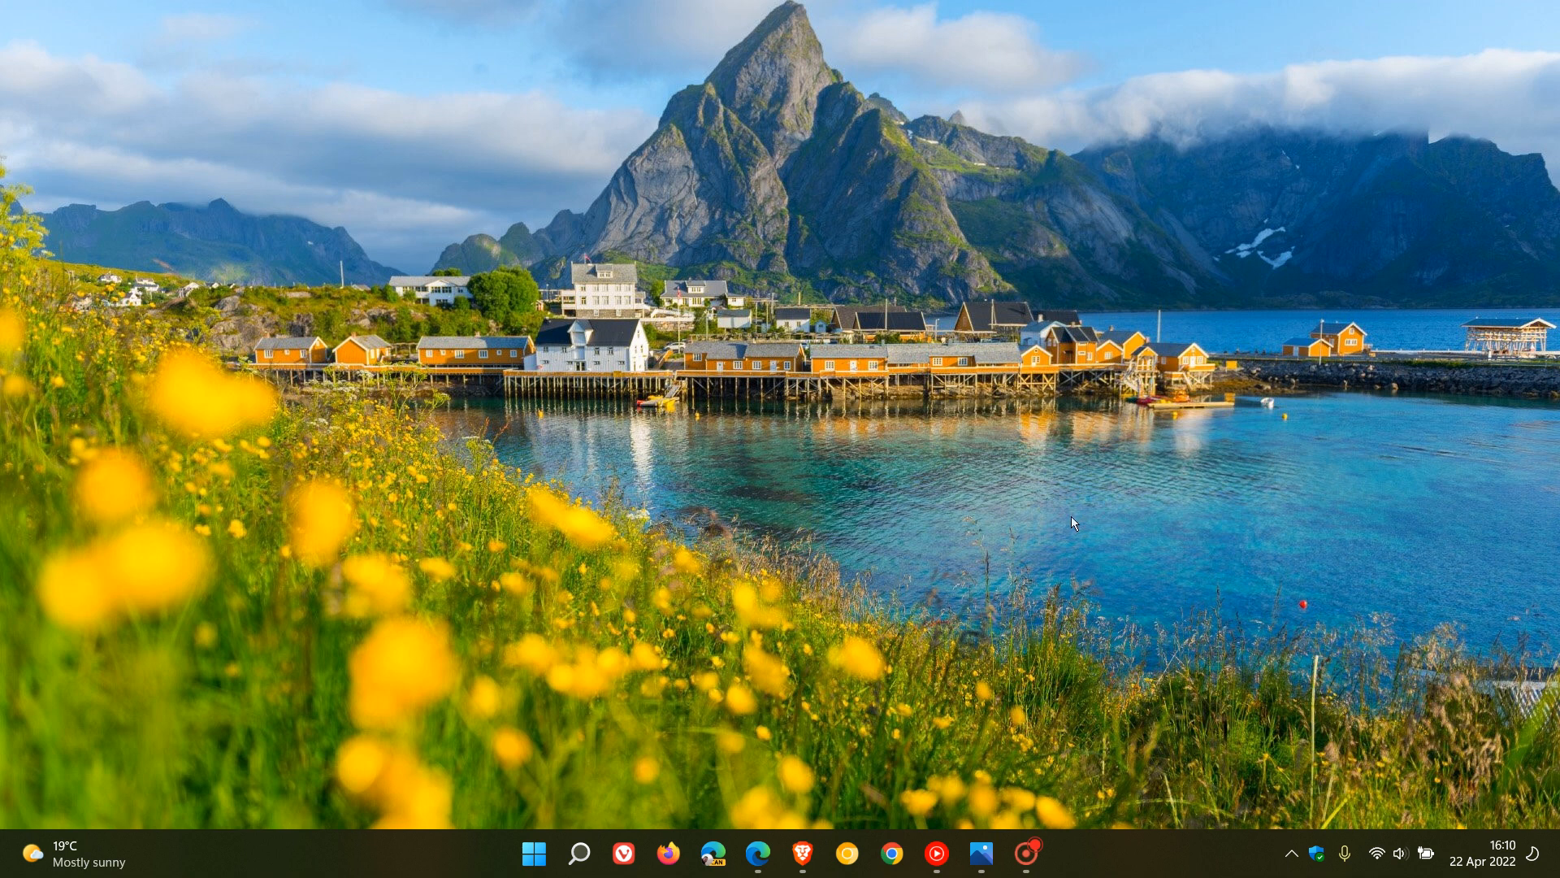
{"action": "mouse_move", "coordinate": [977, 580]}
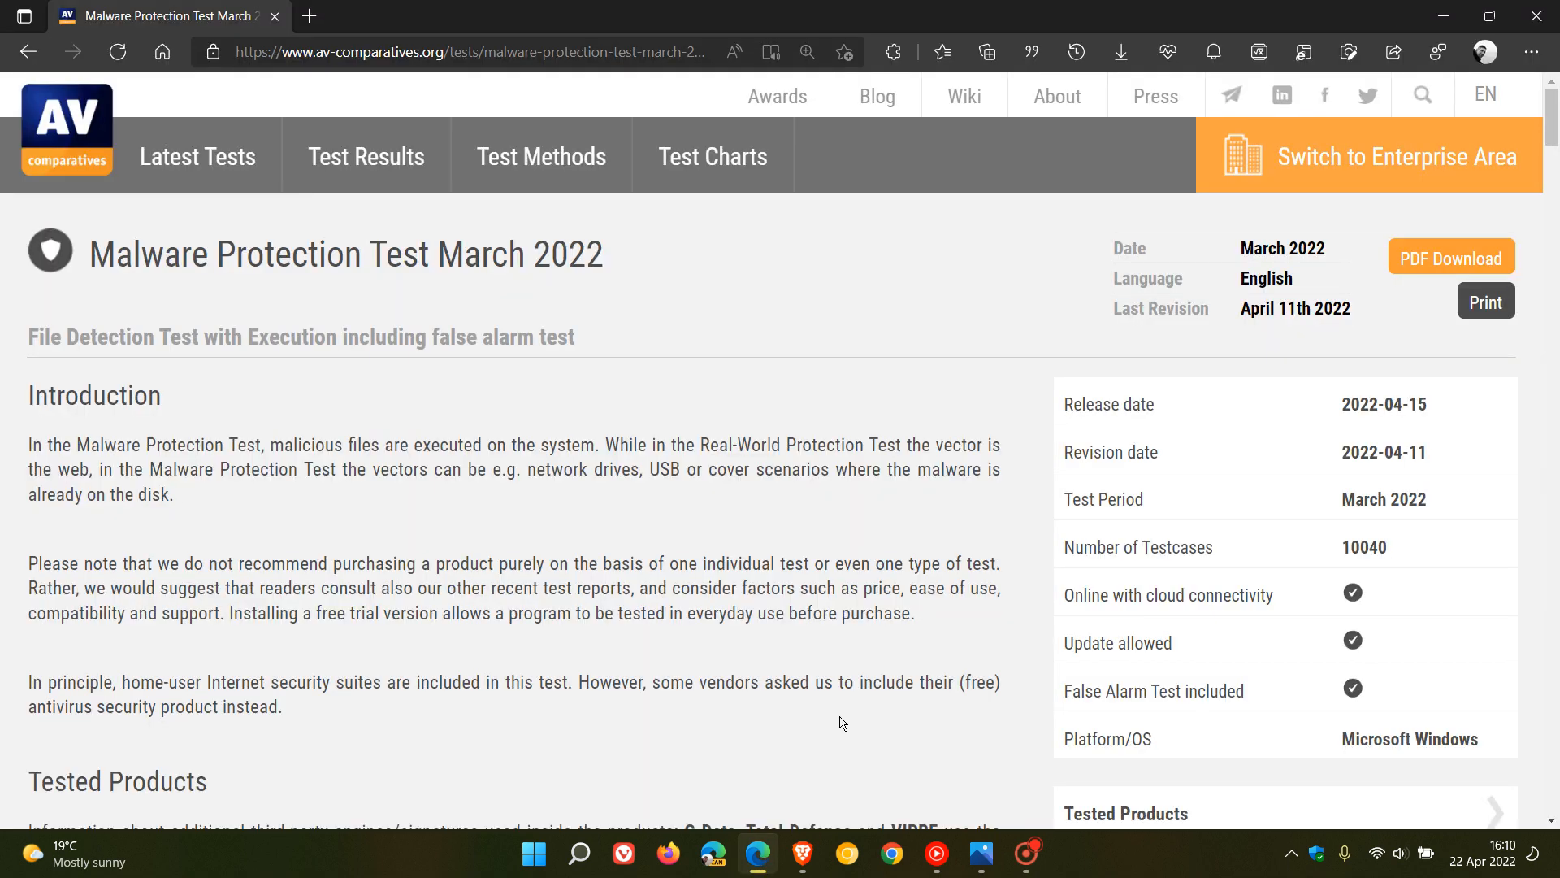
{"action": "mouse_move", "coordinate": [780, 320]}
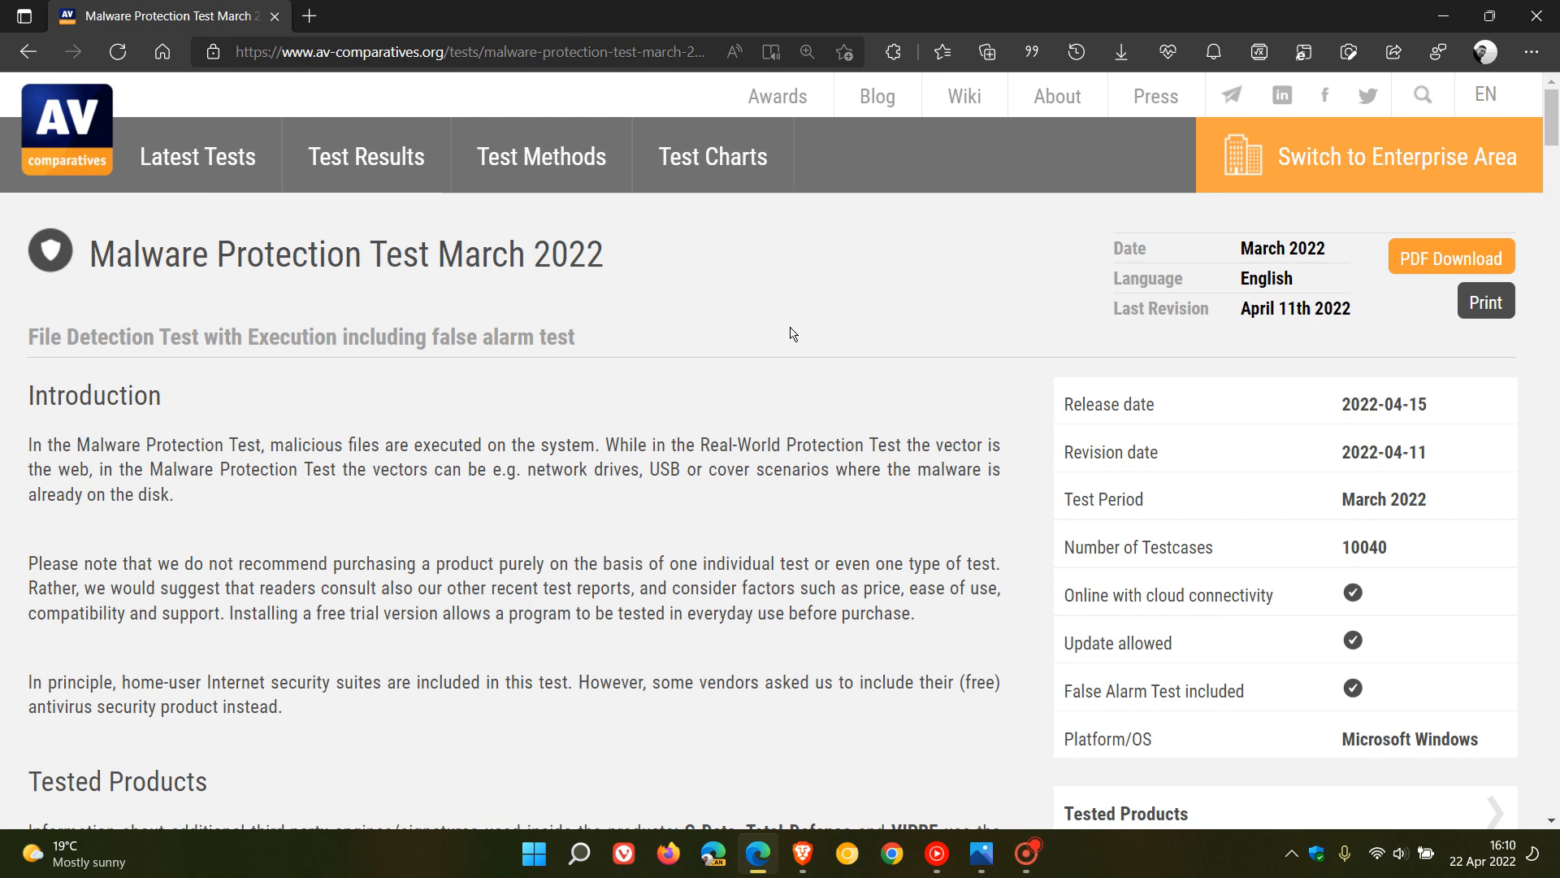
{"action": "mouse_move", "coordinate": [936, 277]}
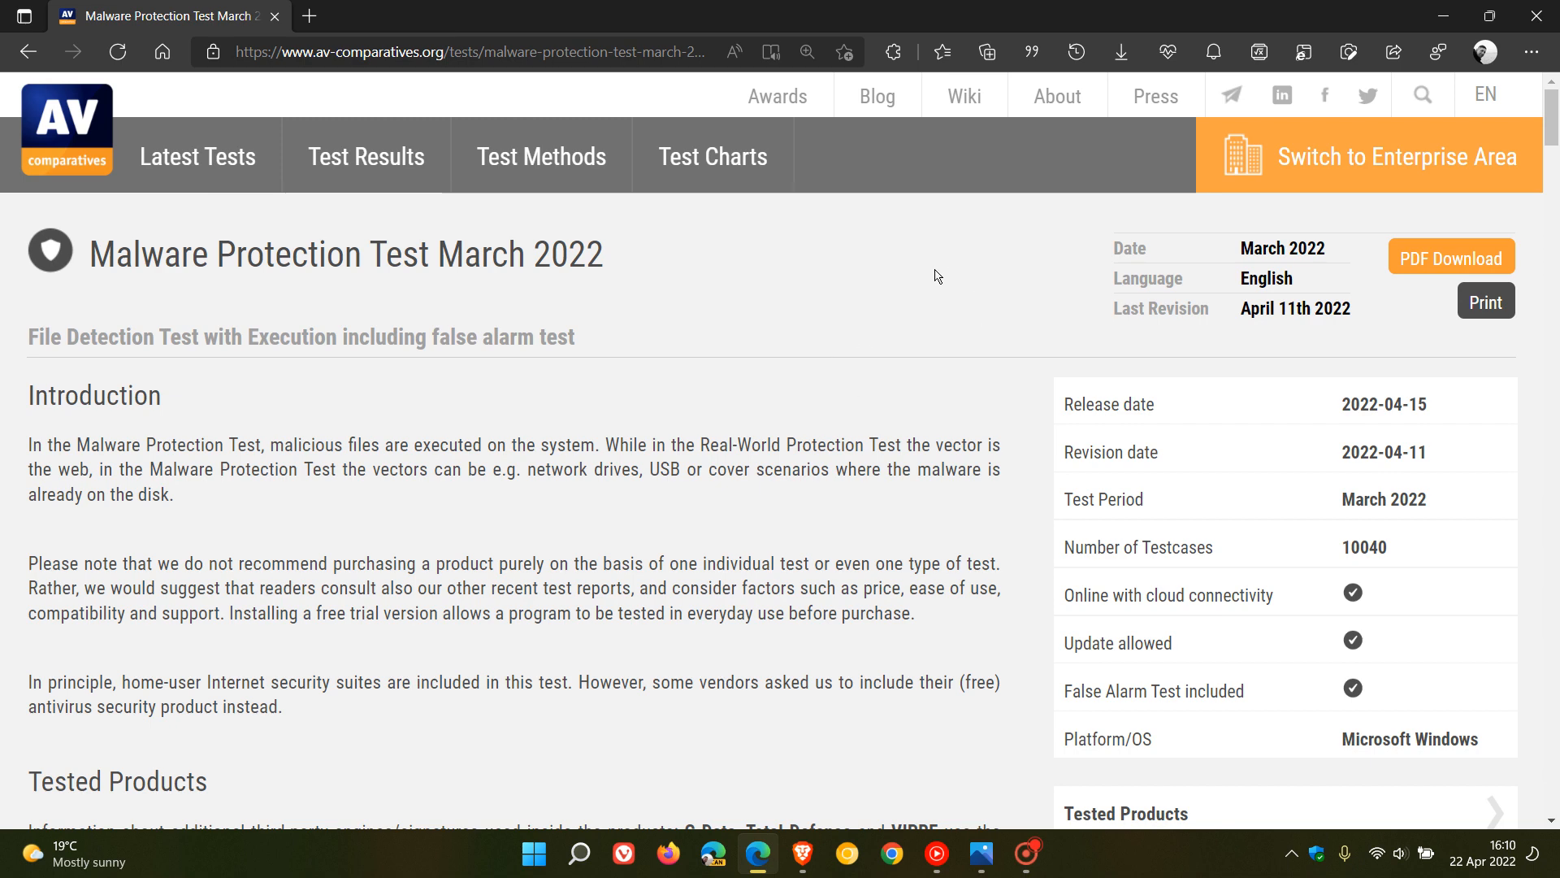
{"action": "mouse_move", "coordinate": [939, 315]}
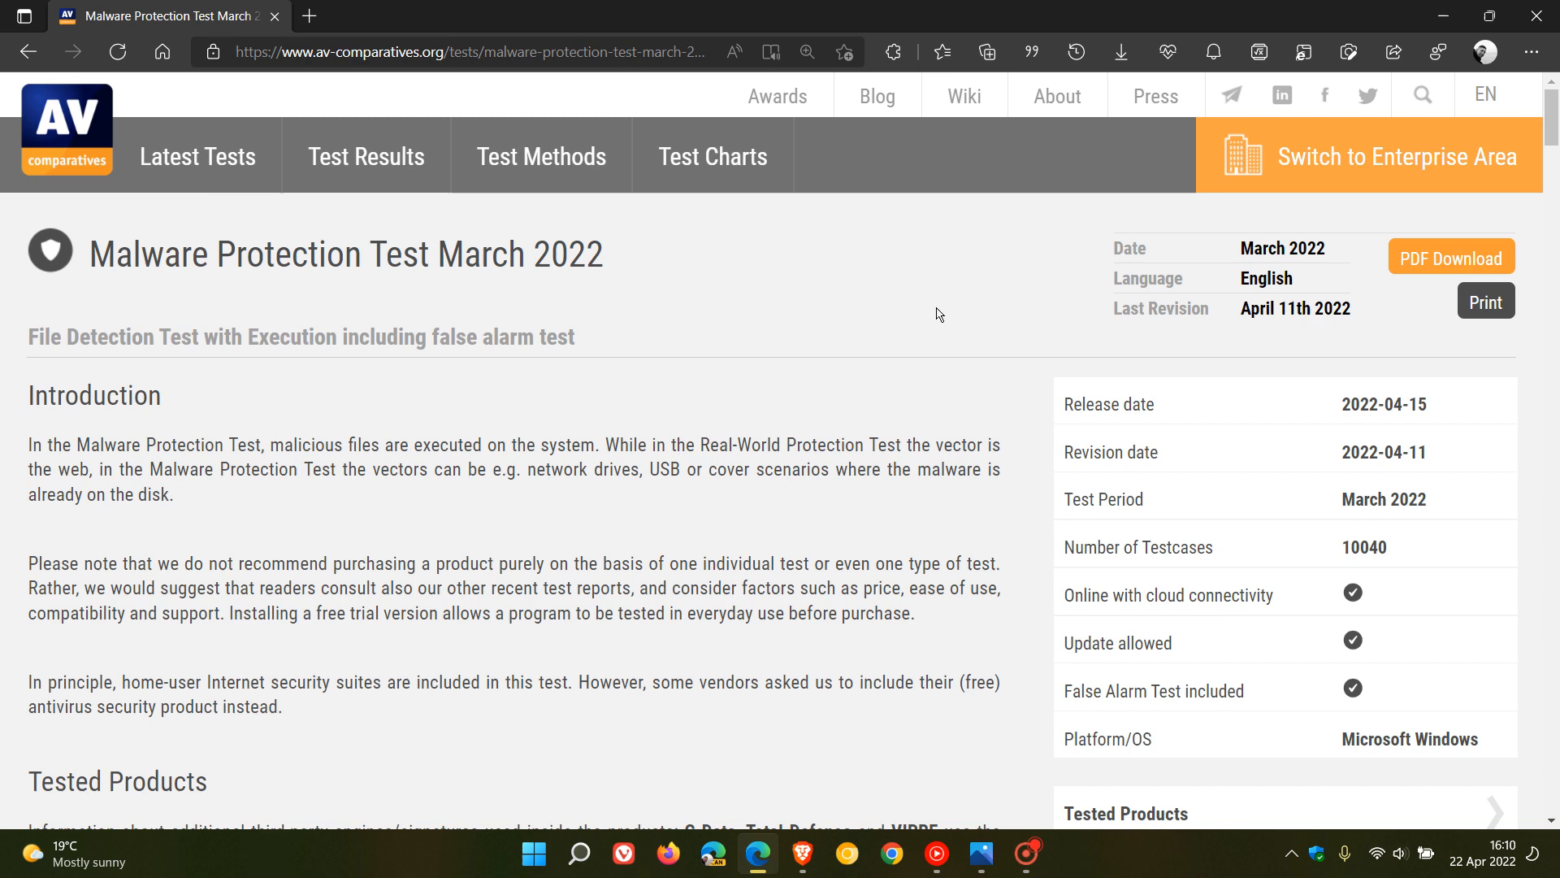
{"action": "mouse_move", "coordinate": [961, 327]}
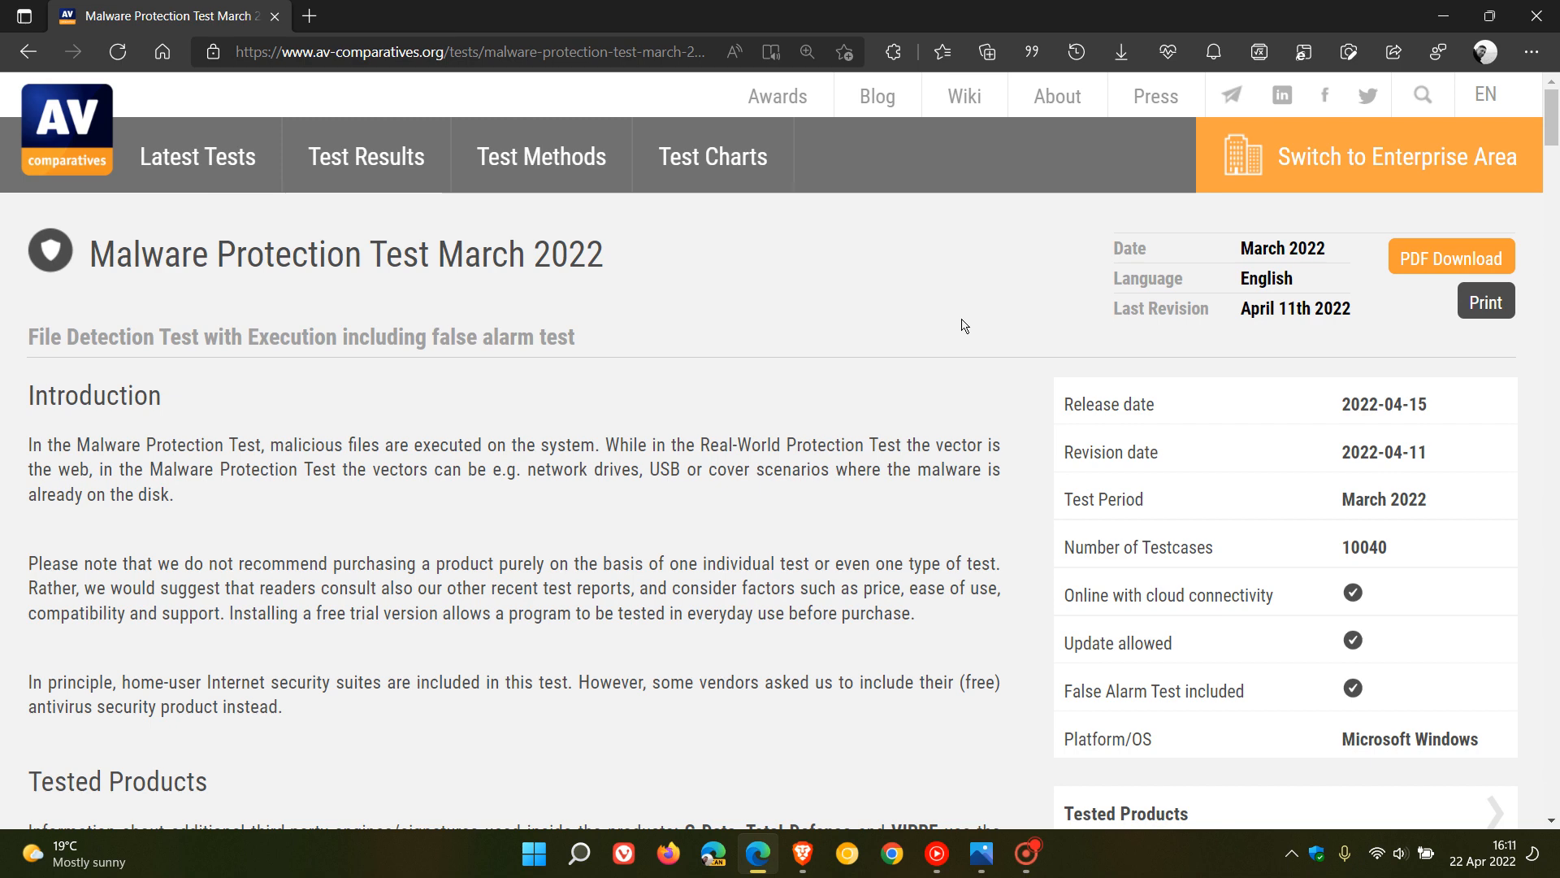
{"action": "mouse_move", "coordinate": [1274, 455]}
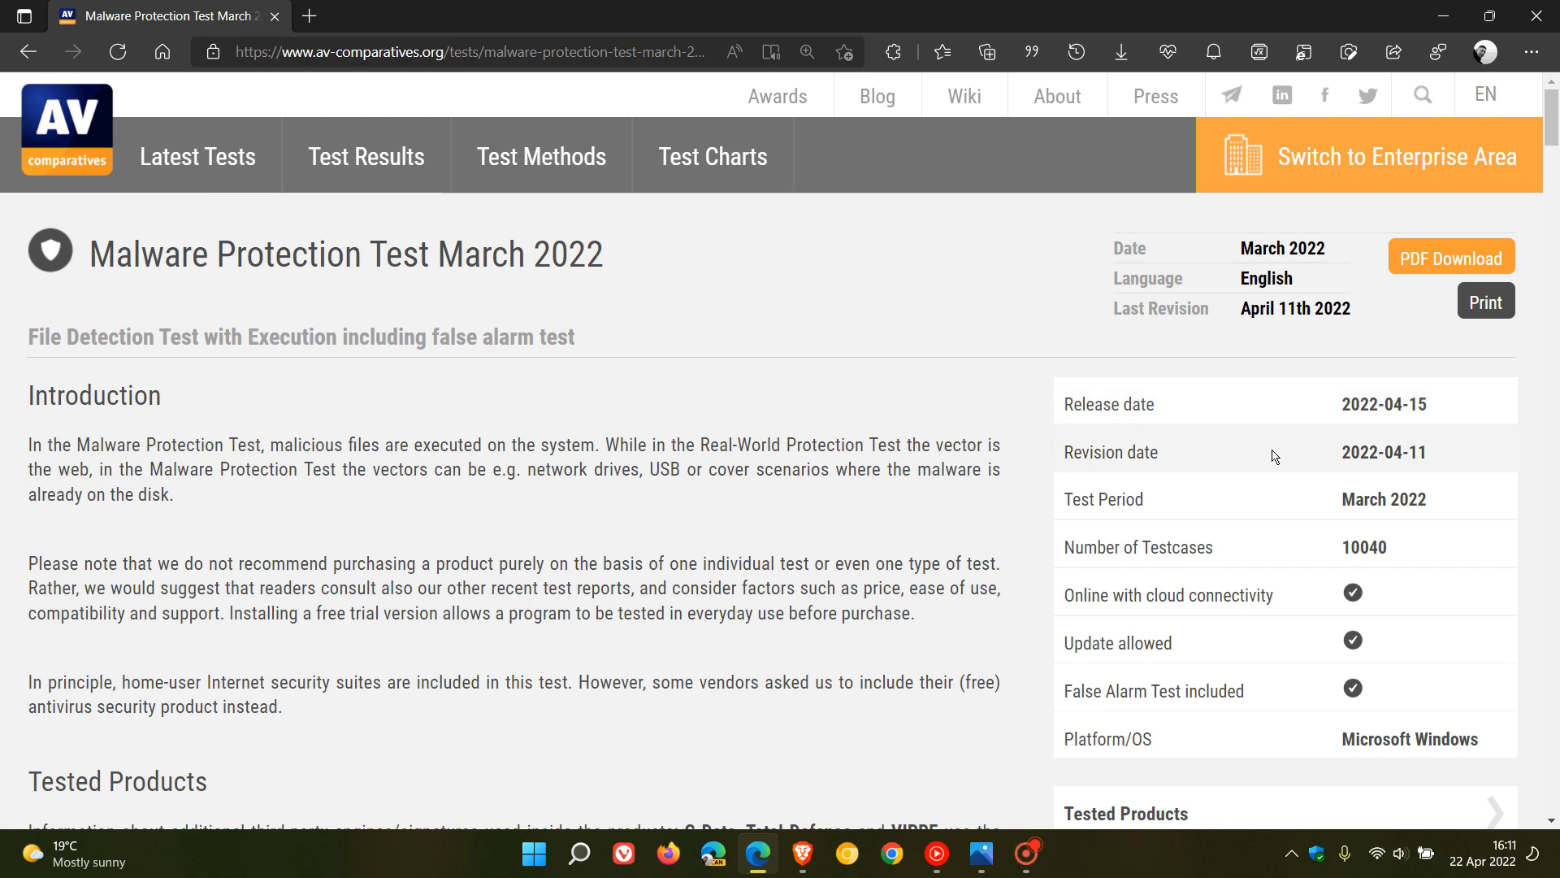
{"action": "mouse_move", "coordinate": [1343, 407]}
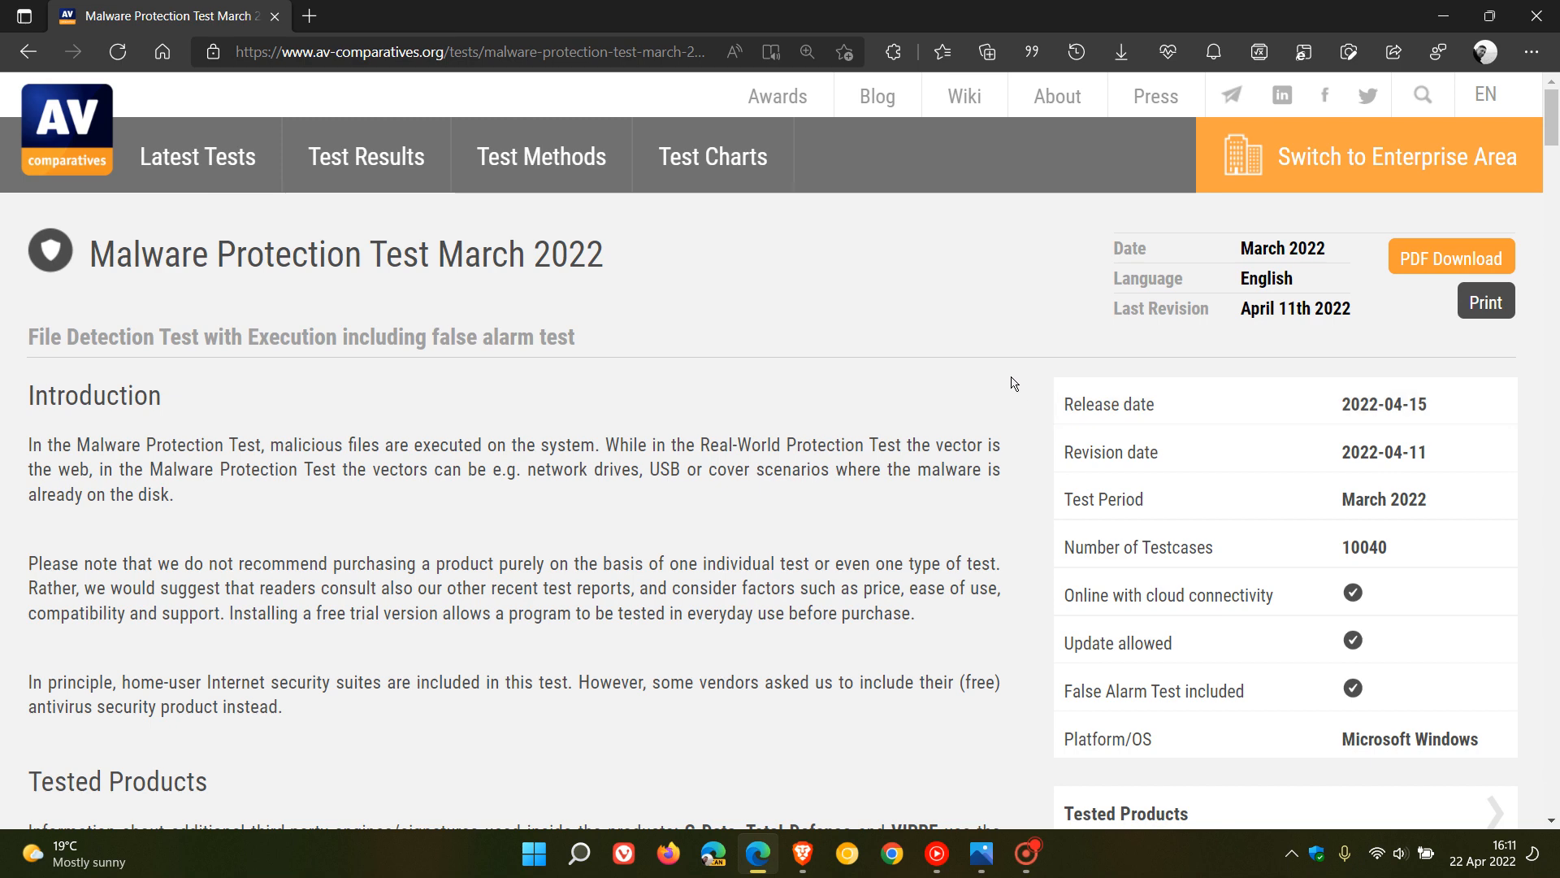
{"action": "scroll", "scroll_direction": "down", "scroll_amount": 3}
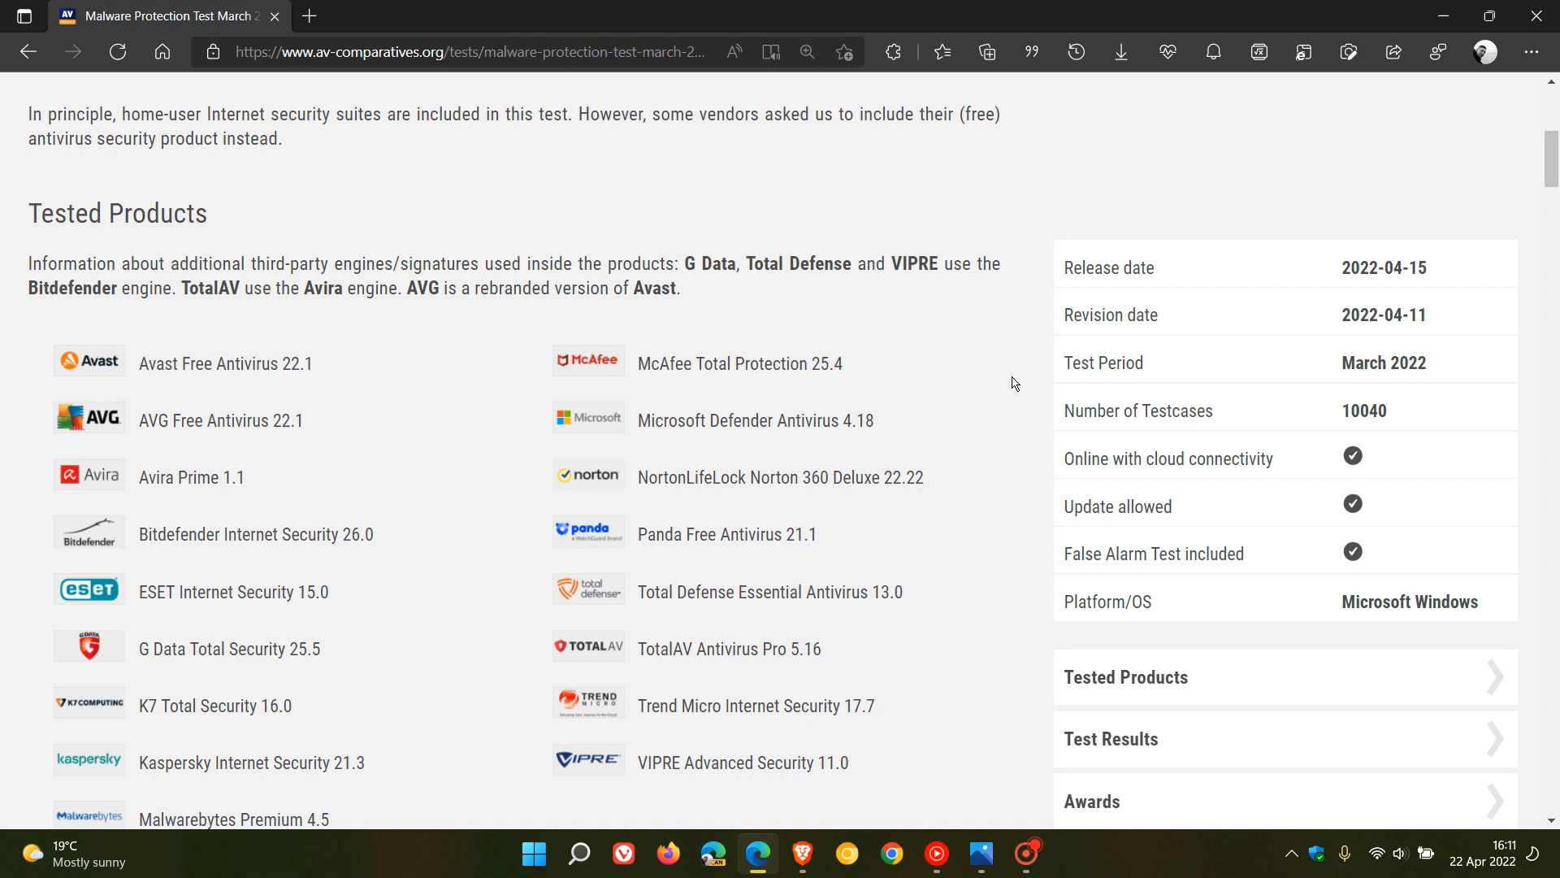
{"action": "scroll", "scroll_direction": "down", "scroll_amount": 3}
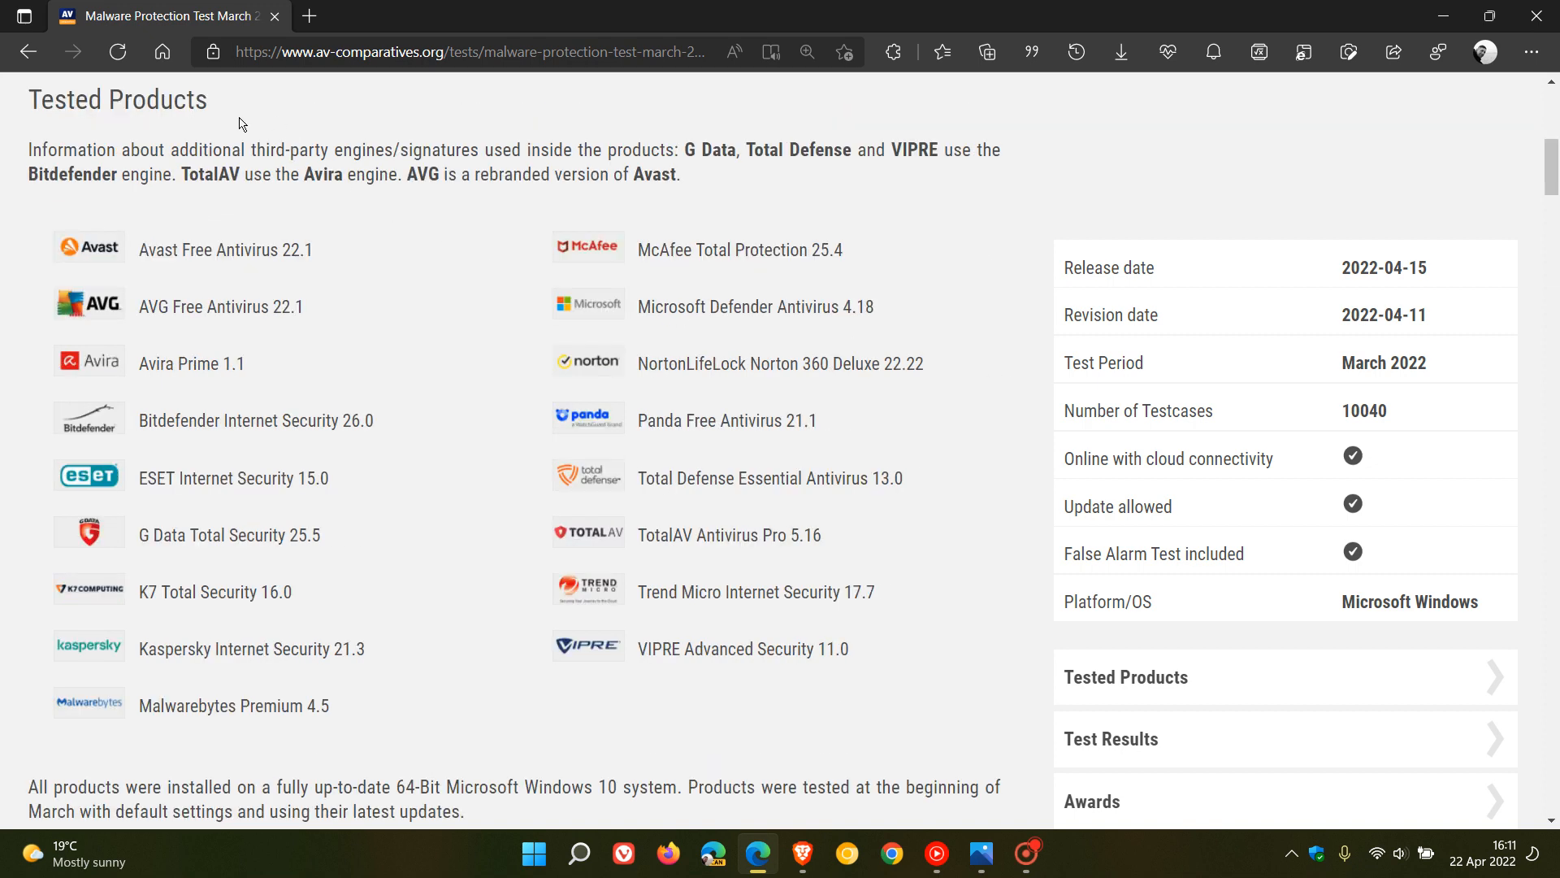
{"action": "mouse_move", "coordinate": [610, 662]}
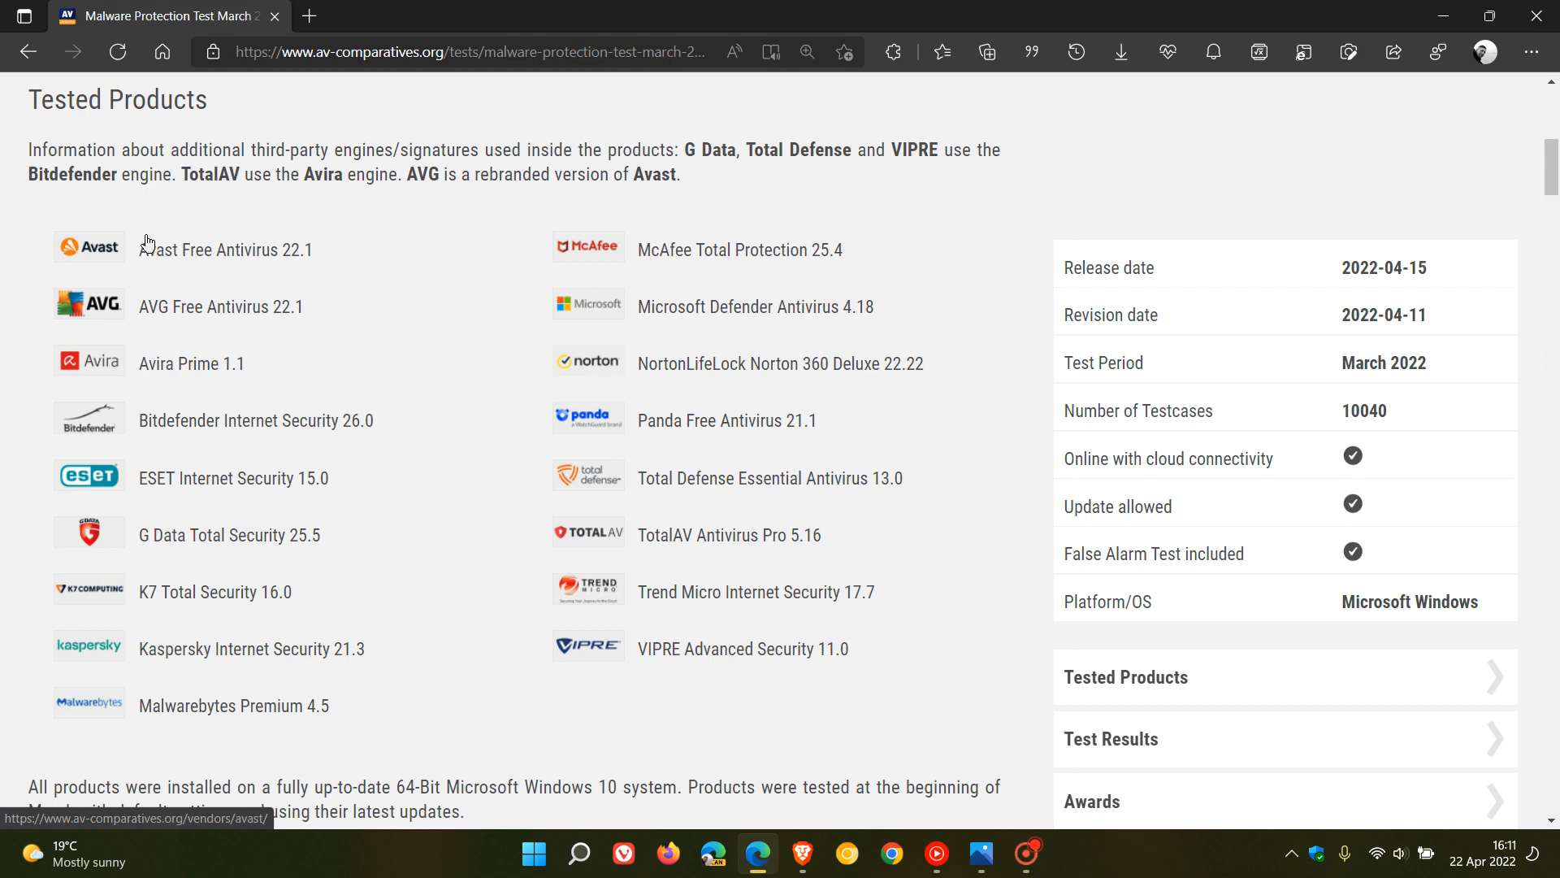
{"action": "mouse_move", "coordinate": [580, 703]}
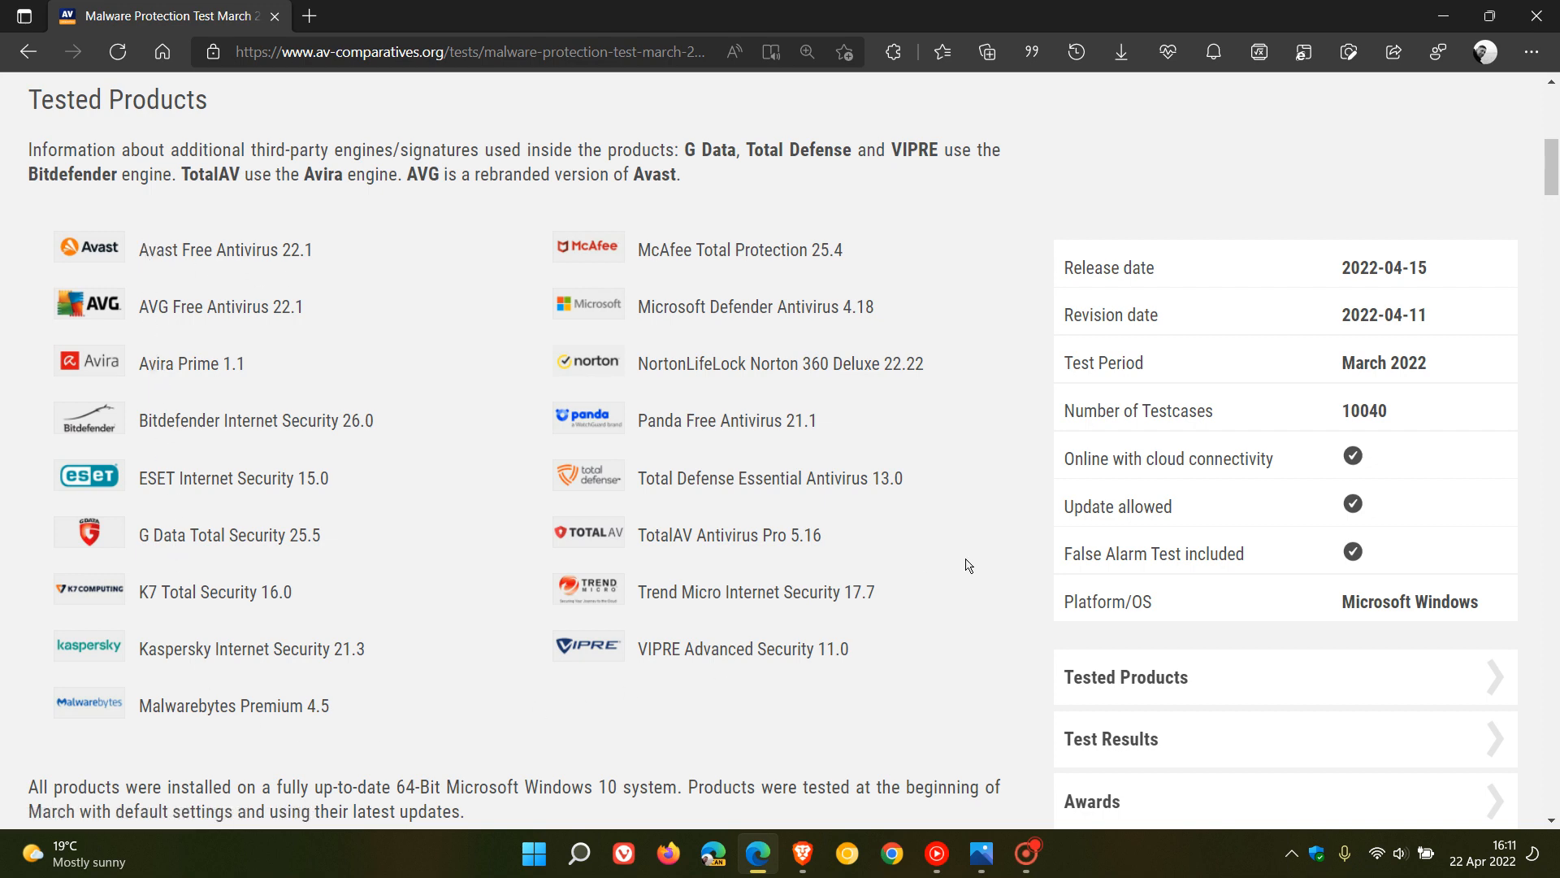
{"action": "scroll", "scroll_direction": "down", "scroll_amount": 3}
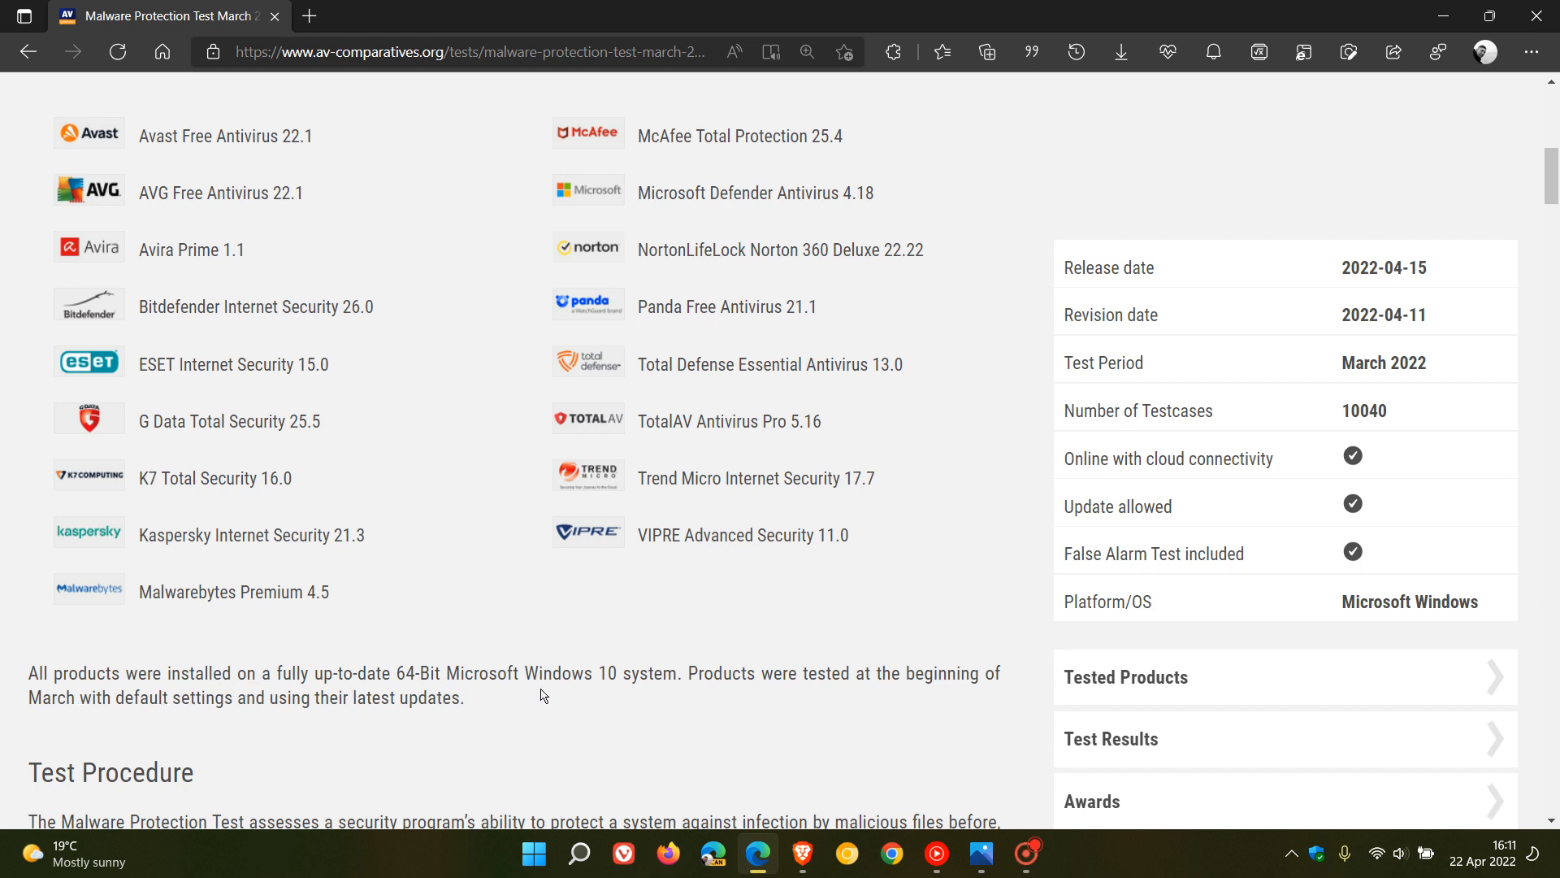
{"action": "mouse_move", "coordinate": [653, 698]}
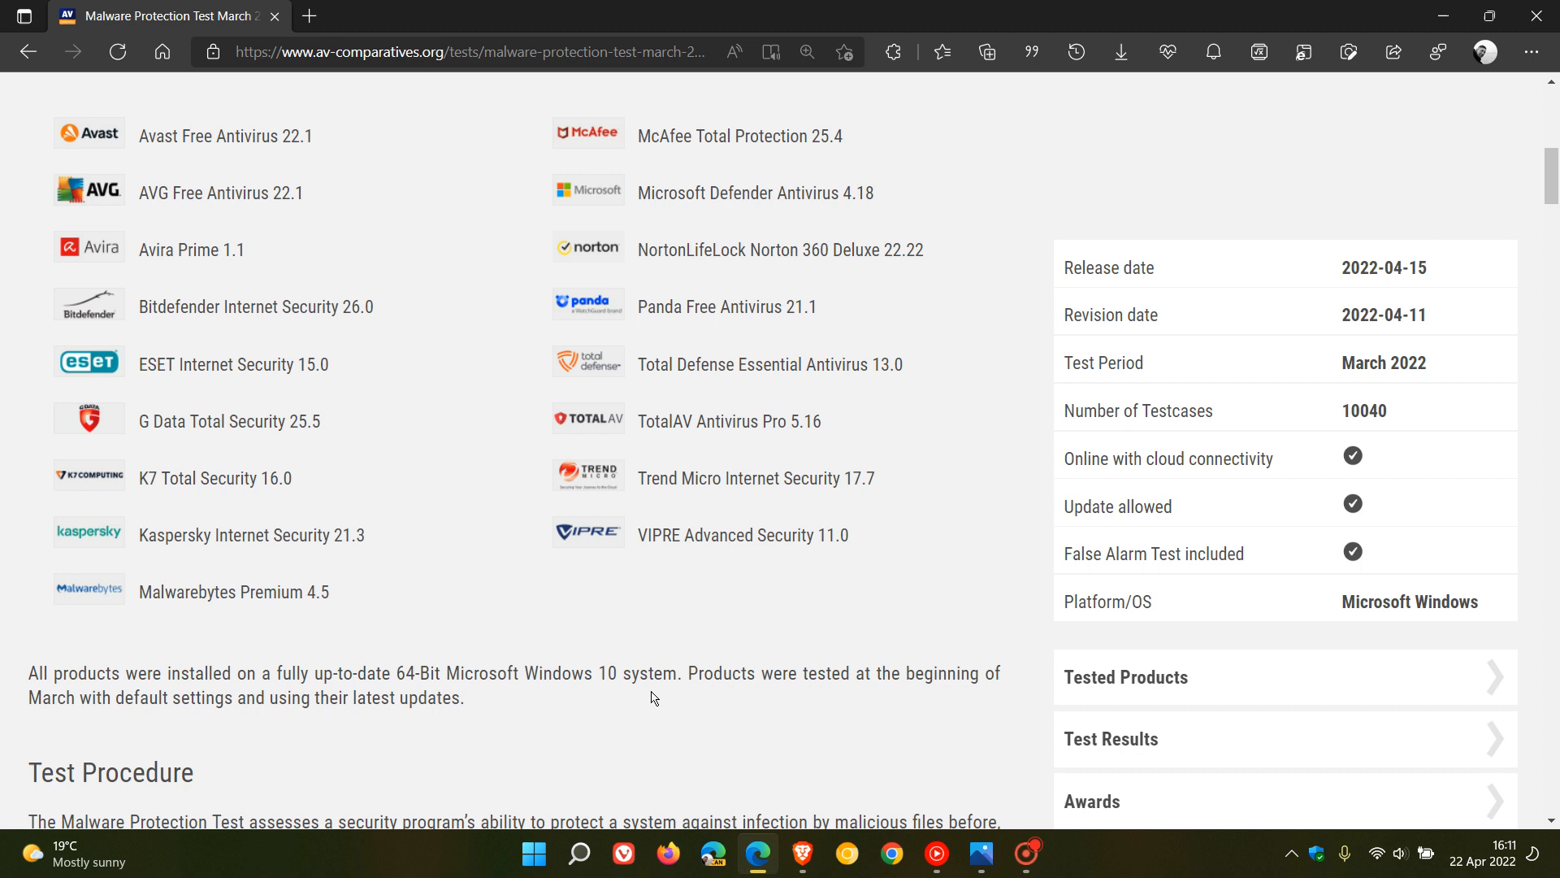
{"action": "mouse_move", "coordinate": [892, 697]}
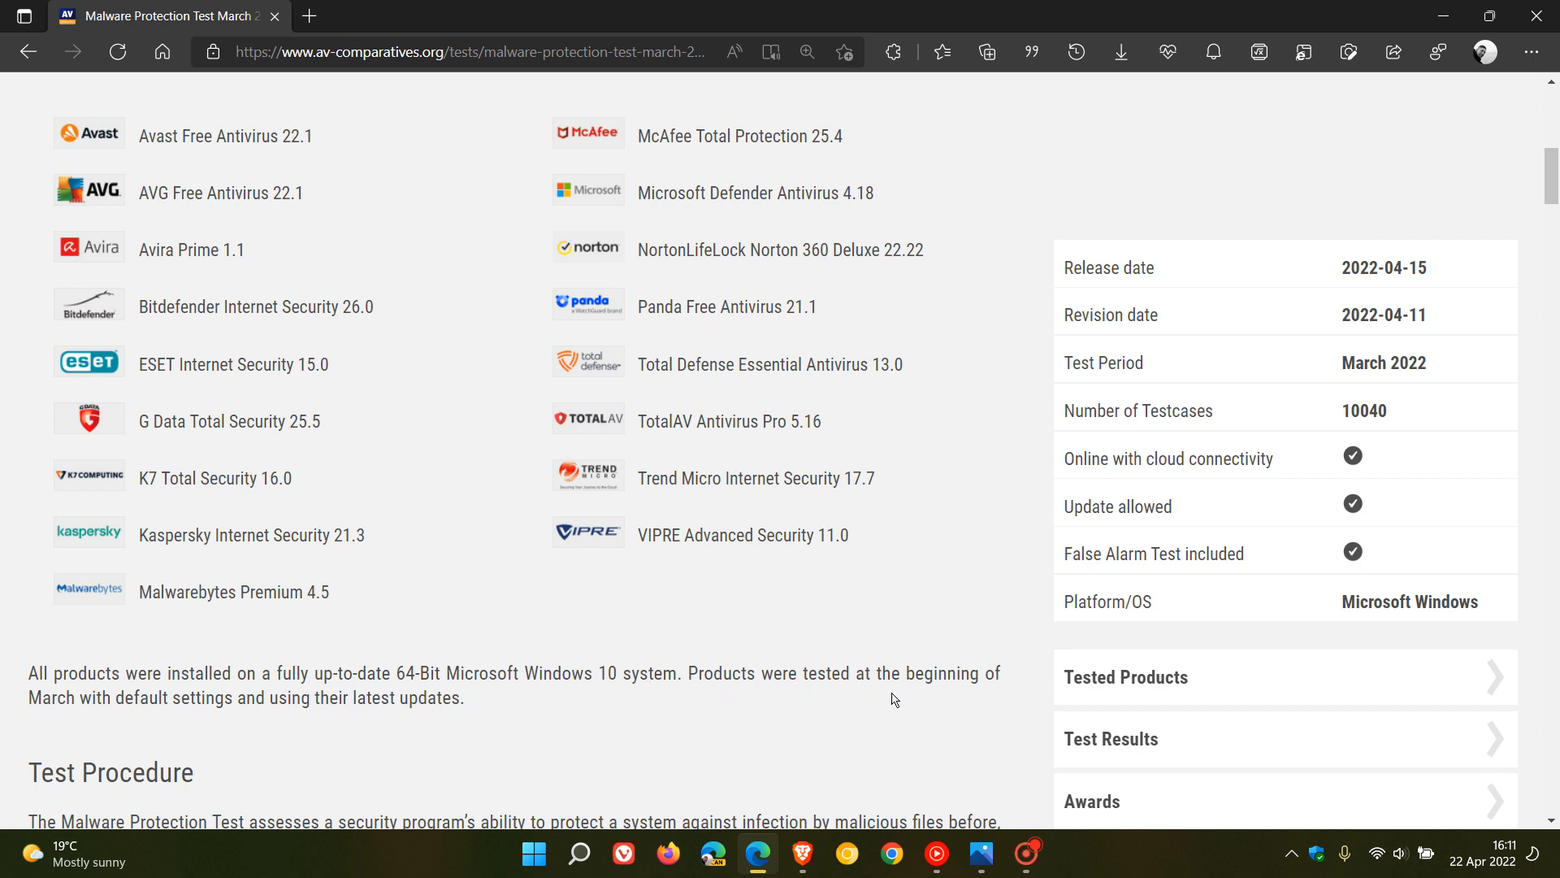
{"action": "mouse_move", "coordinate": [289, 723]}
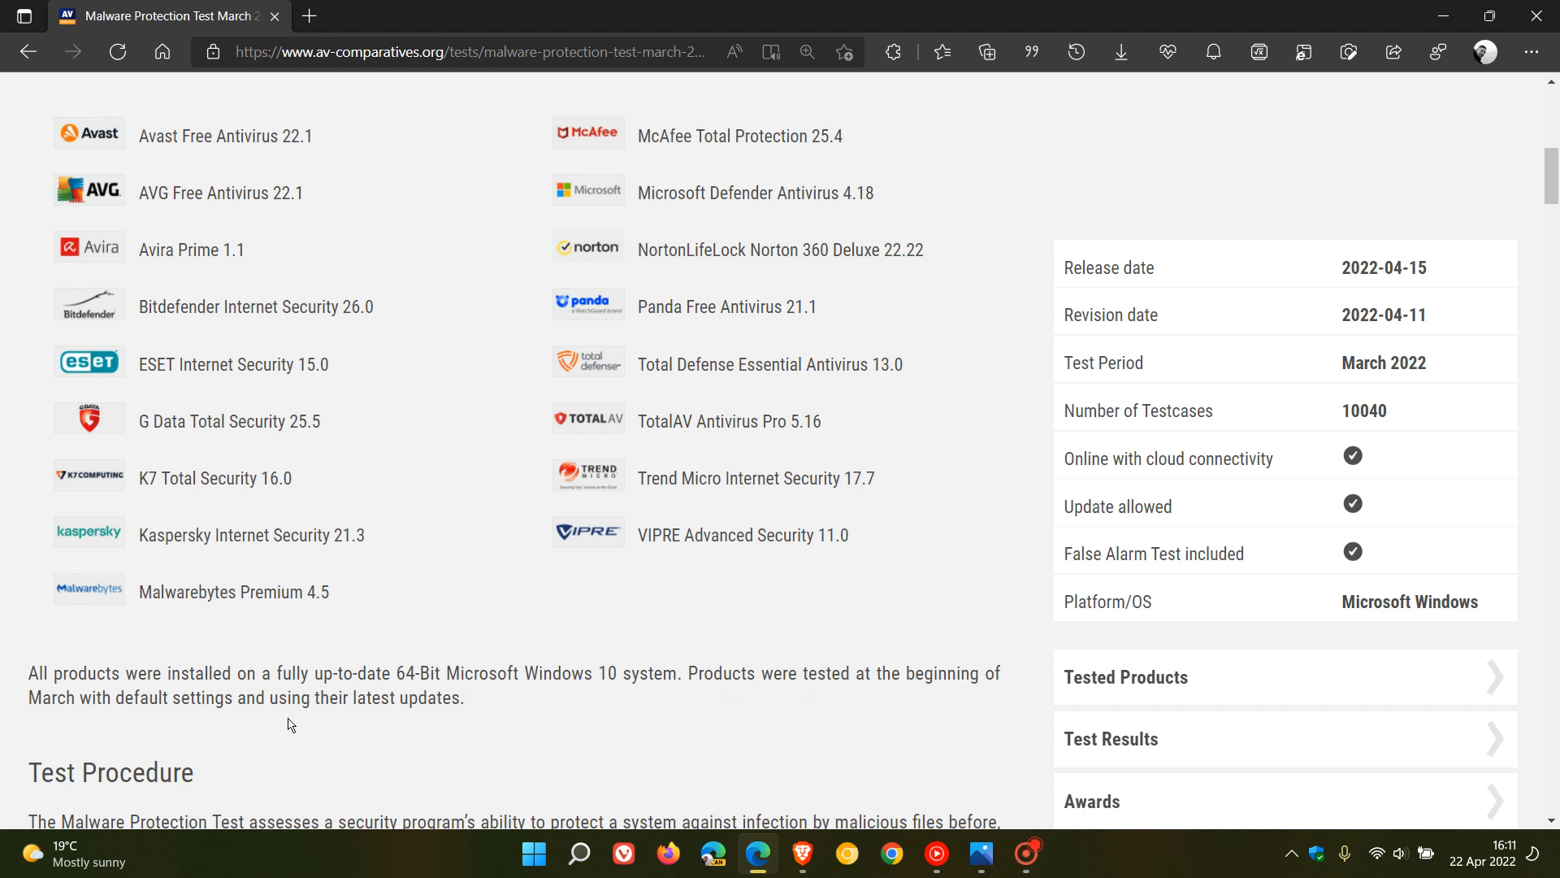
{"action": "mouse_move", "coordinate": [637, 713]}
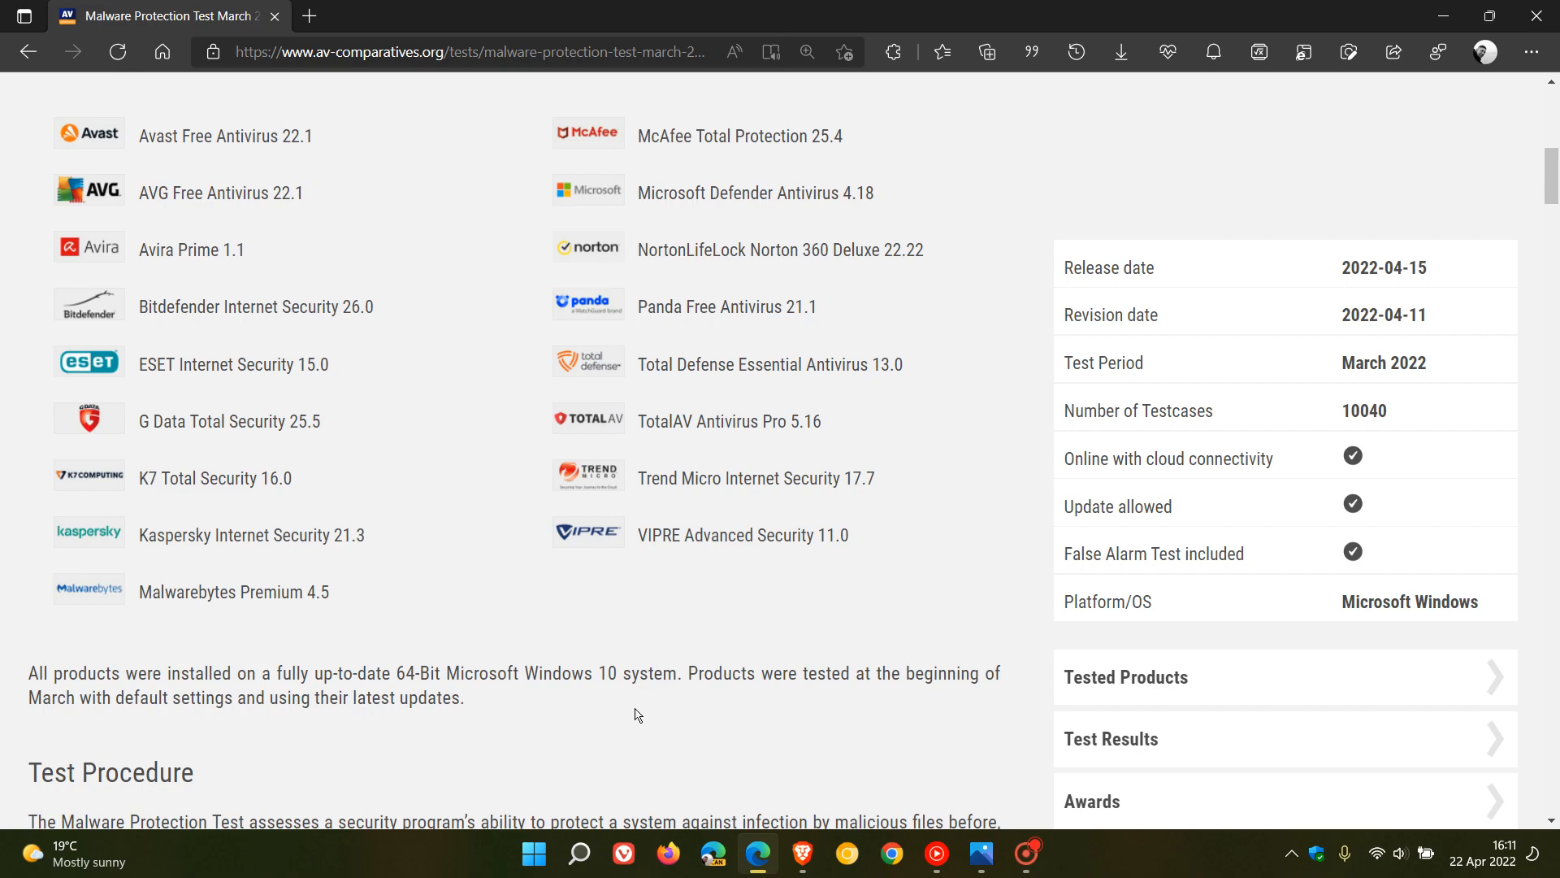
{"action": "scroll", "scroll_direction": "down", "scroll_amount": 3}
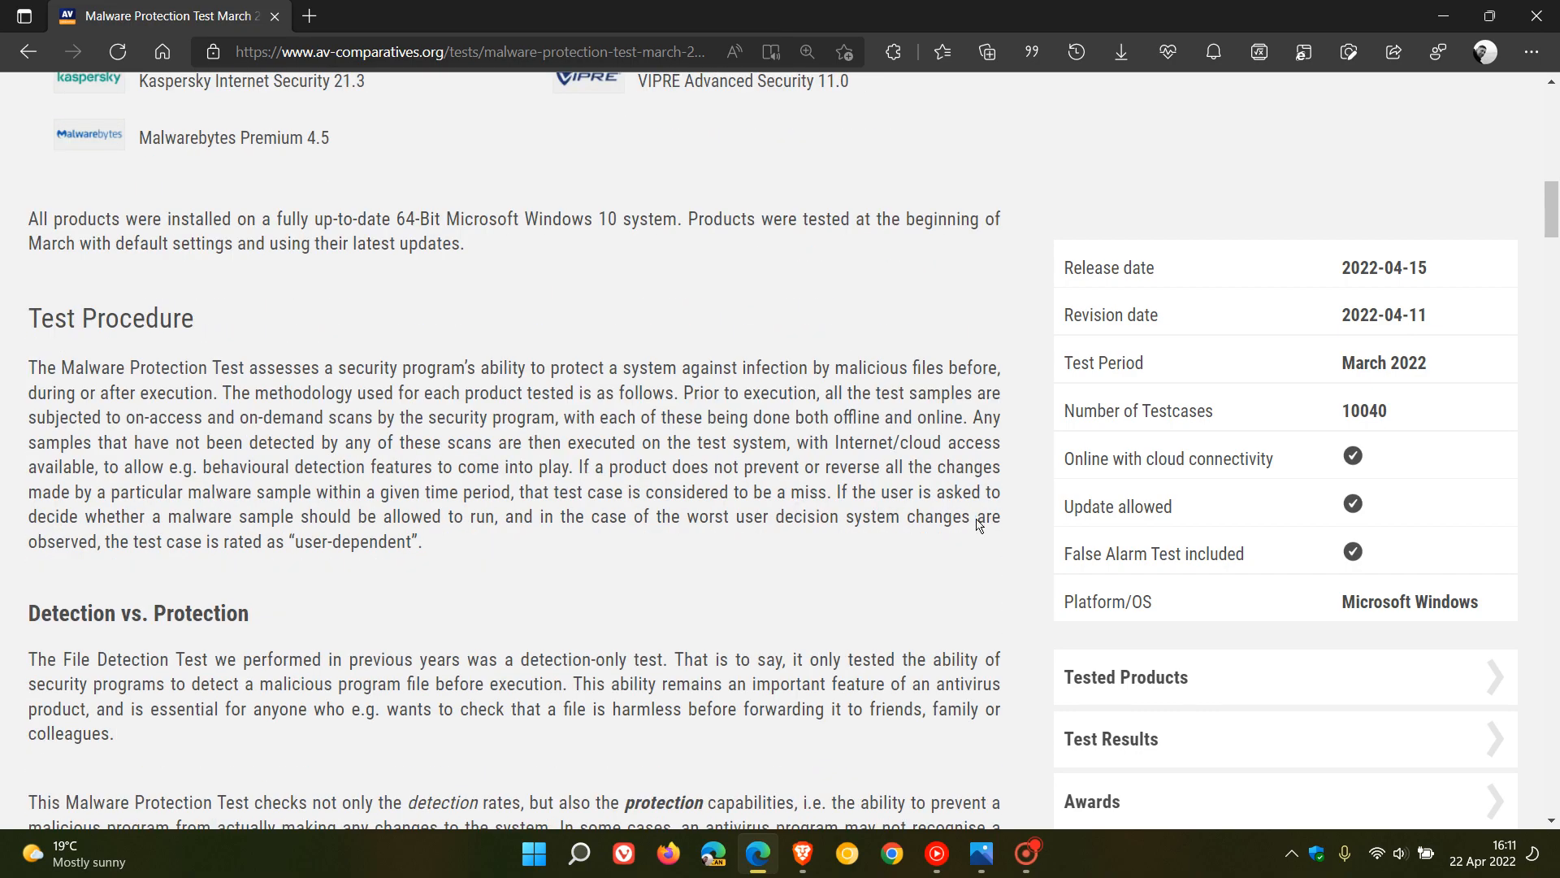
{"action": "scroll", "scroll_direction": "down", "scroll_amount": 3}
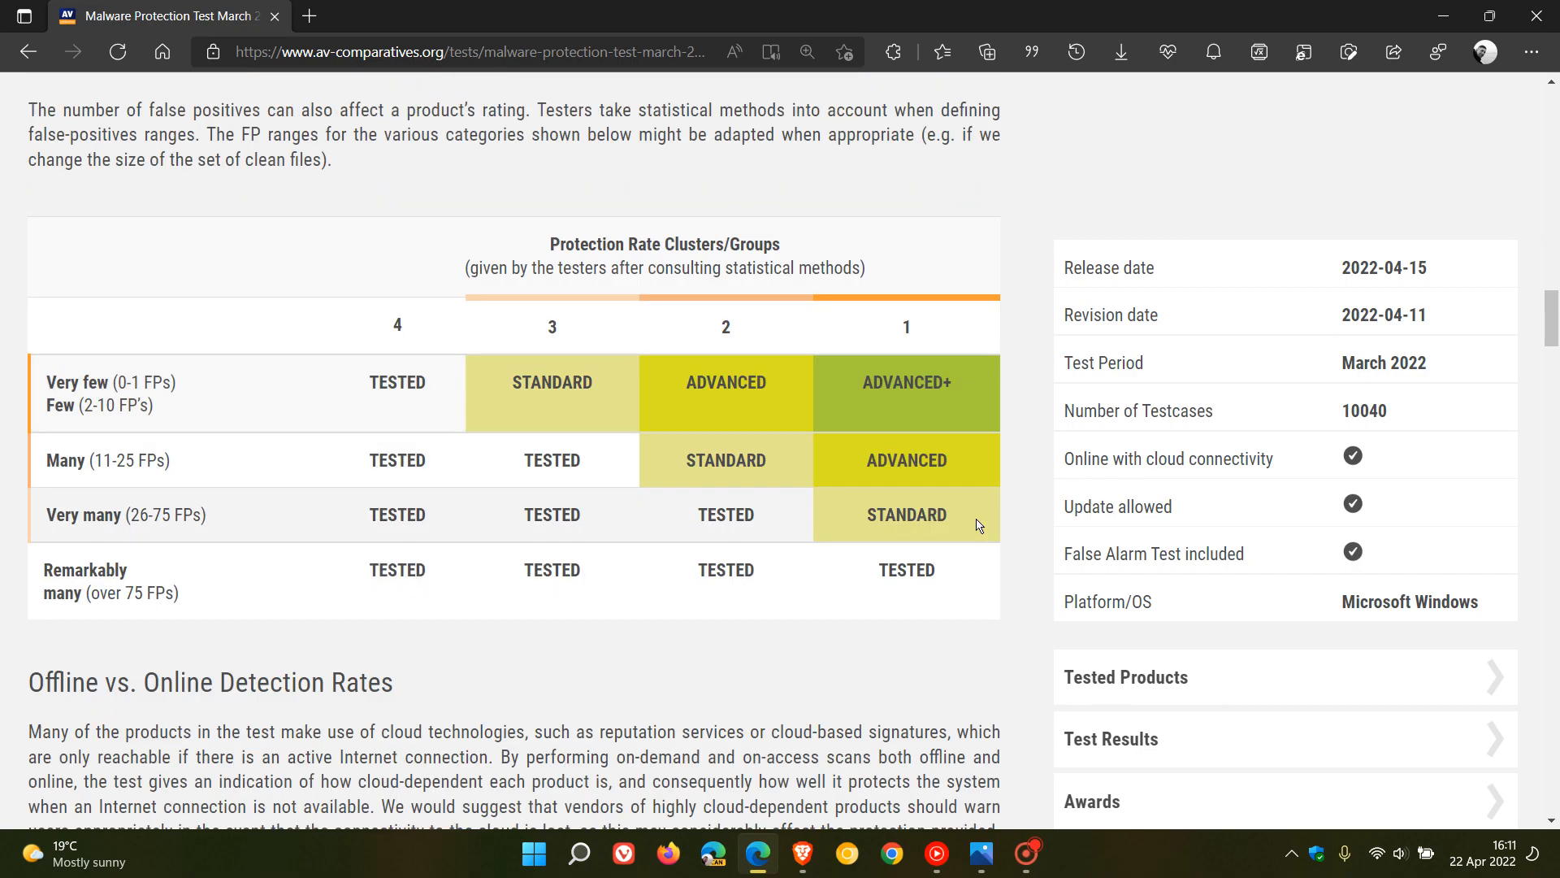
{"action": "scroll", "scroll_direction": "down", "scroll_amount": 3}
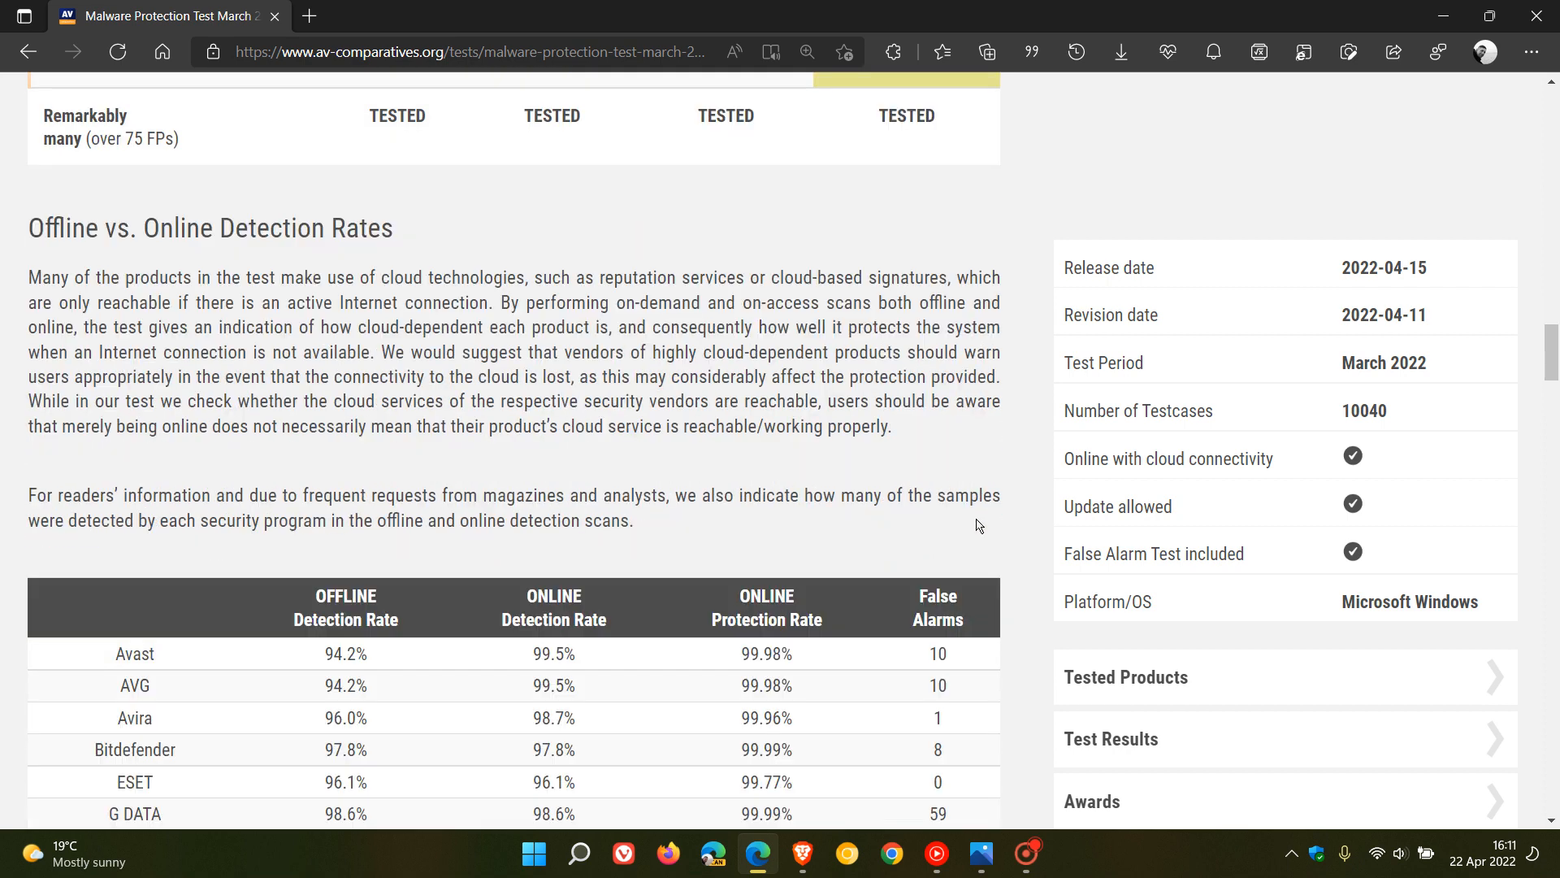
{"action": "mouse_move", "coordinate": [156, 266]}
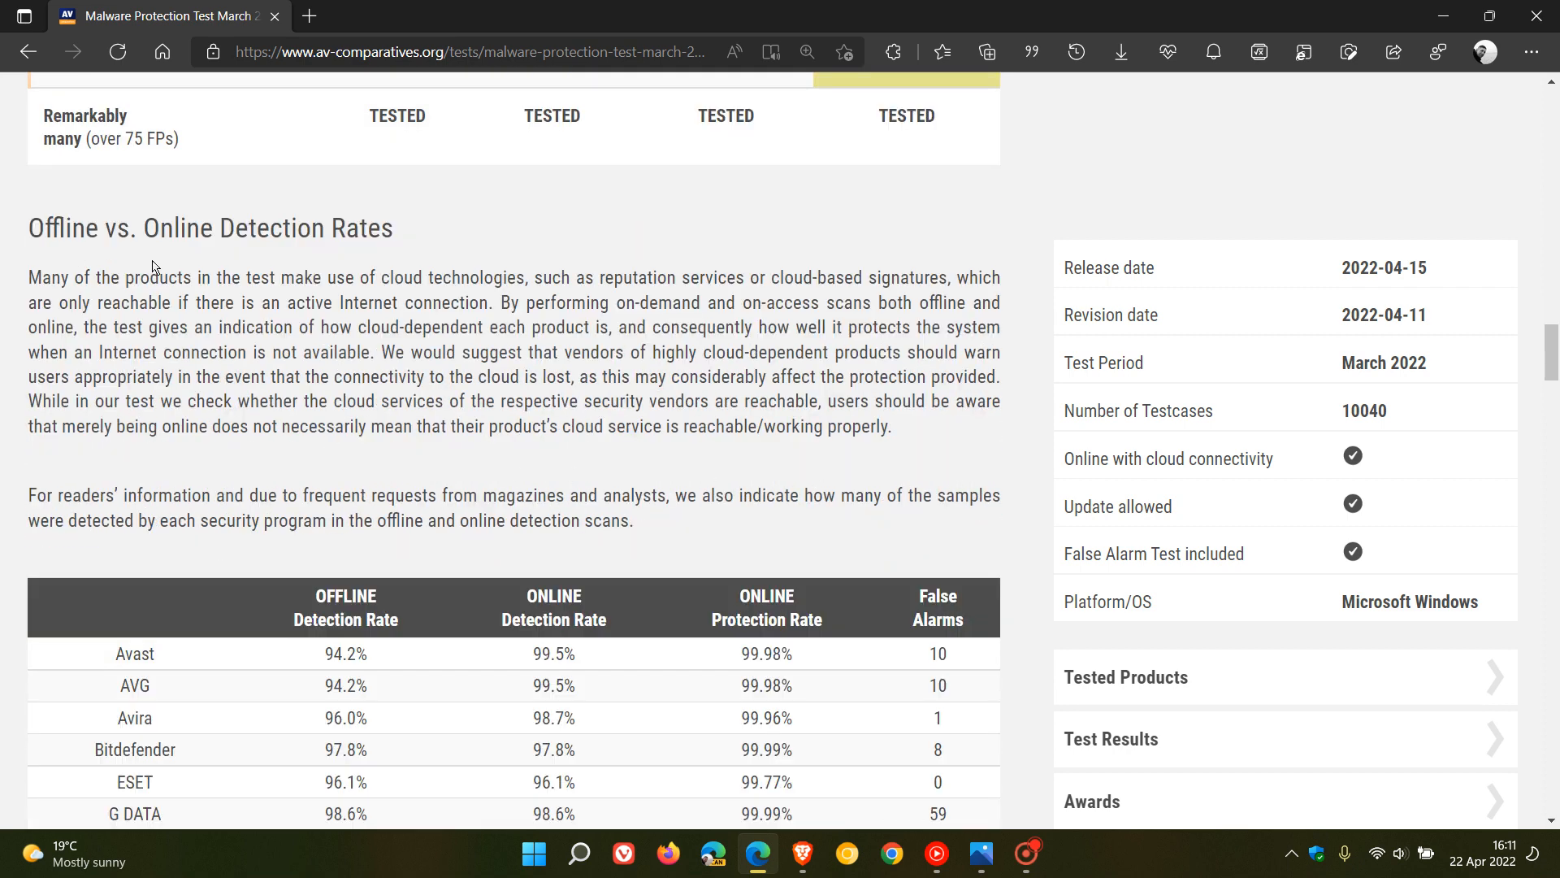
{"action": "scroll", "scroll_direction": "down", "scroll_amount": 3}
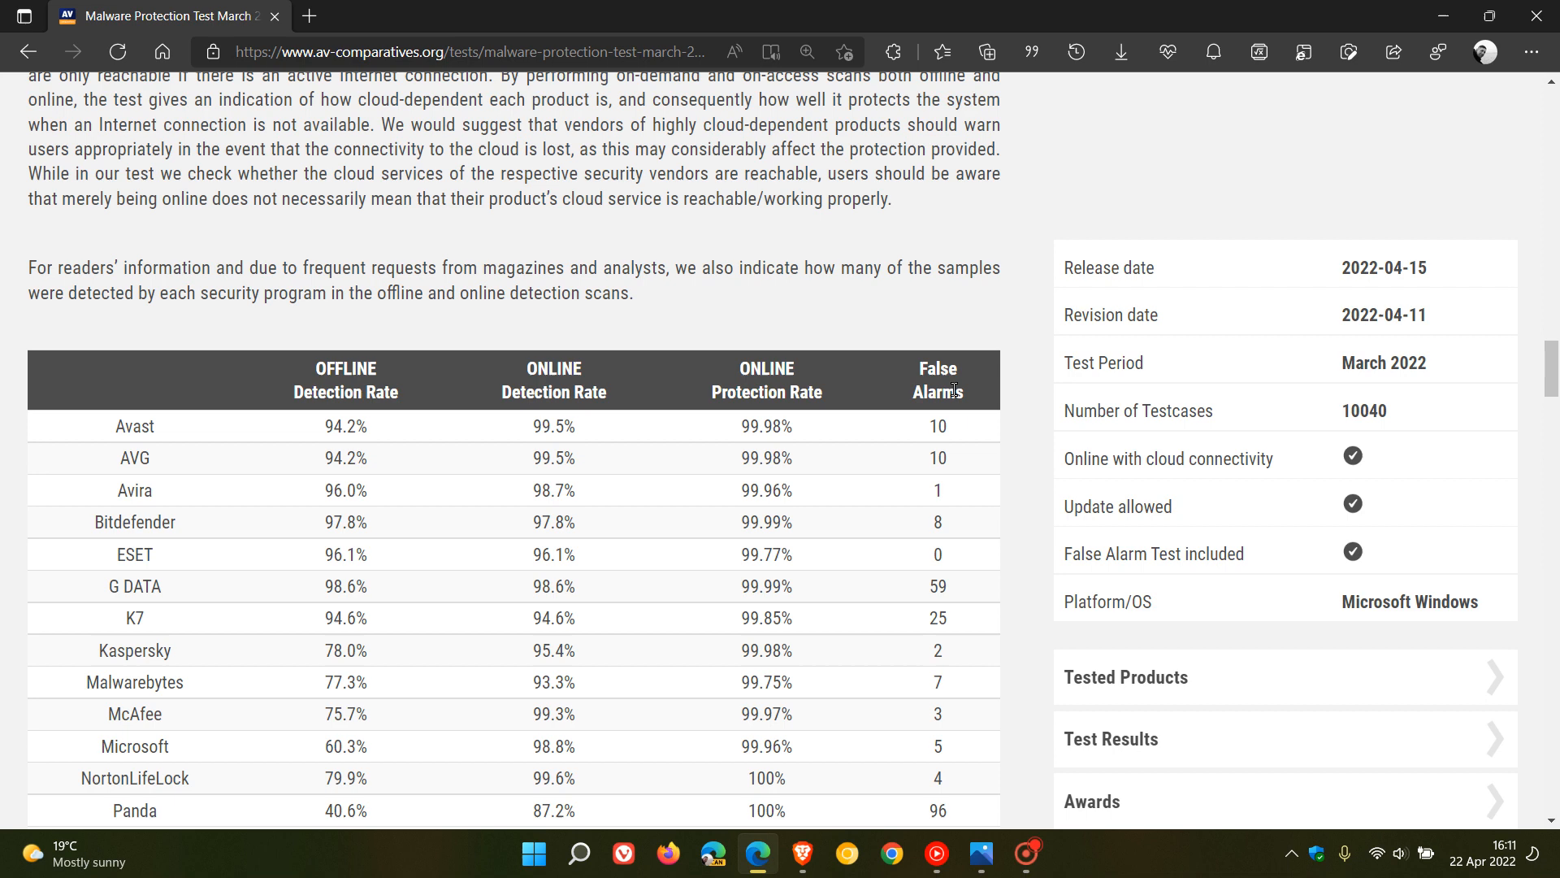
{"action": "scroll", "scroll_direction": "down", "scroll_amount": 3}
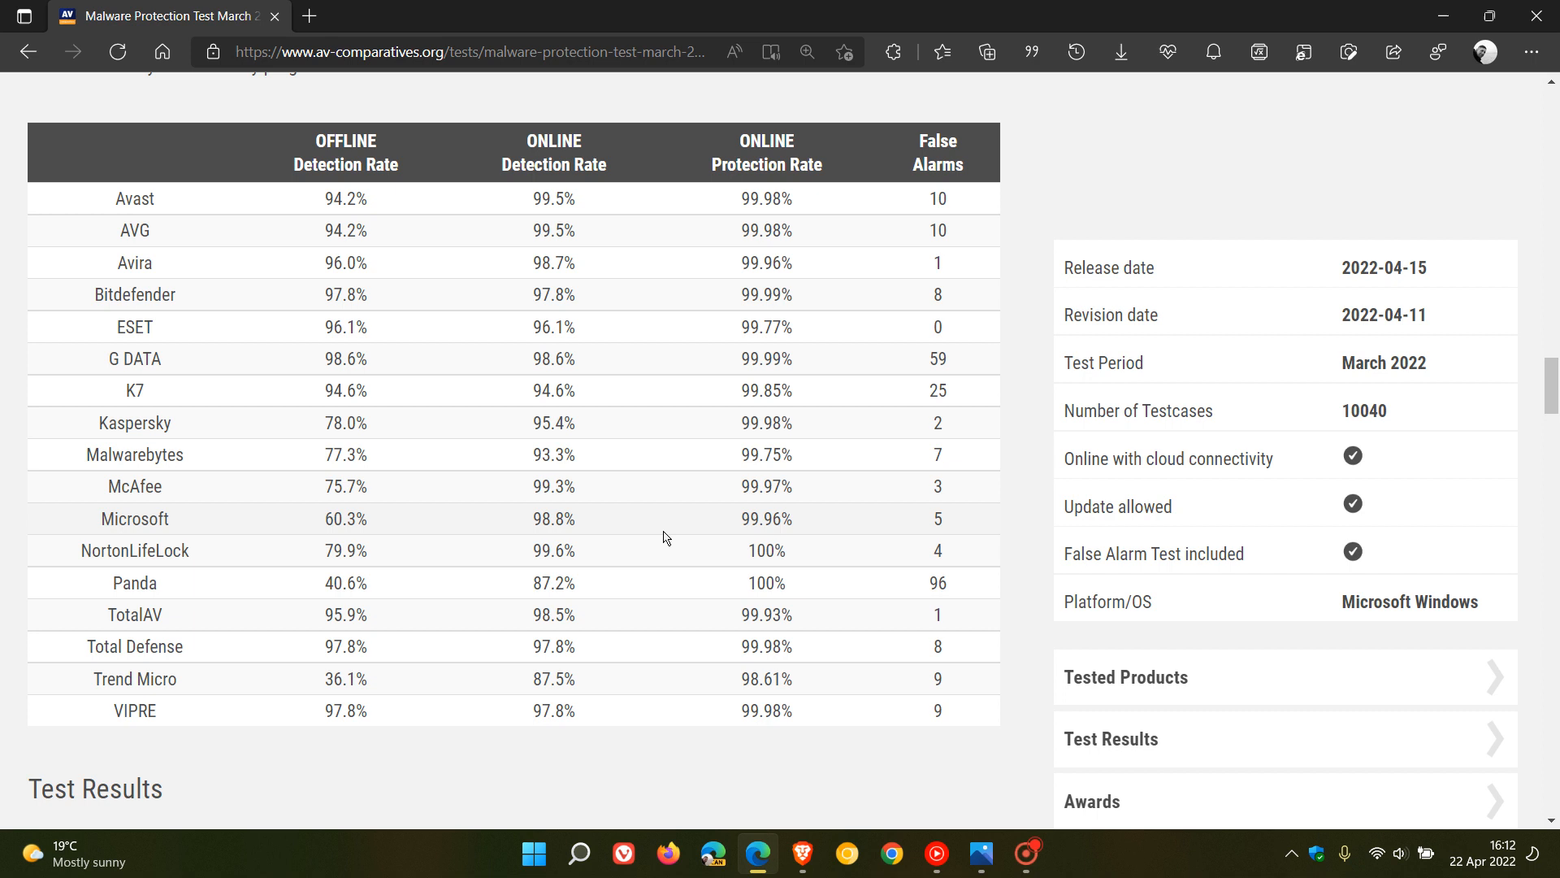
{"action": "mouse_move", "coordinate": [557, 525]}
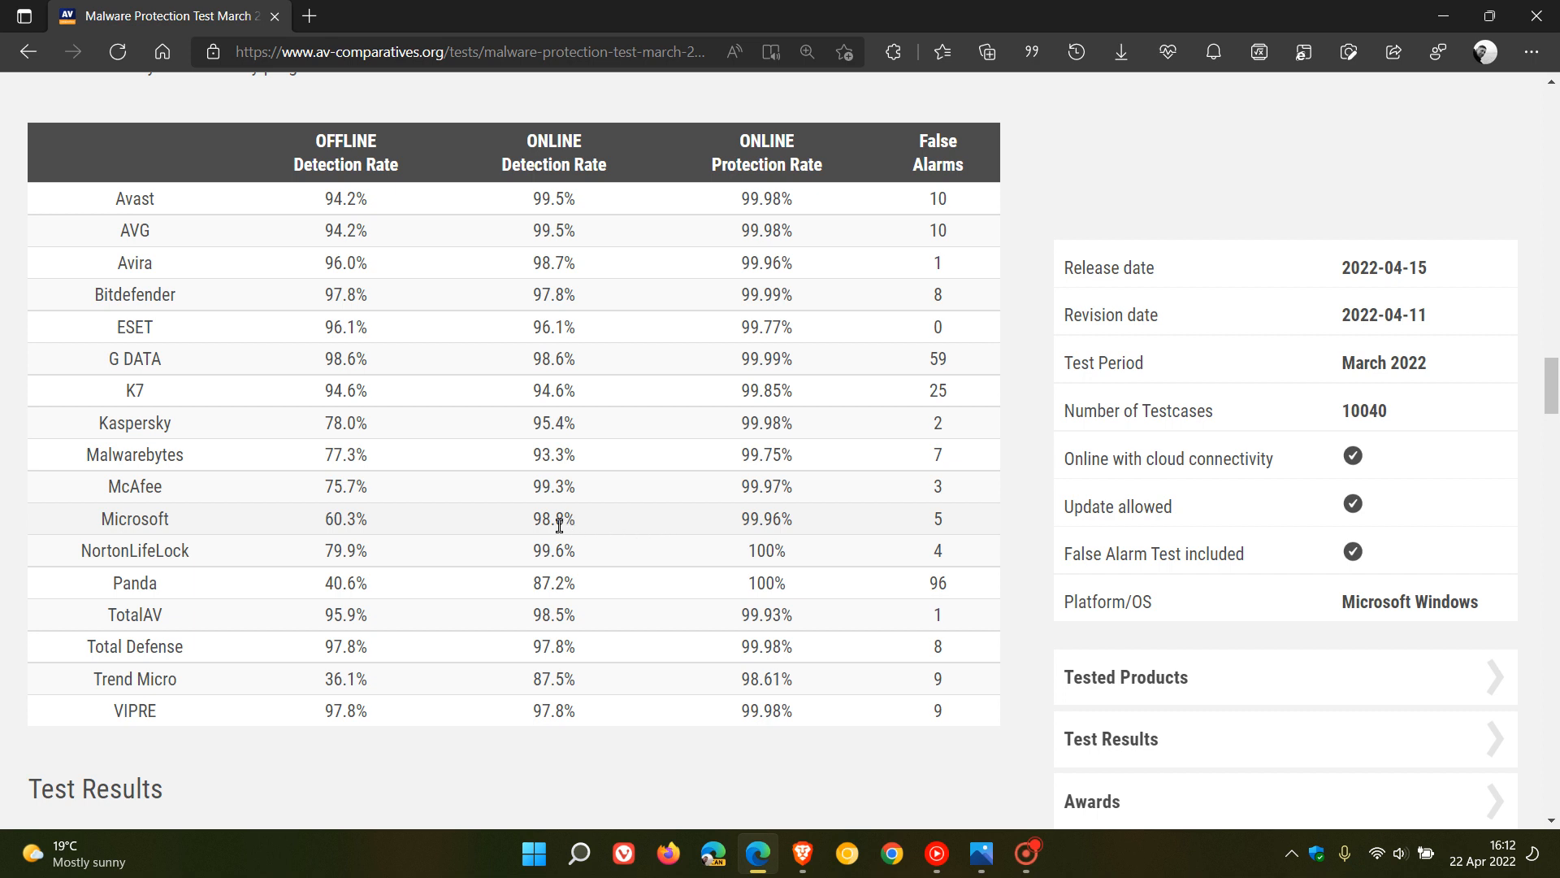
{"action": "mouse_move", "coordinate": [670, 539]}
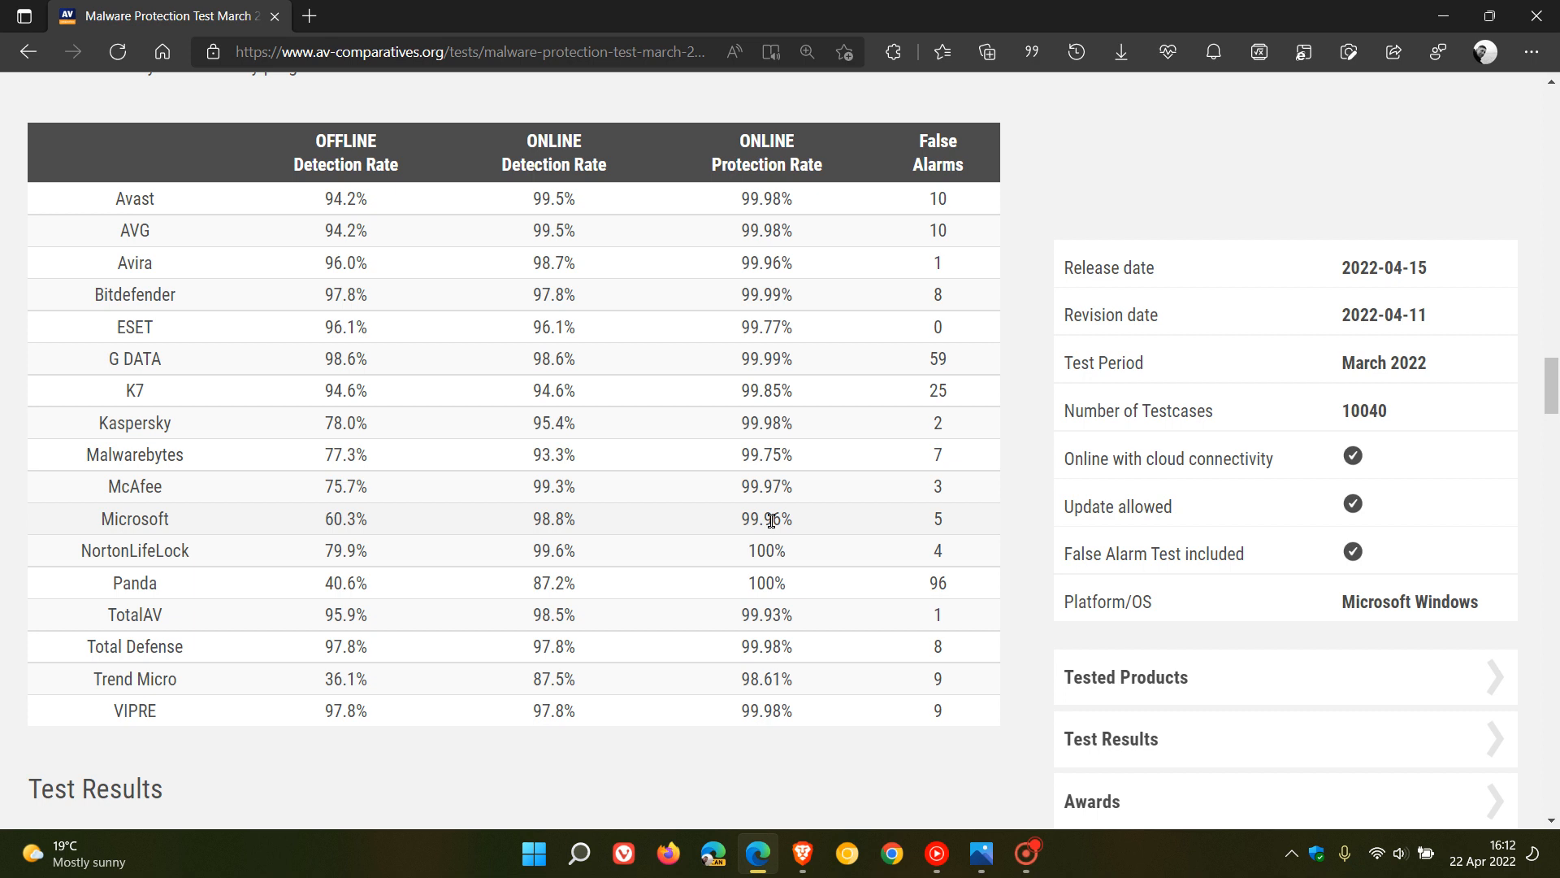
{"action": "mouse_move", "coordinate": [936, 519]}
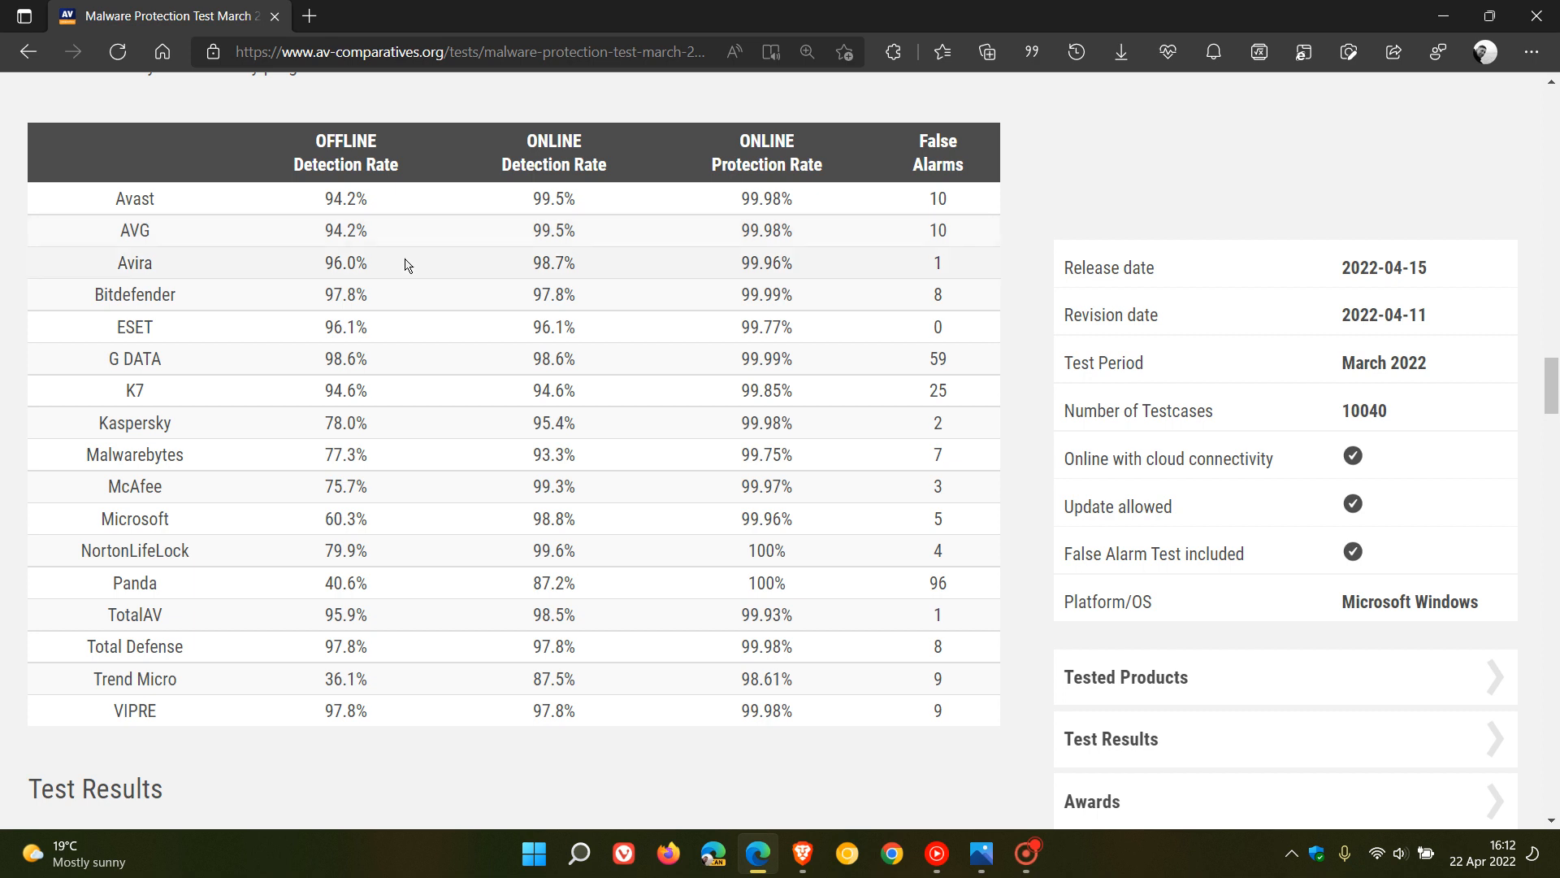
{"action": "mouse_move", "coordinate": [403, 304]}
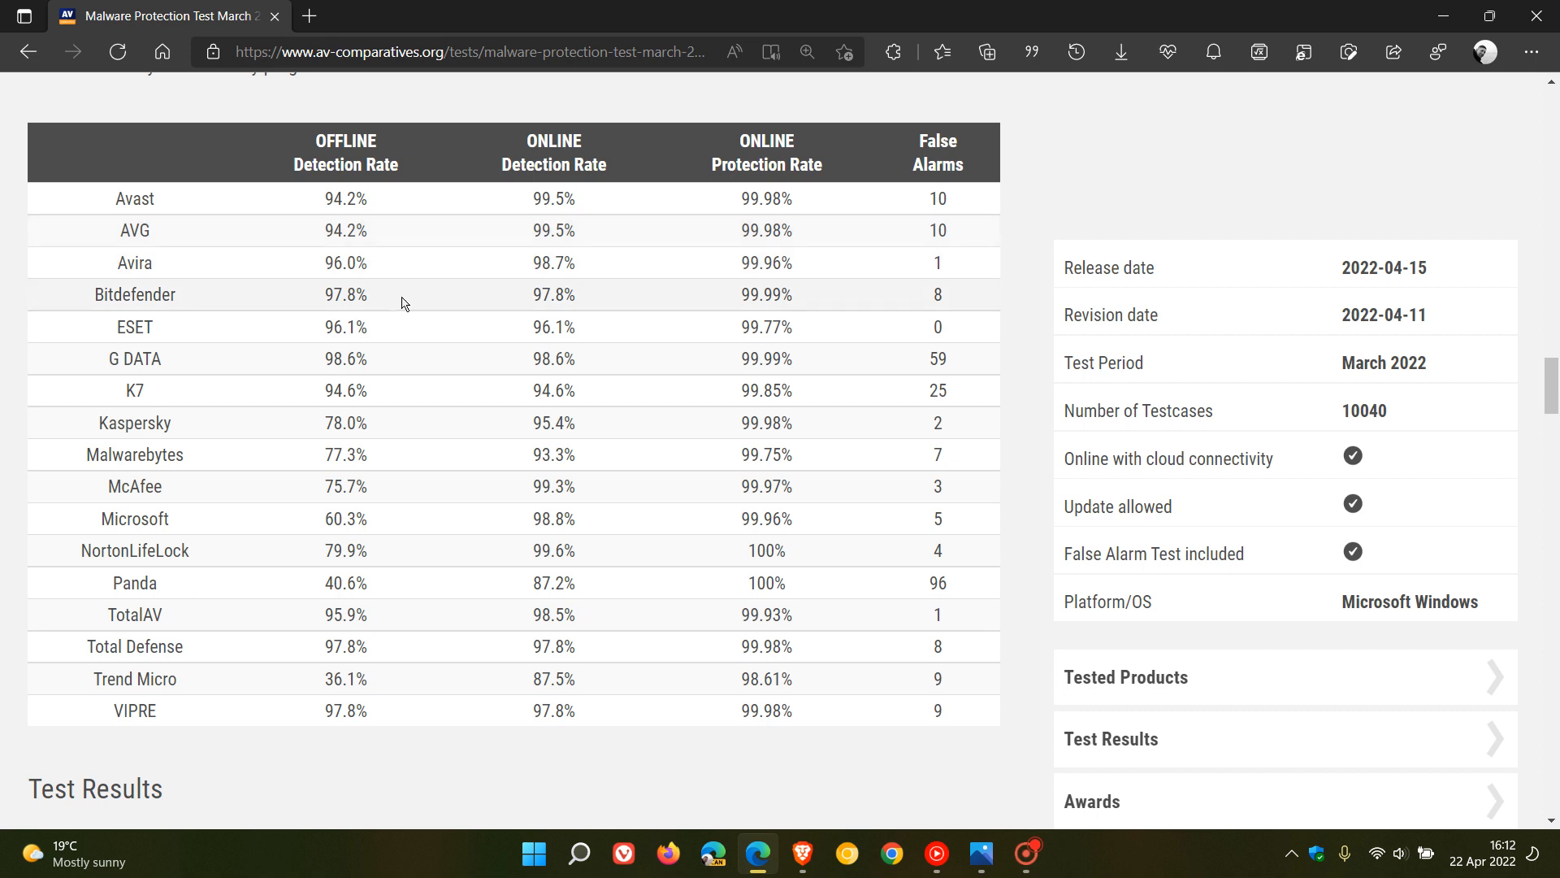
{"action": "mouse_move", "coordinate": [389, 361]}
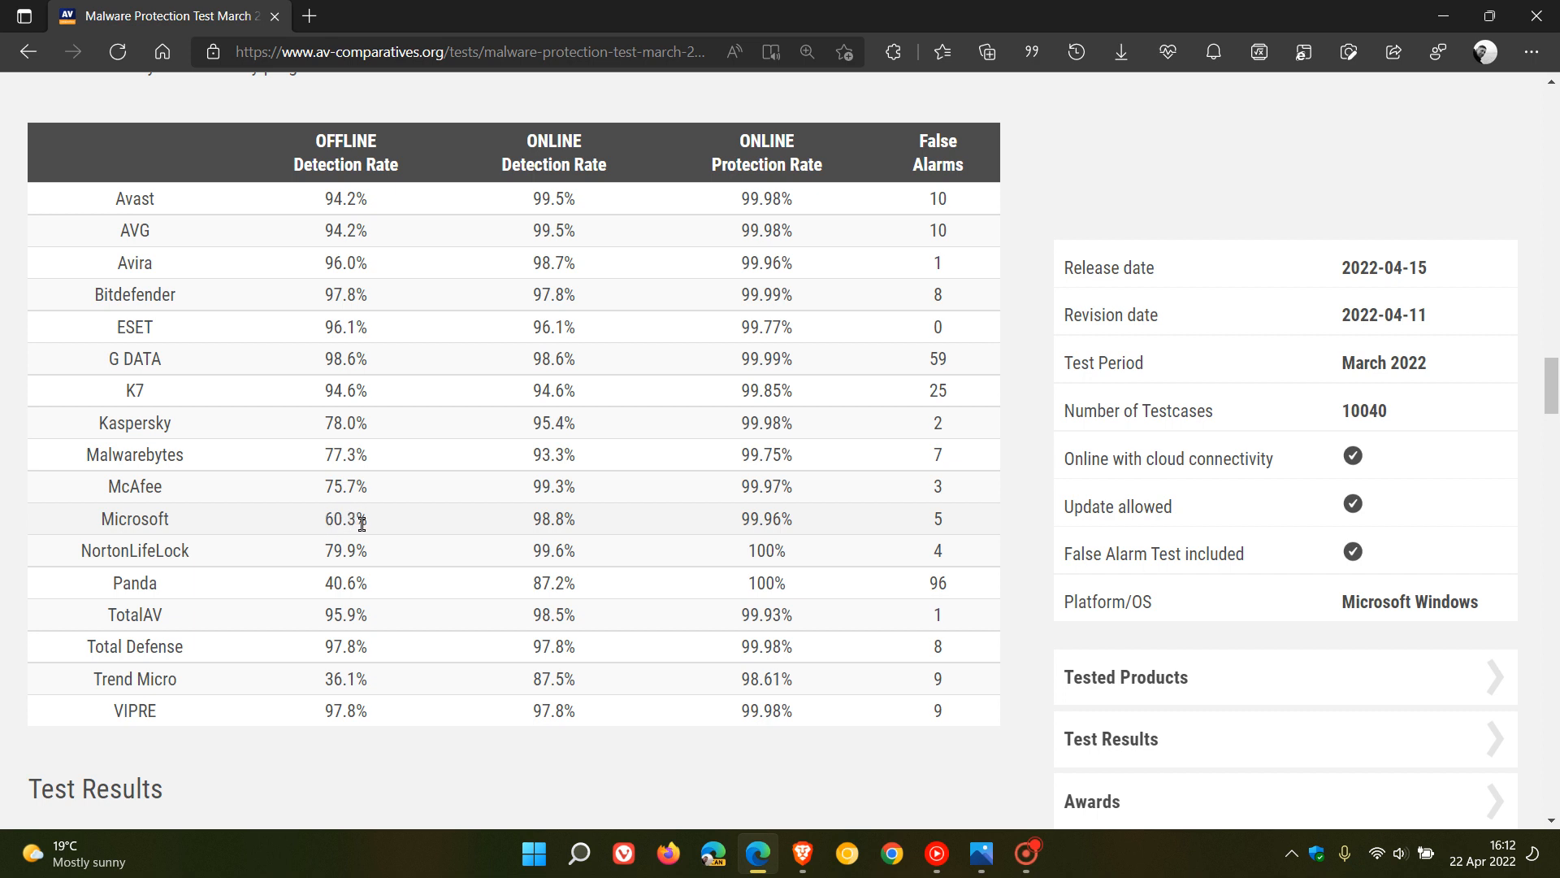
{"action": "mouse_move", "coordinate": [375, 528]}
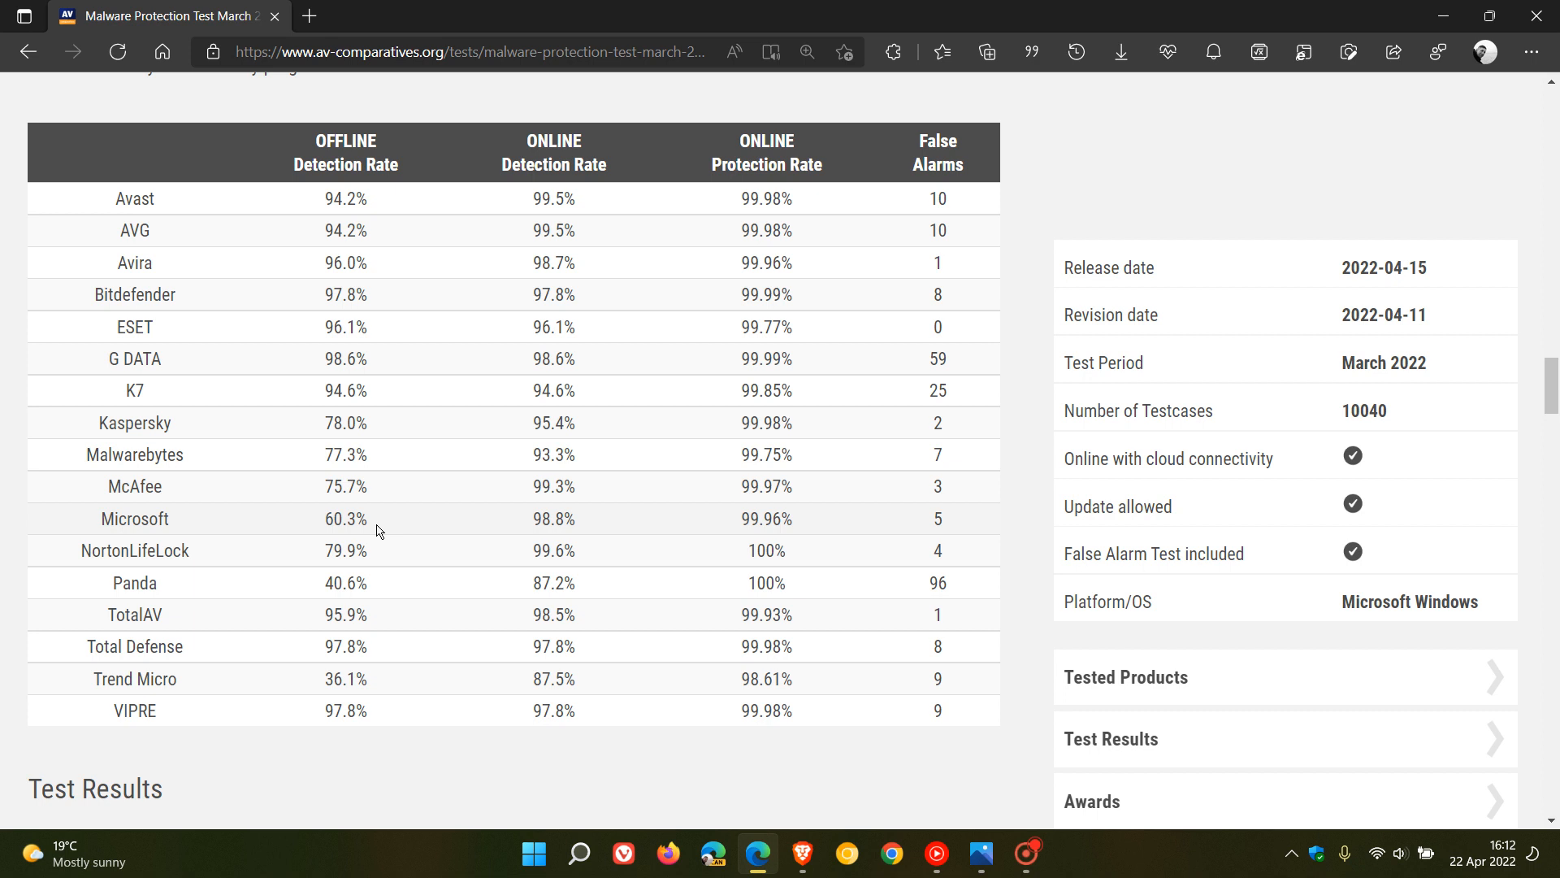
{"action": "mouse_move", "coordinate": [376, 594]}
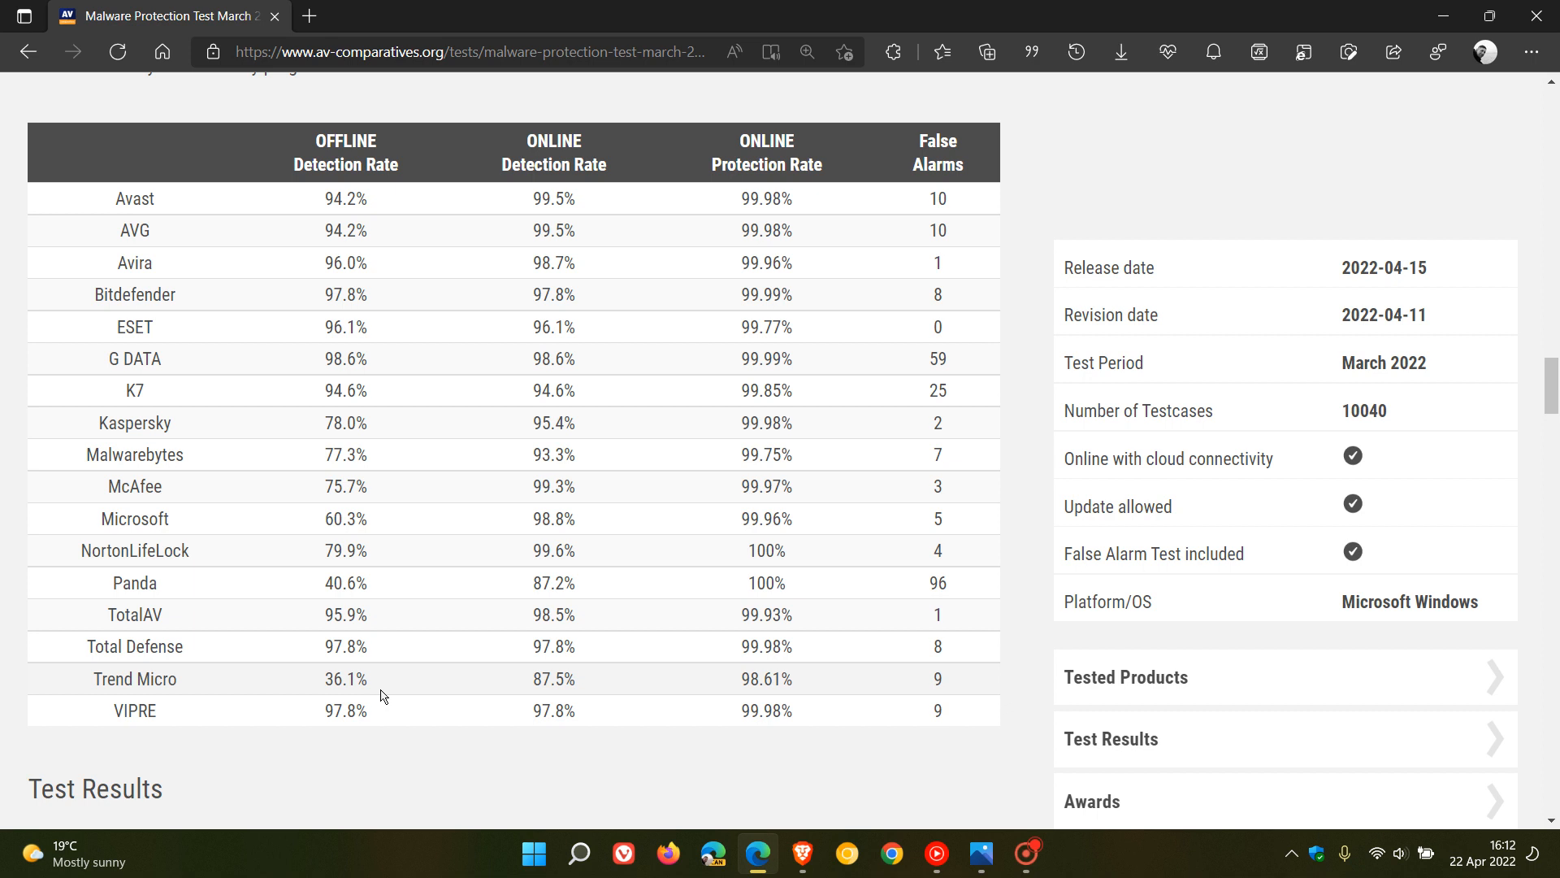
{"action": "mouse_move", "coordinate": [389, 519]}
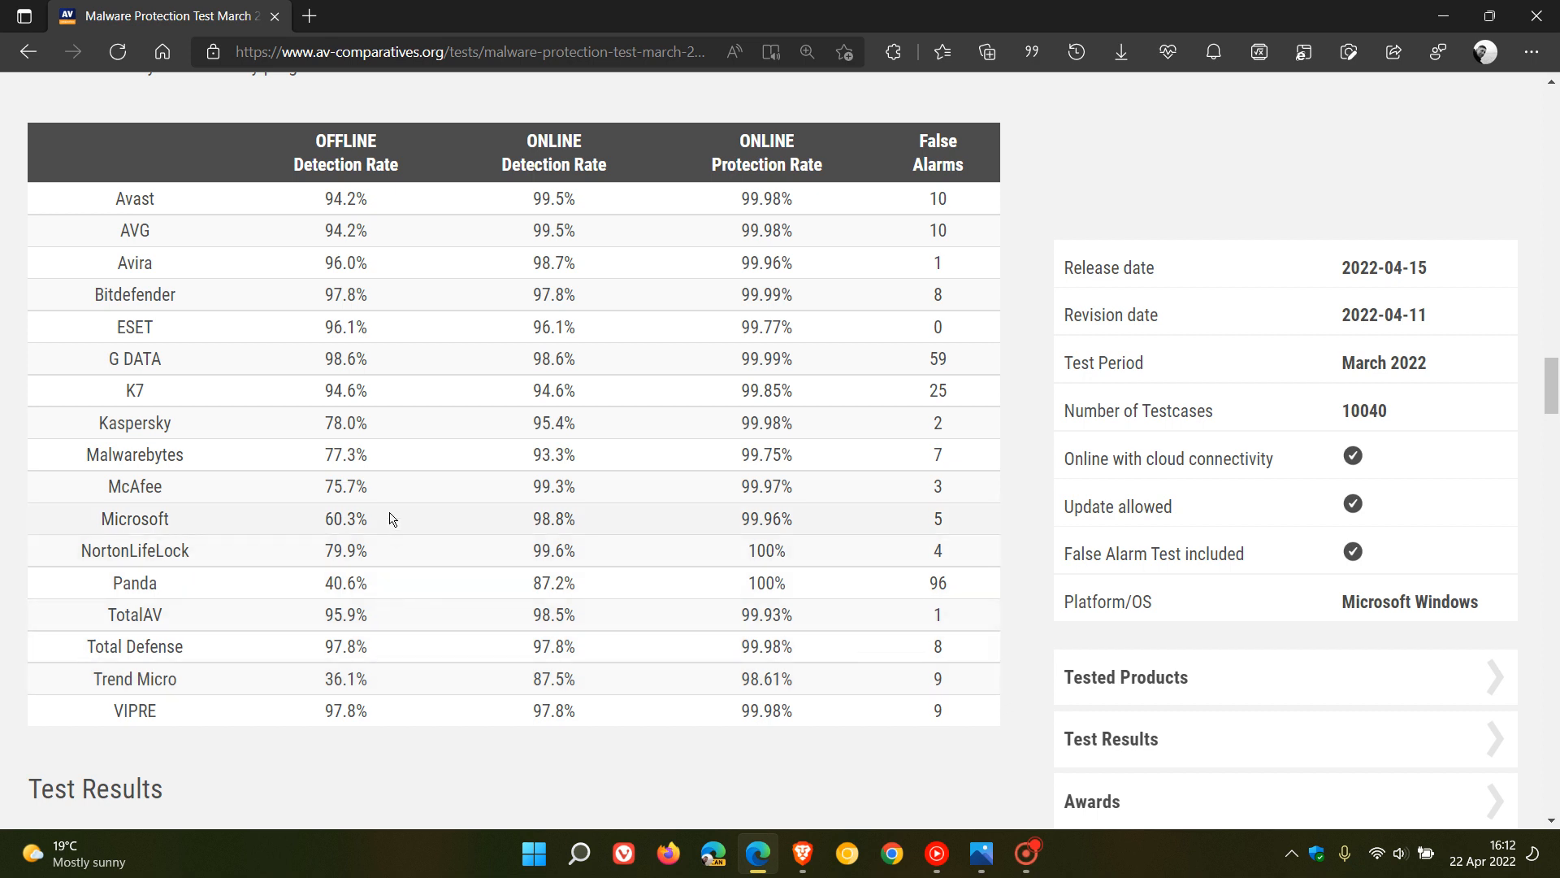
{"action": "mouse_move", "coordinate": [380, 540]}
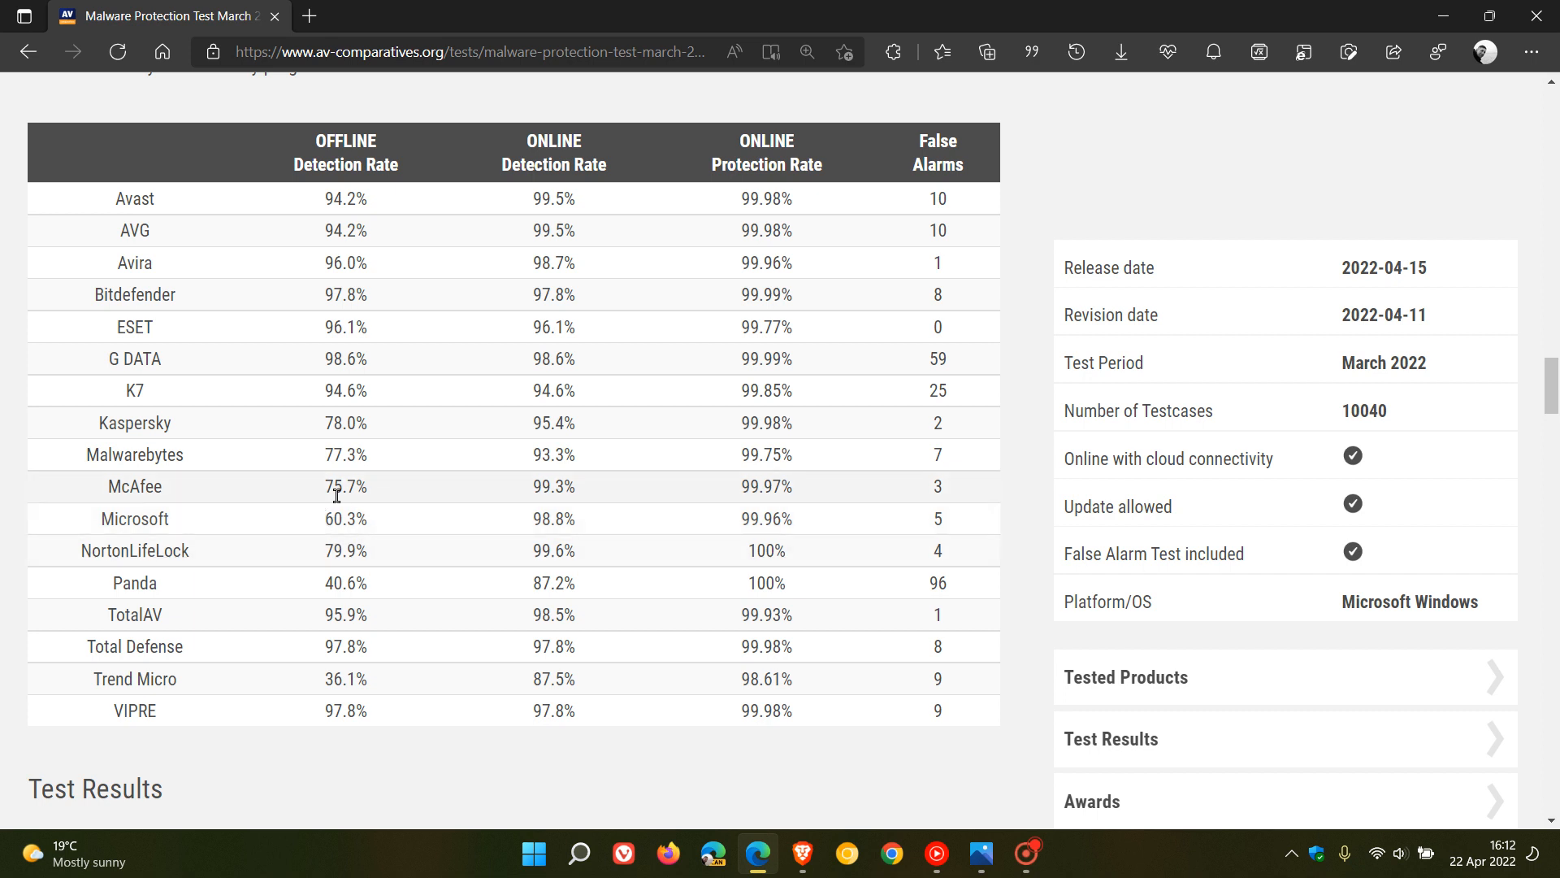
{"action": "mouse_move", "coordinate": [382, 538]}
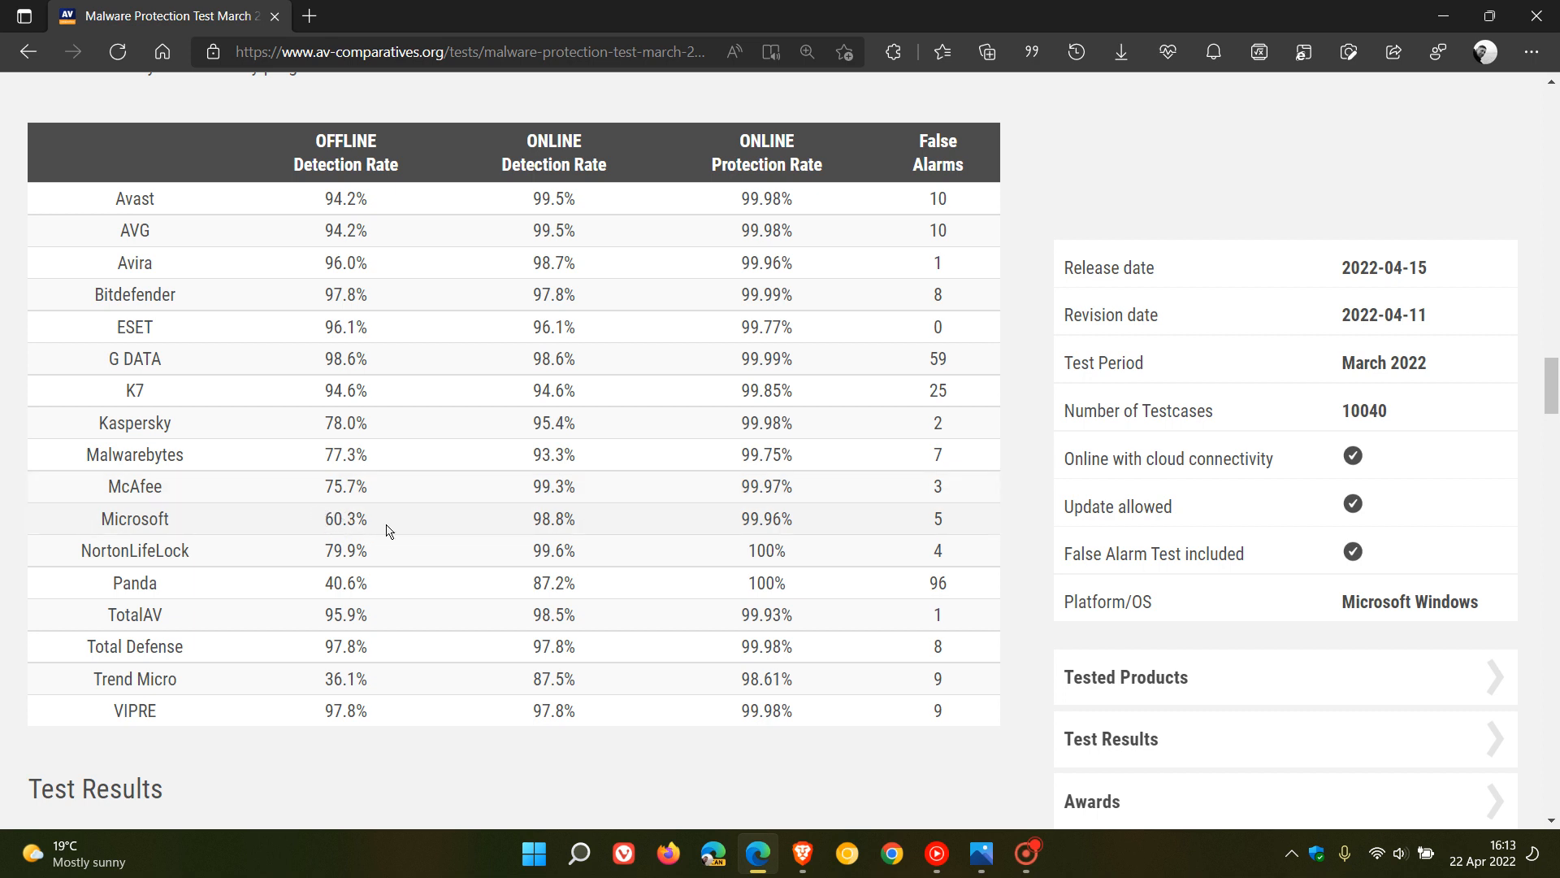
{"action": "mouse_move", "coordinate": [378, 520]}
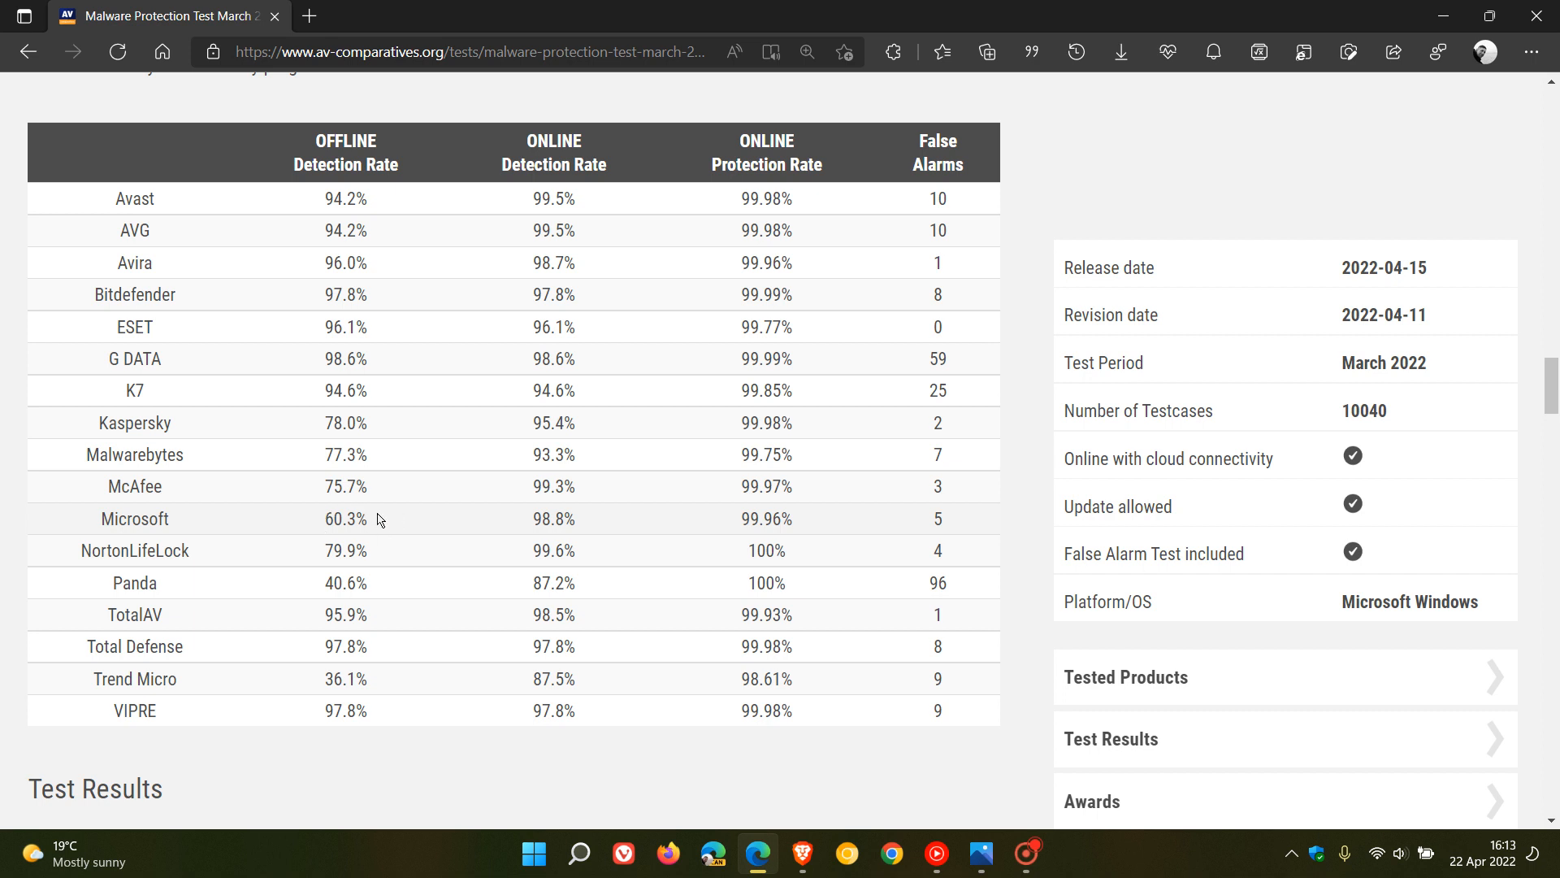
{"action": "mouse_move", "coordinate": [384, 522]}
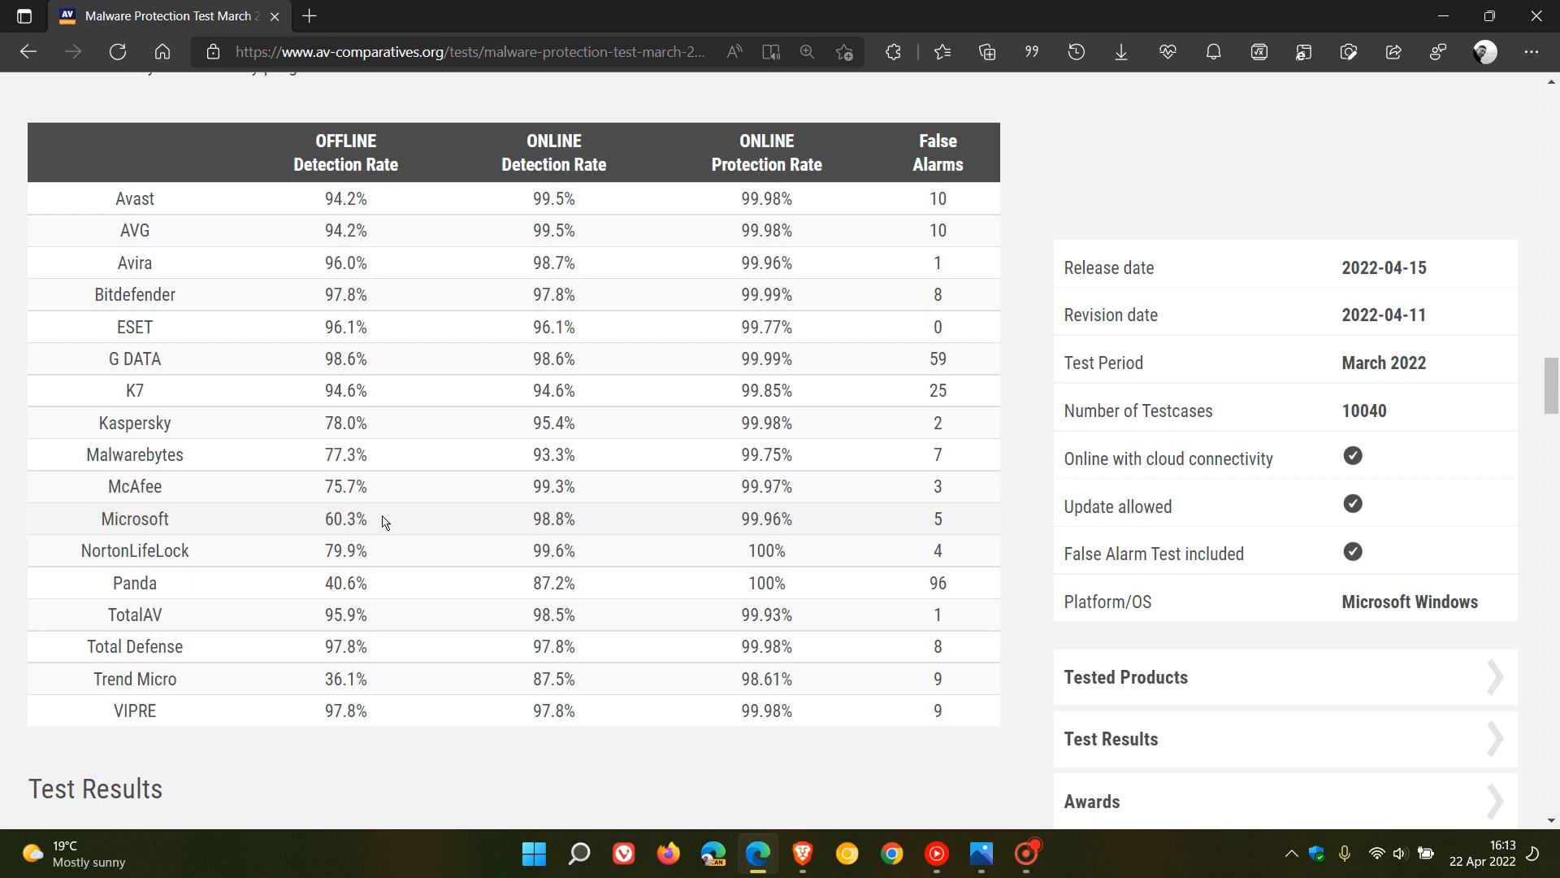
{"action": "mouse_move", "coordinate": [323, 410]}
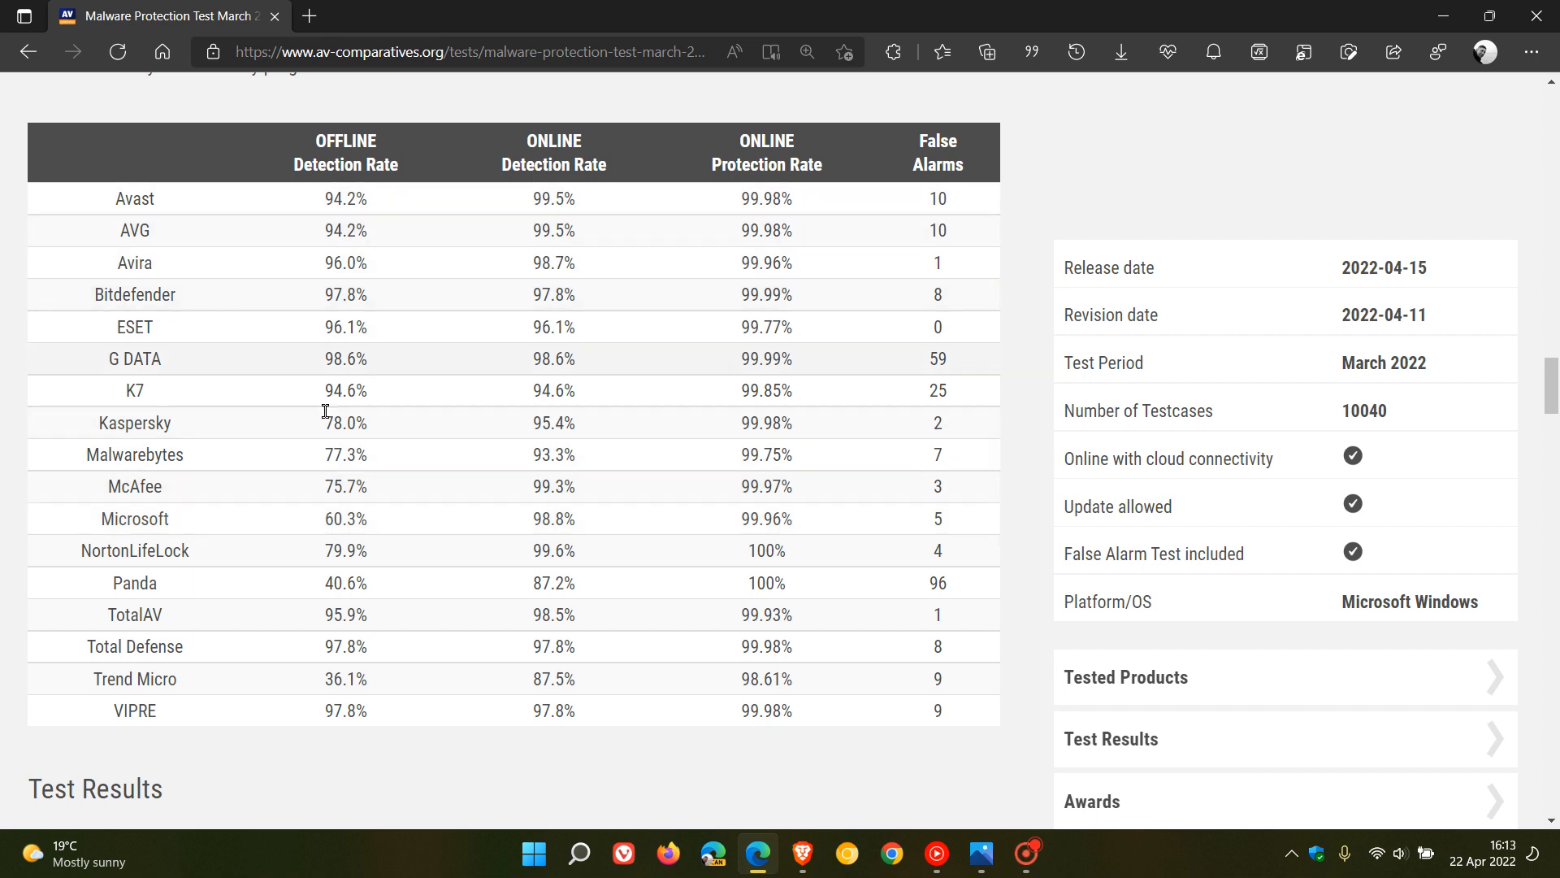
{"action": "mouse_move", "coordinate": [515, 529]}
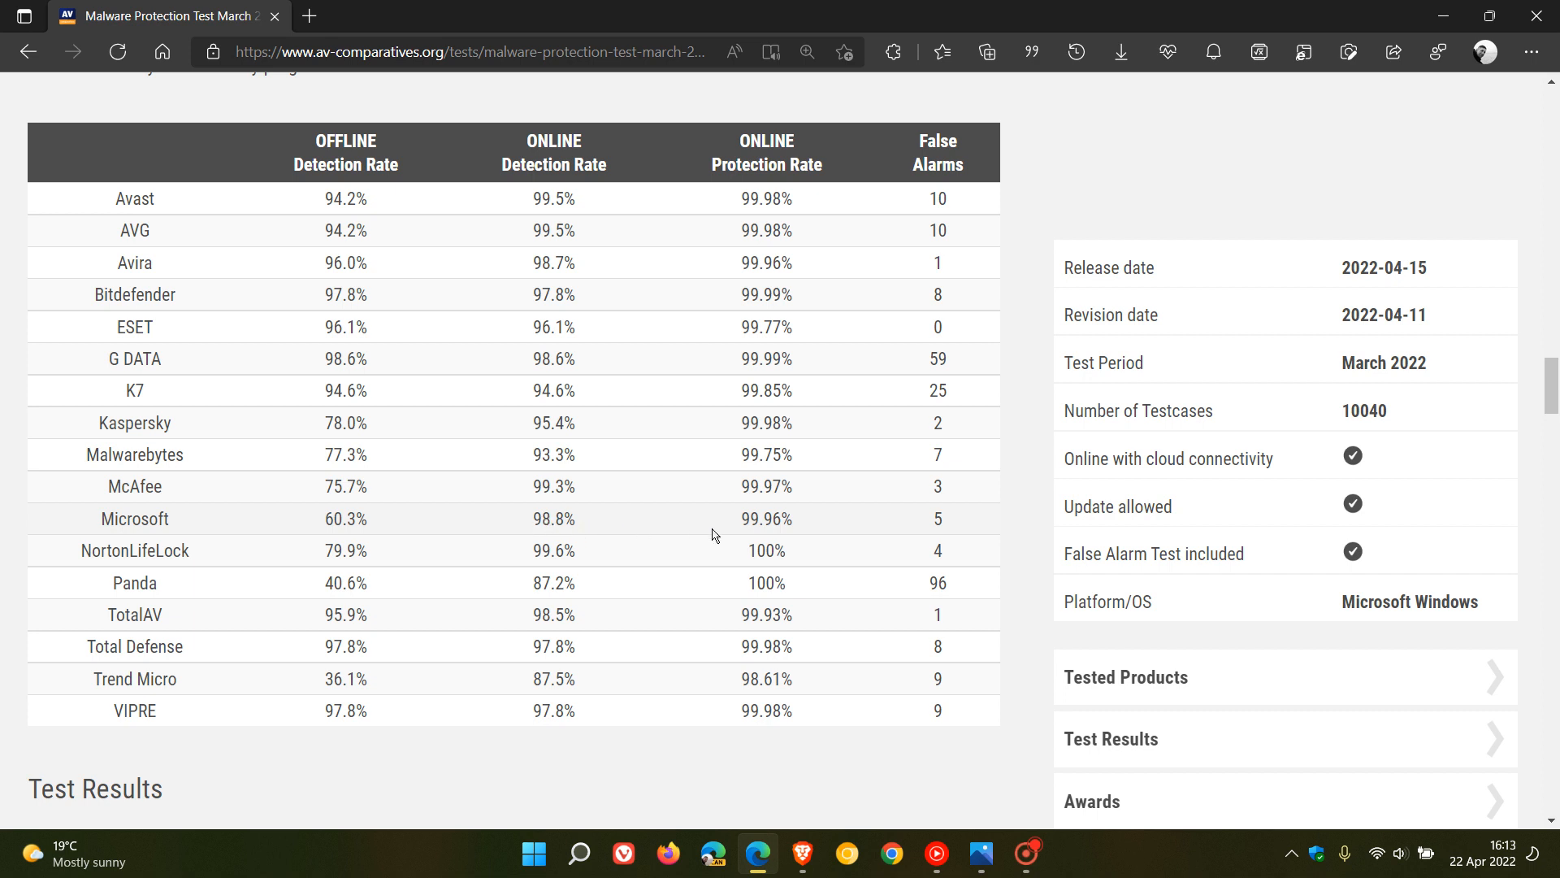
{"action": "mouse_move", "coordinate": [781, 524]}
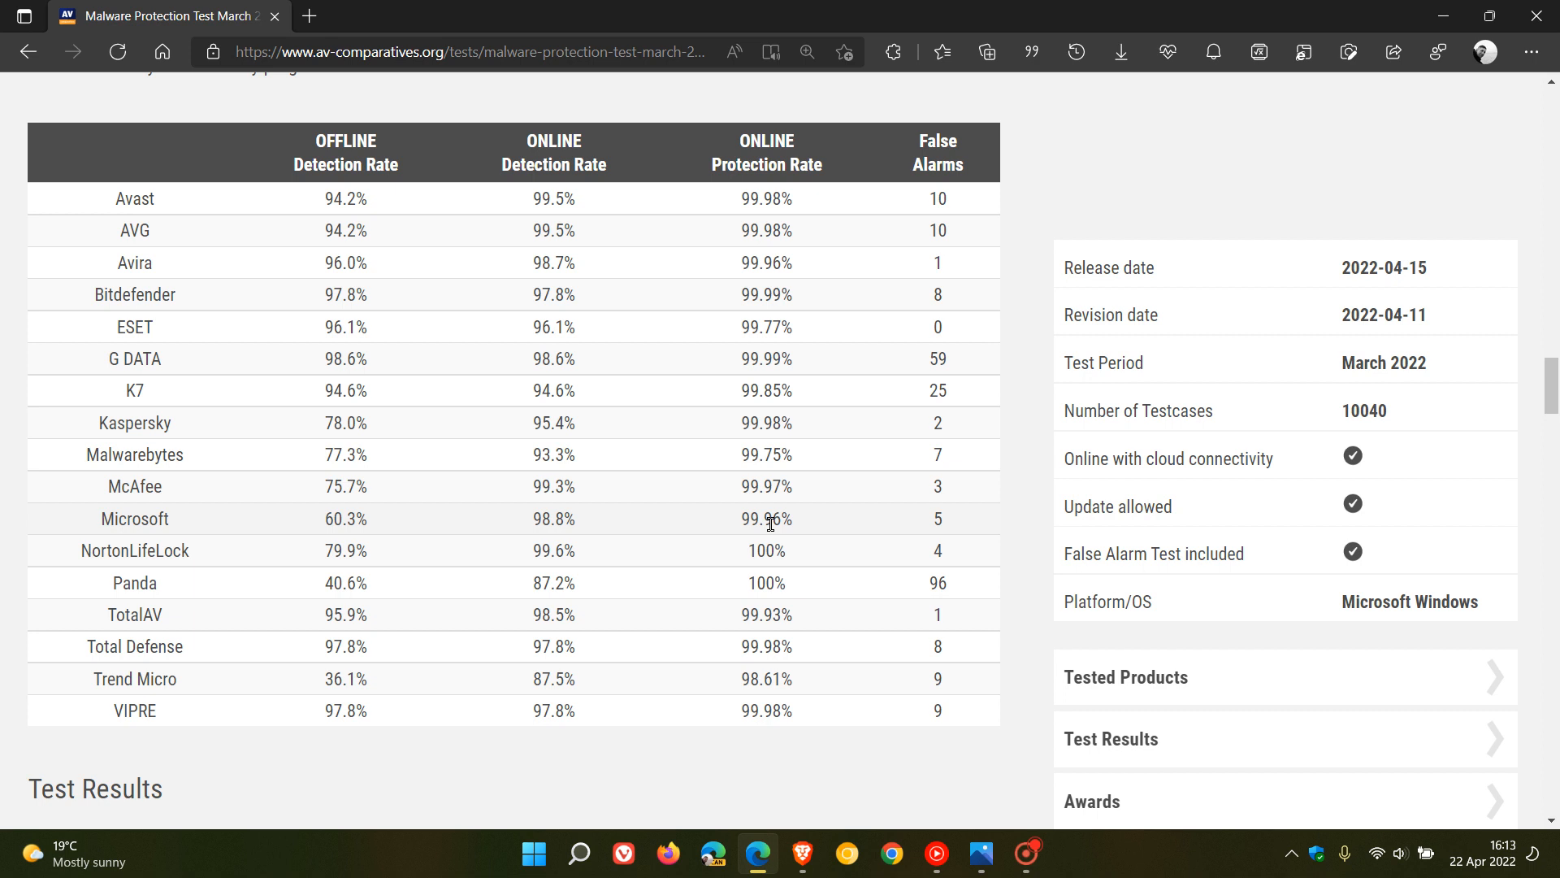
{"action": "mouse_move", "coordinate": [558, 487]}
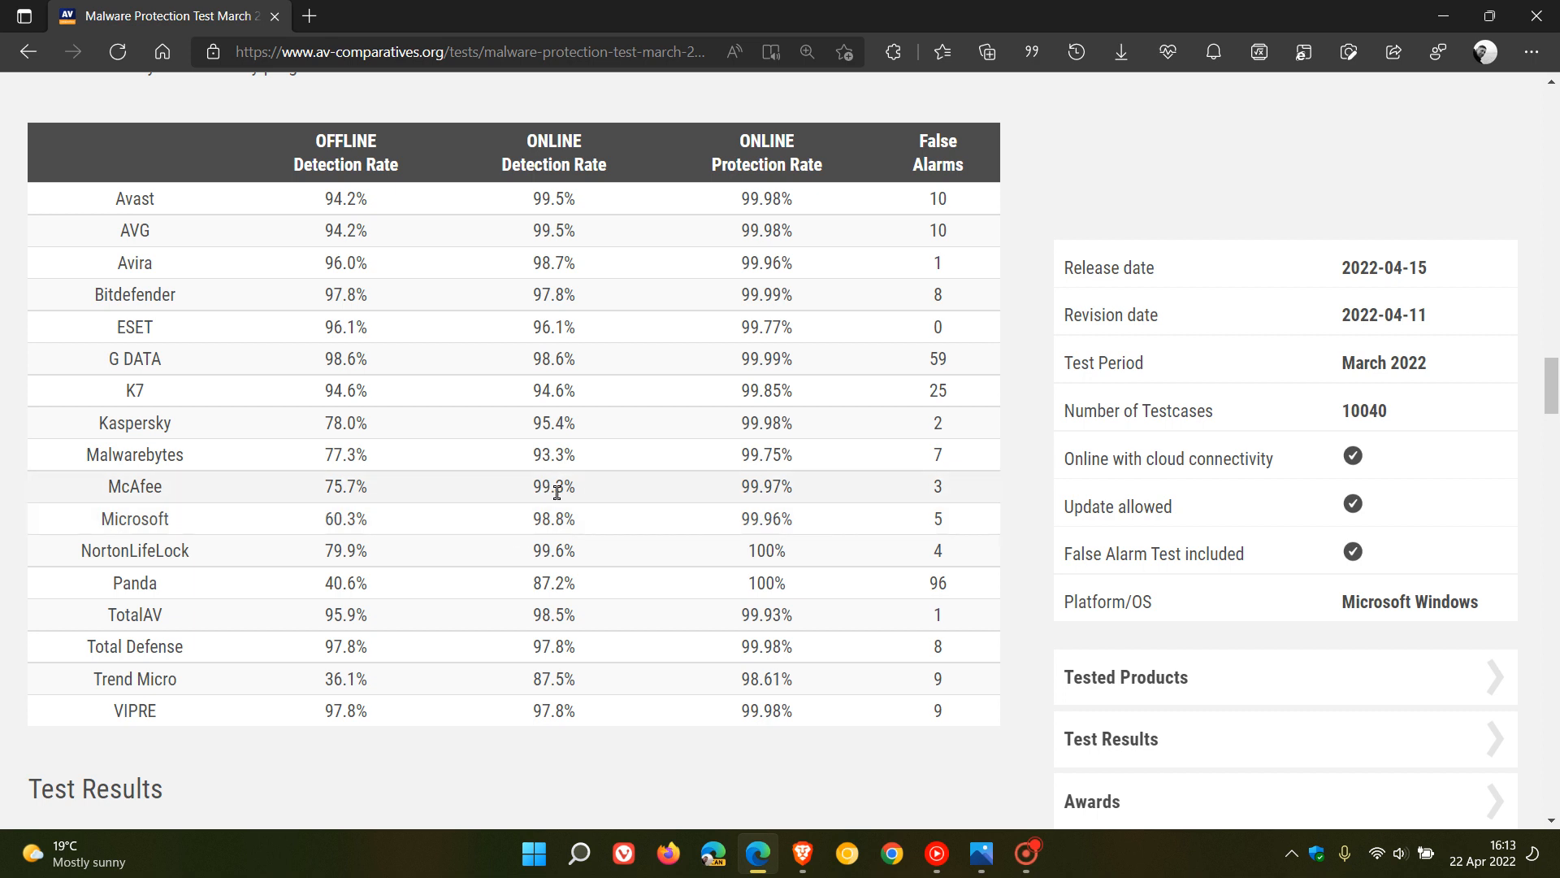
{"action": "mouse_move", "coordinate": [350, 510]}
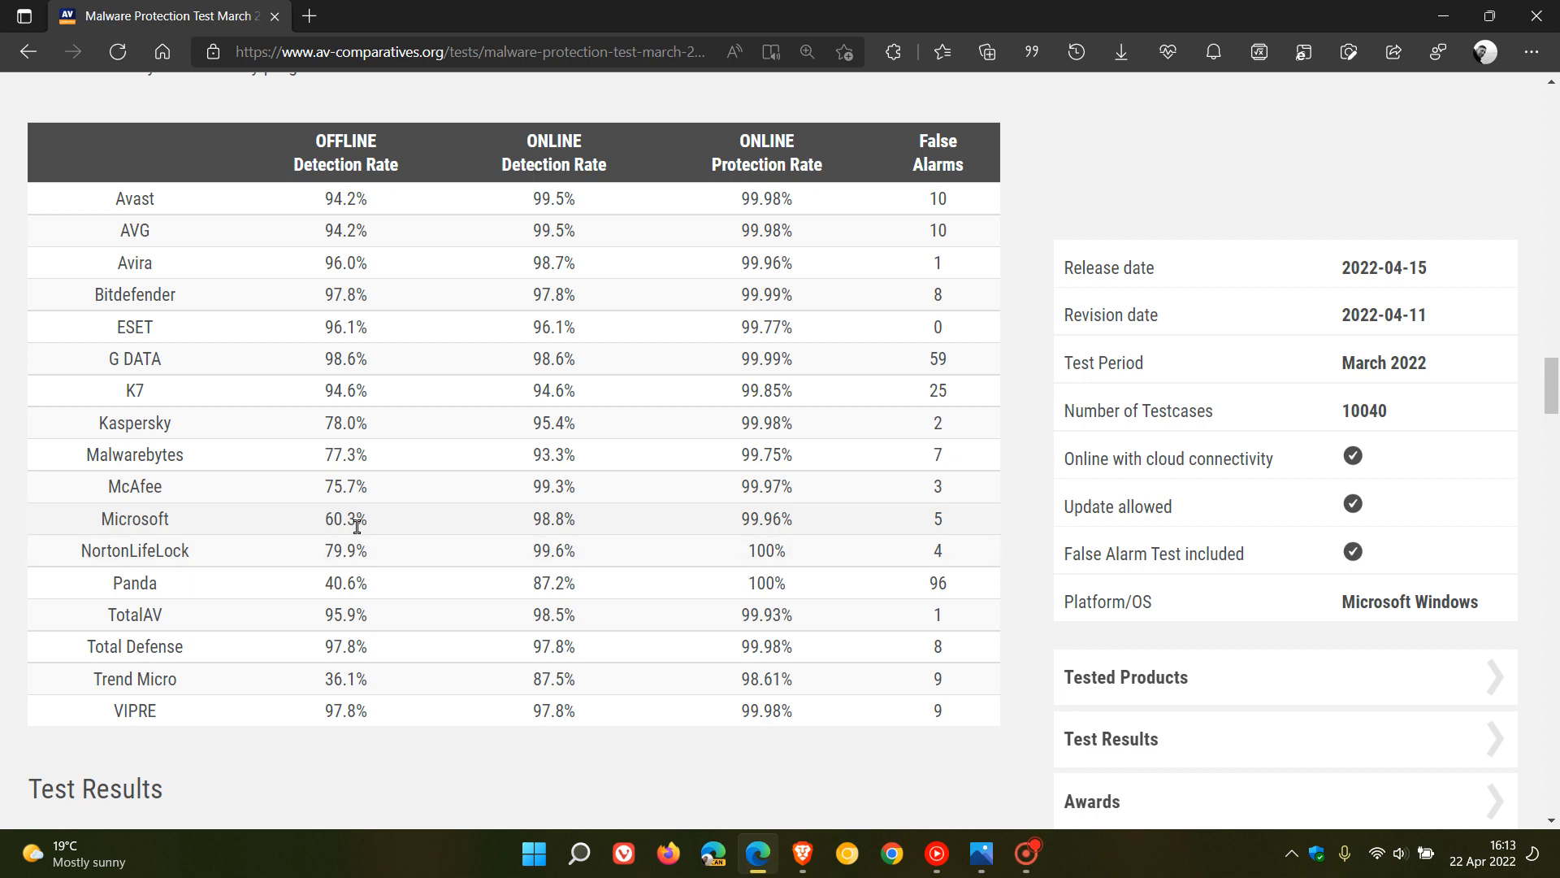
{"action": "mouse_move", "coordinate": [398, 525]}
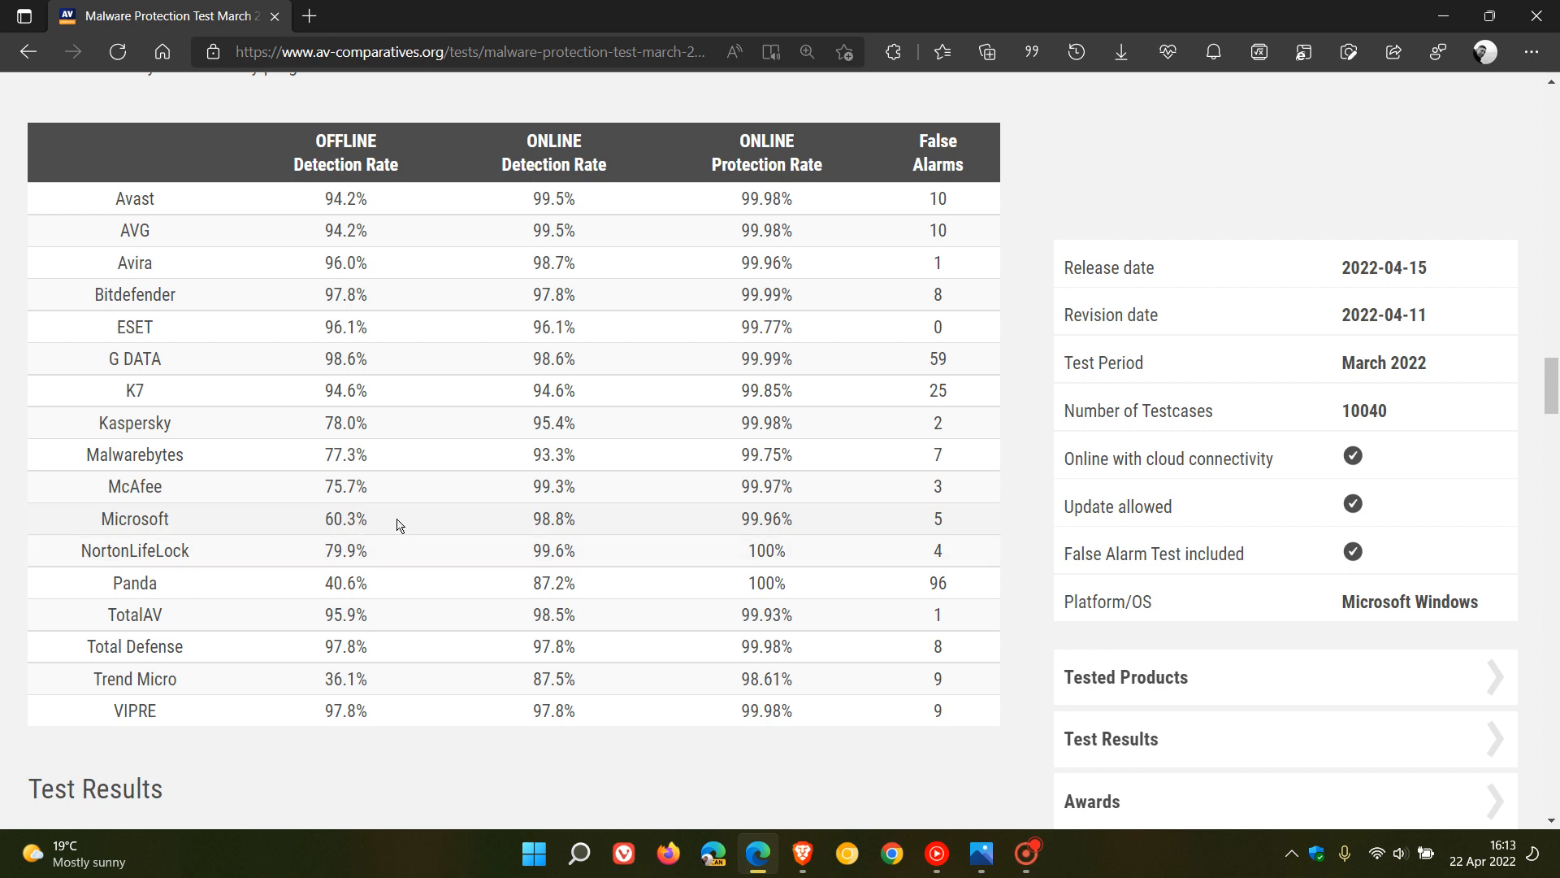
{"action": "mouse_move", "coordinate": [418, 534]}
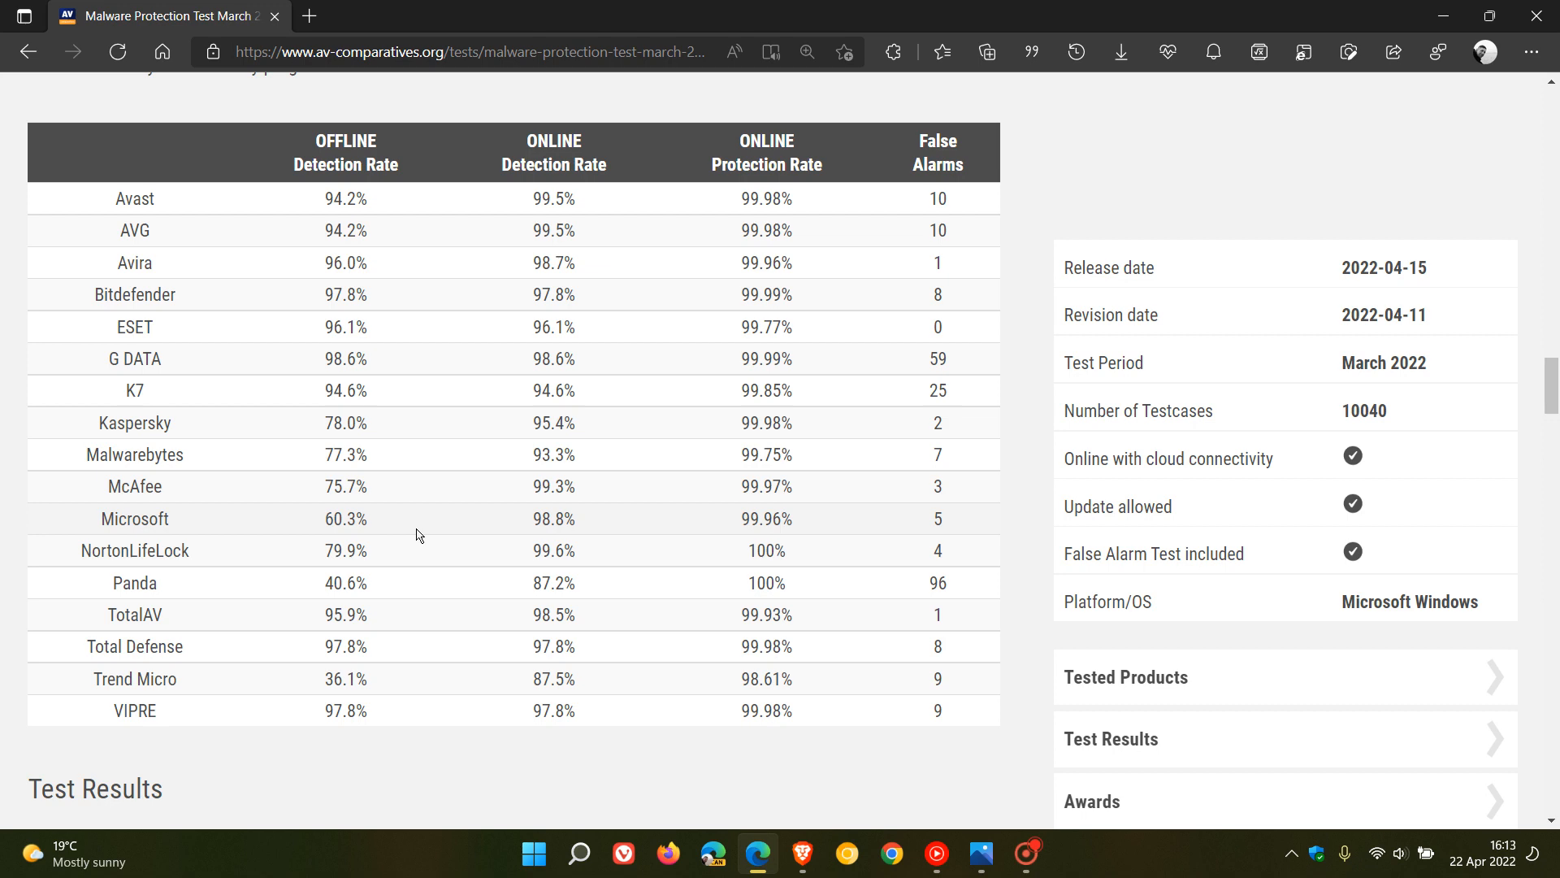
{"action": "mouse_move", "coordinate": [993, 540]}
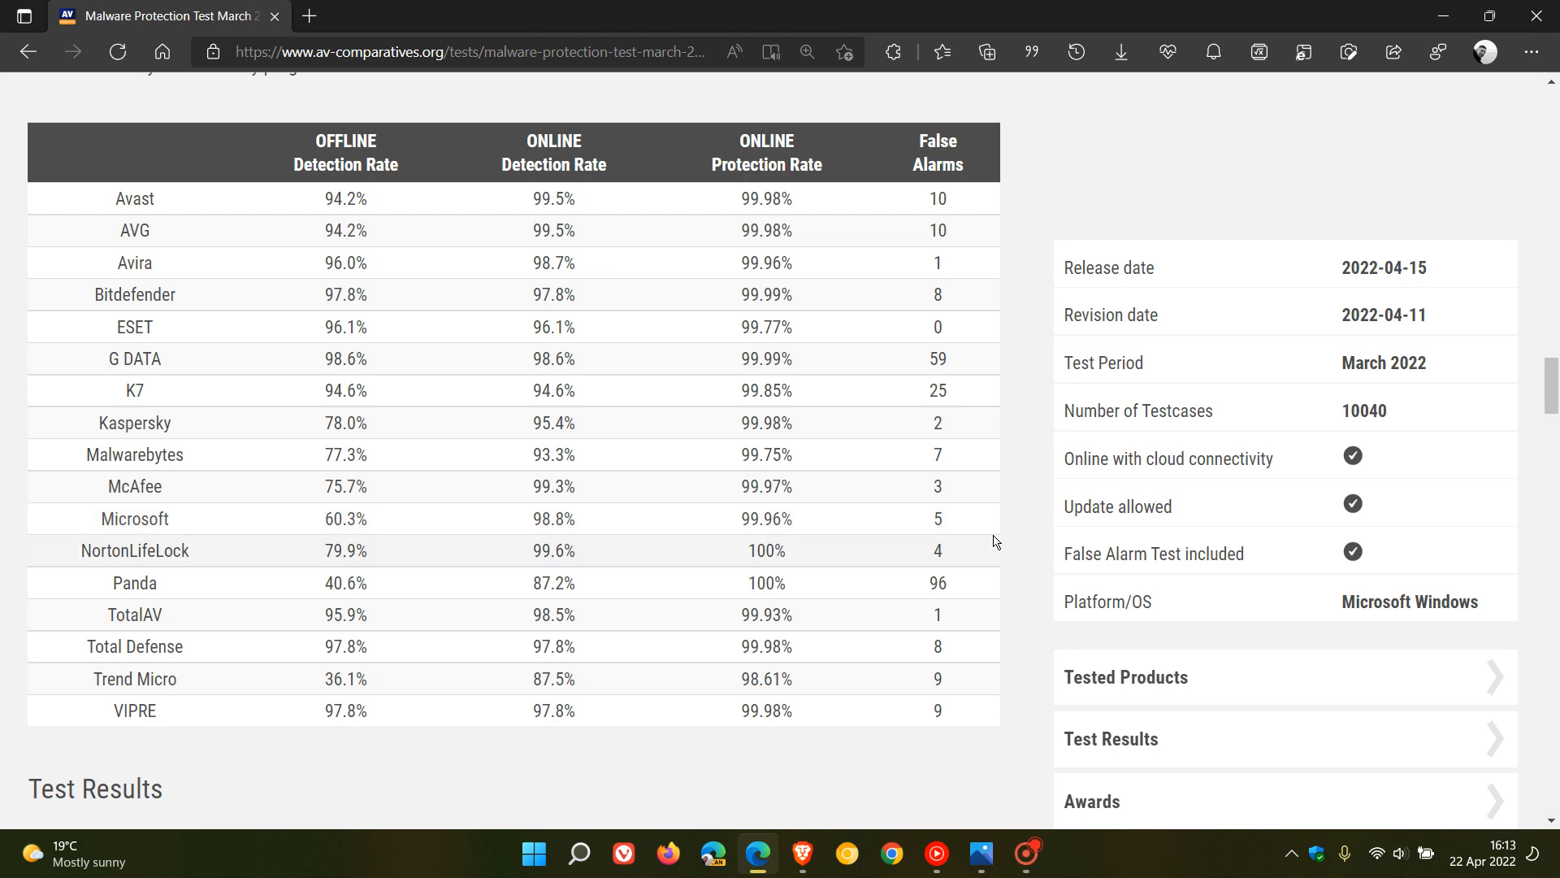
{"action": "scroll", "scroll_direction": "up", "scroll_amount": 3}
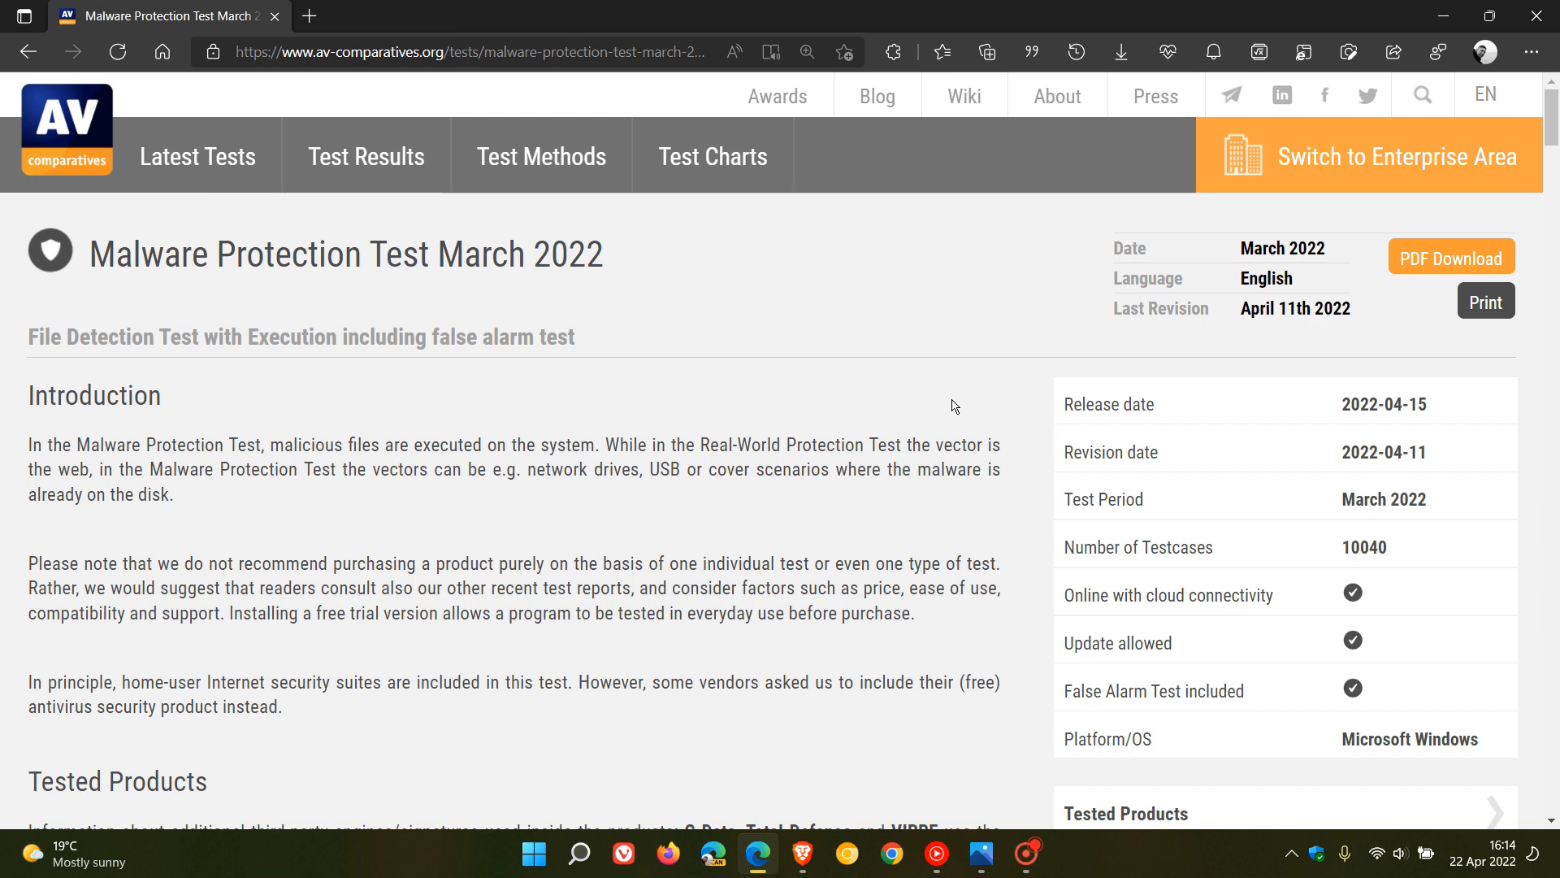
{"action": "mouse_move", "coordinate": [924, 380]}
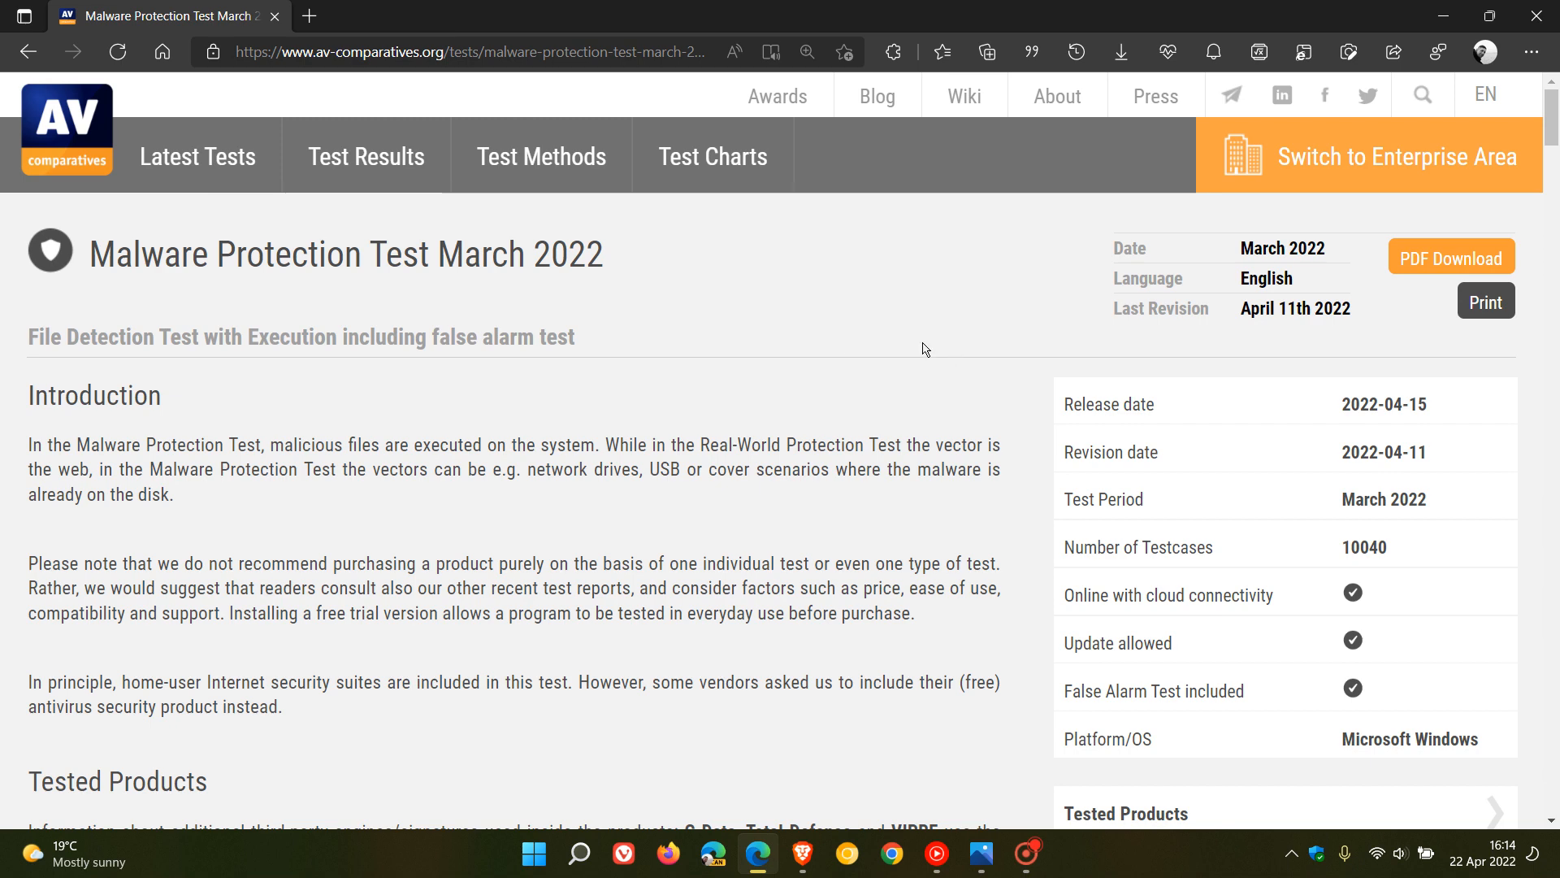
{"action": "mouse_move", "coordinate": [932, 356]}
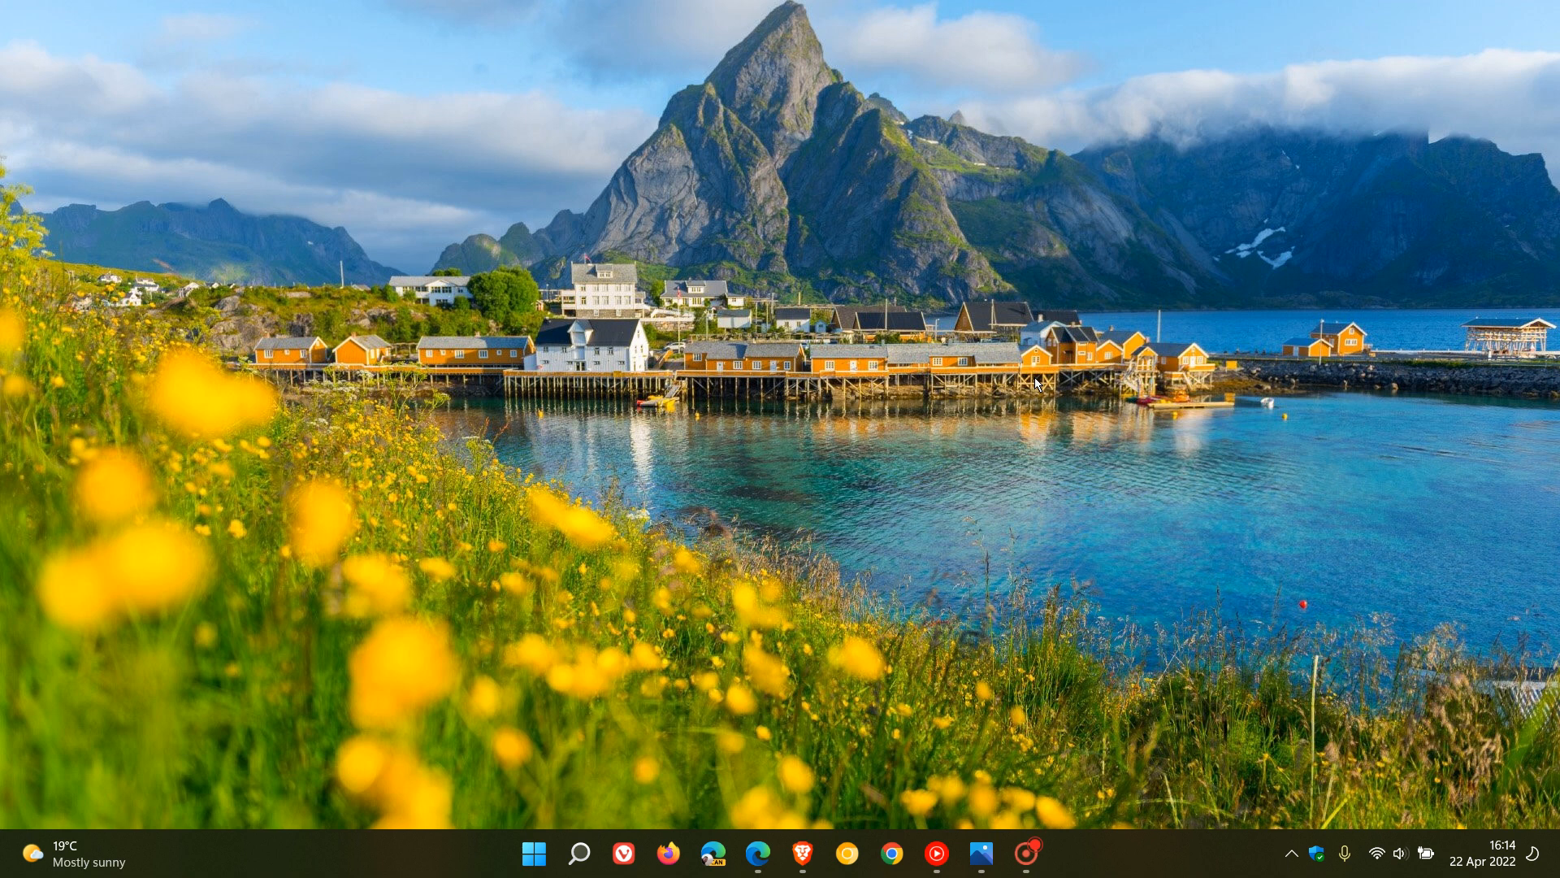
{"action": "mouse_move", "coordinate": [948, 378]}
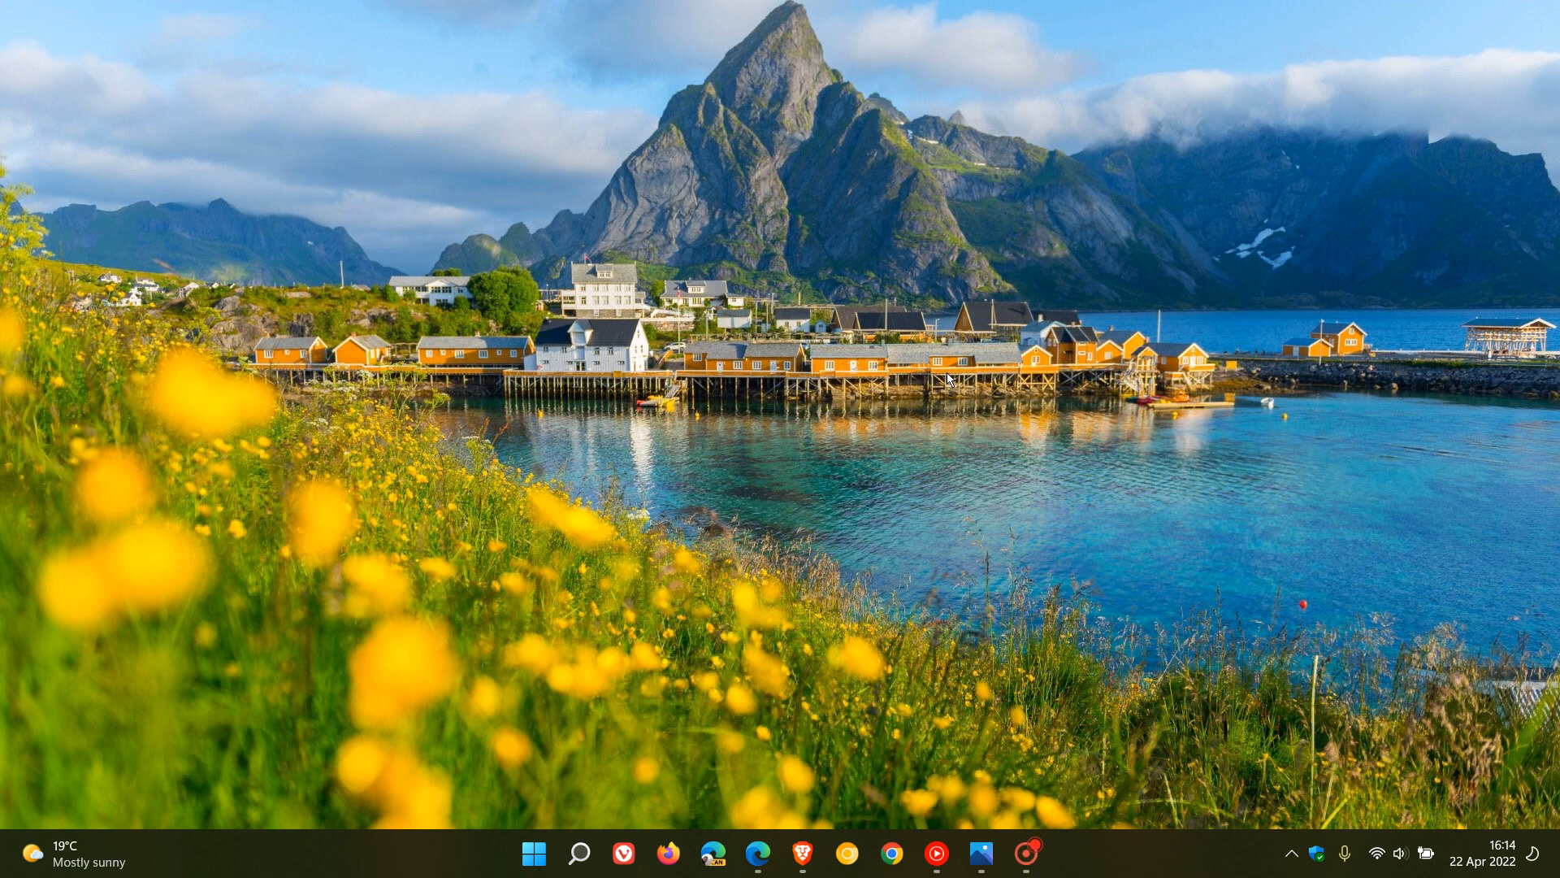
{"action": "mouse_move", "coordinate": [1027, 344]}
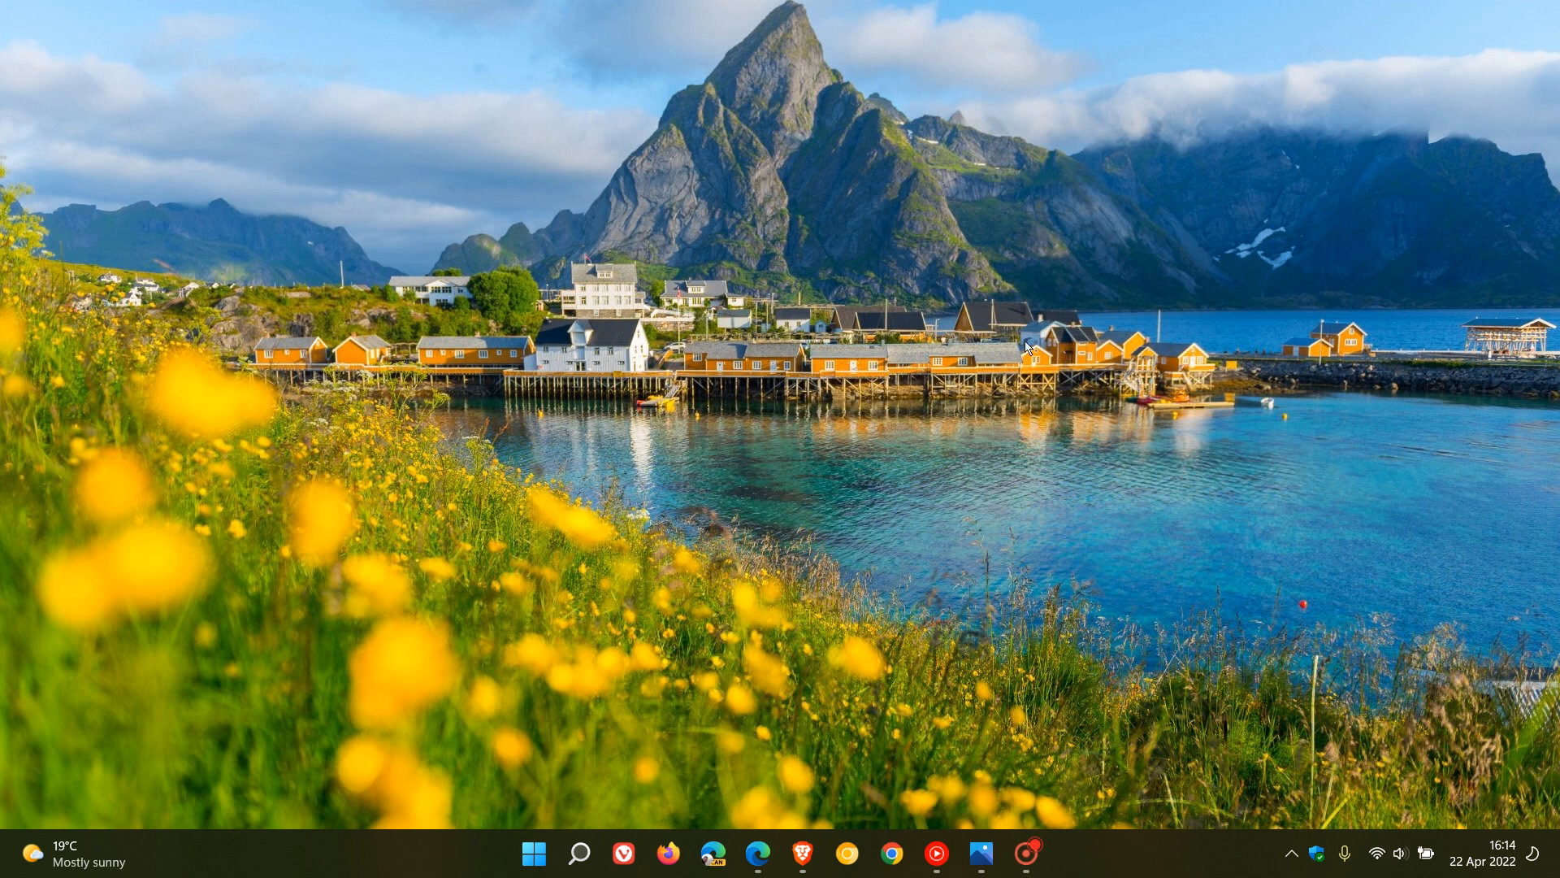
{"action": "mouse_move", "coordinate": [1114, 360]}
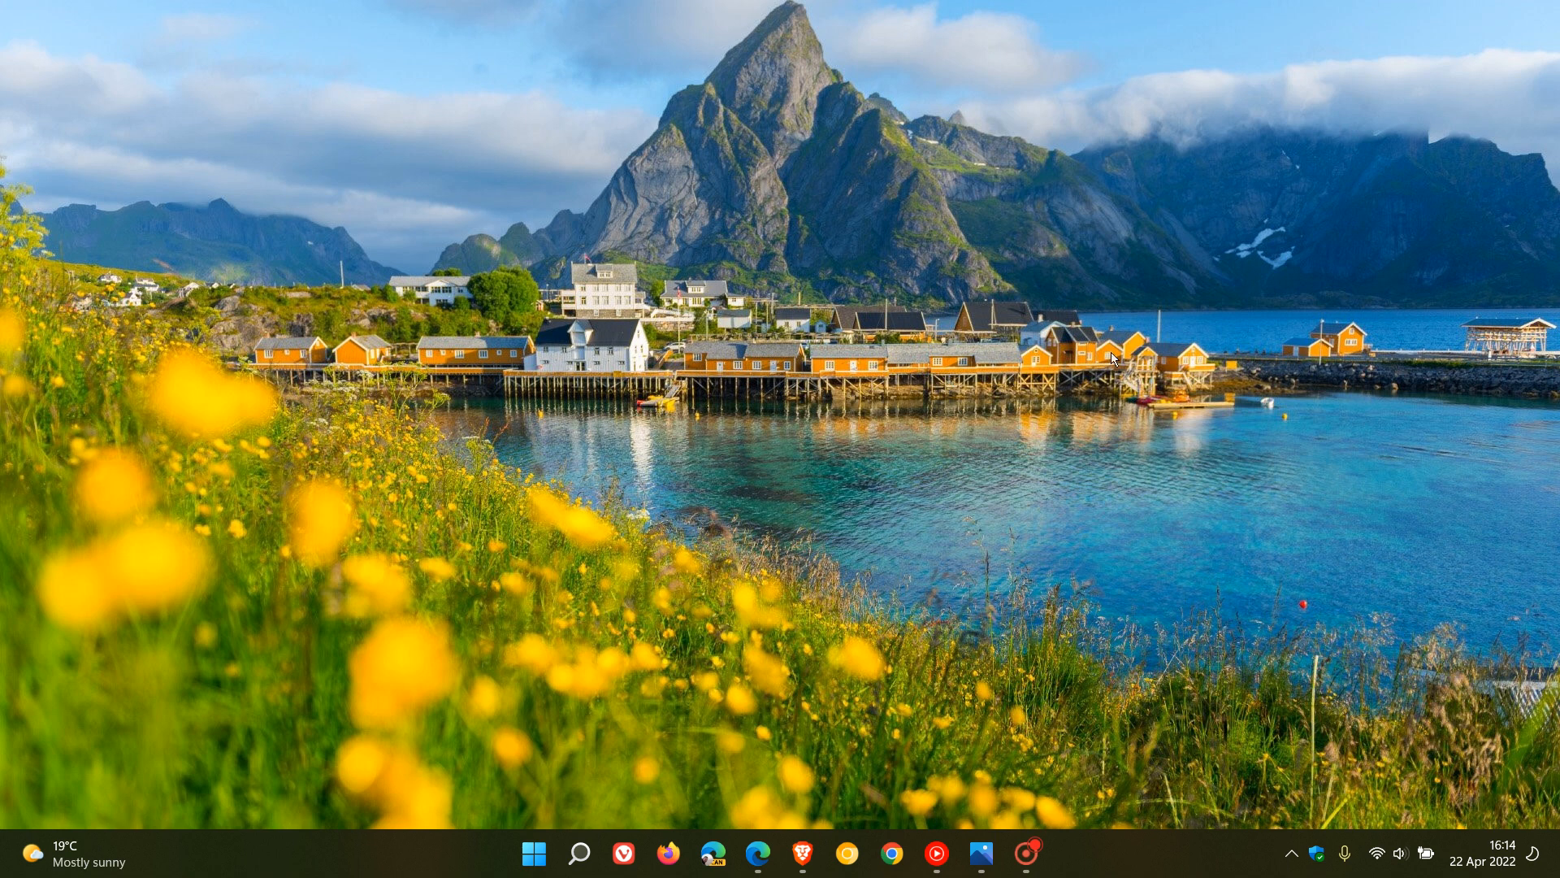
{"action": "mouse_move", "coordinate": [1105, 369]}
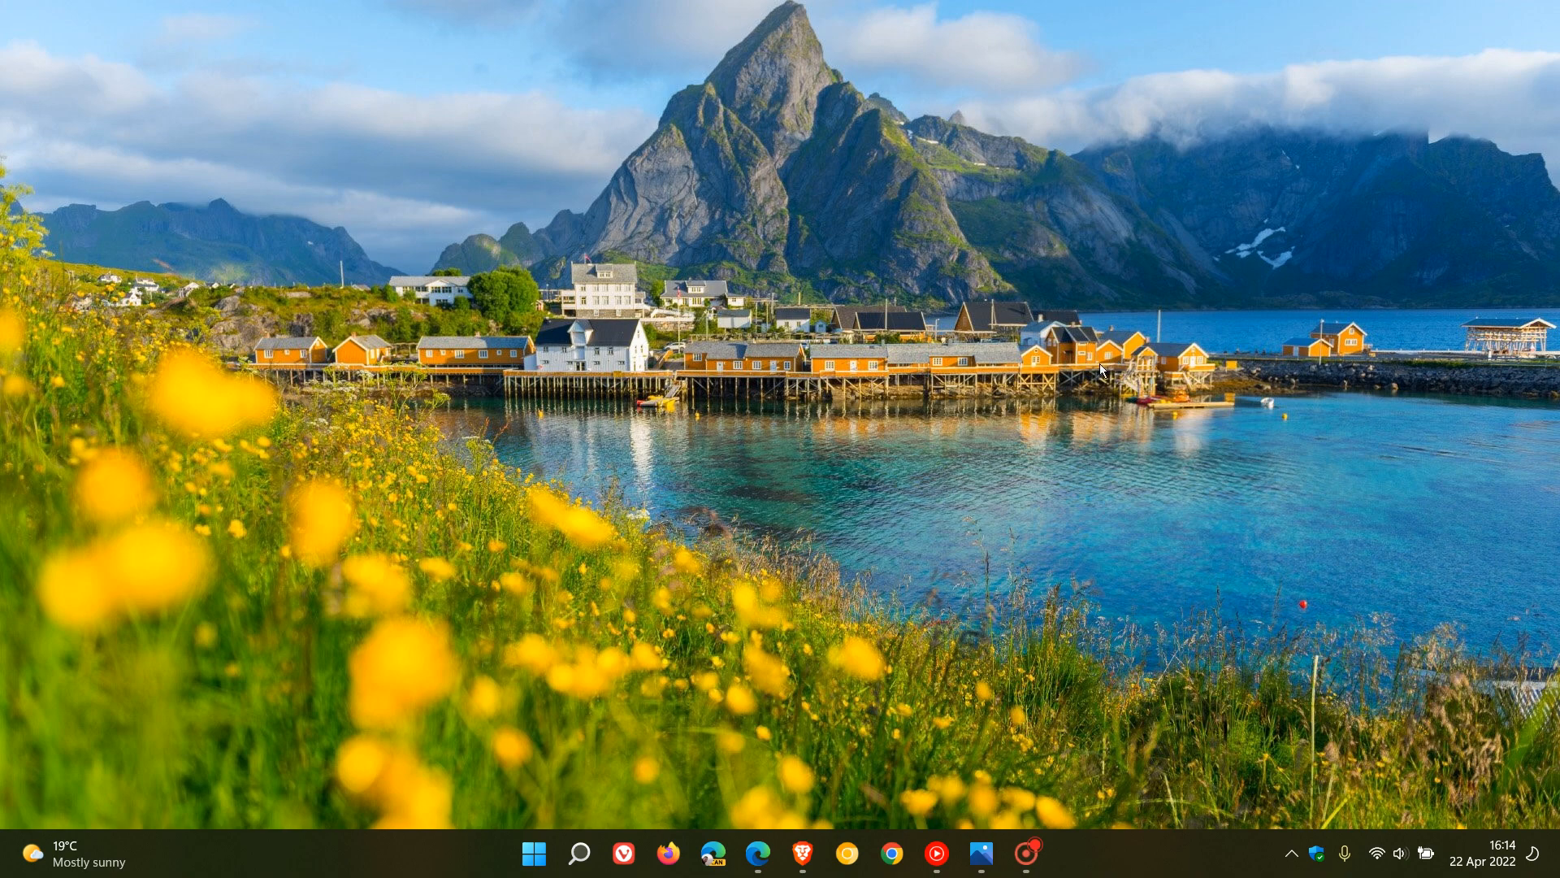